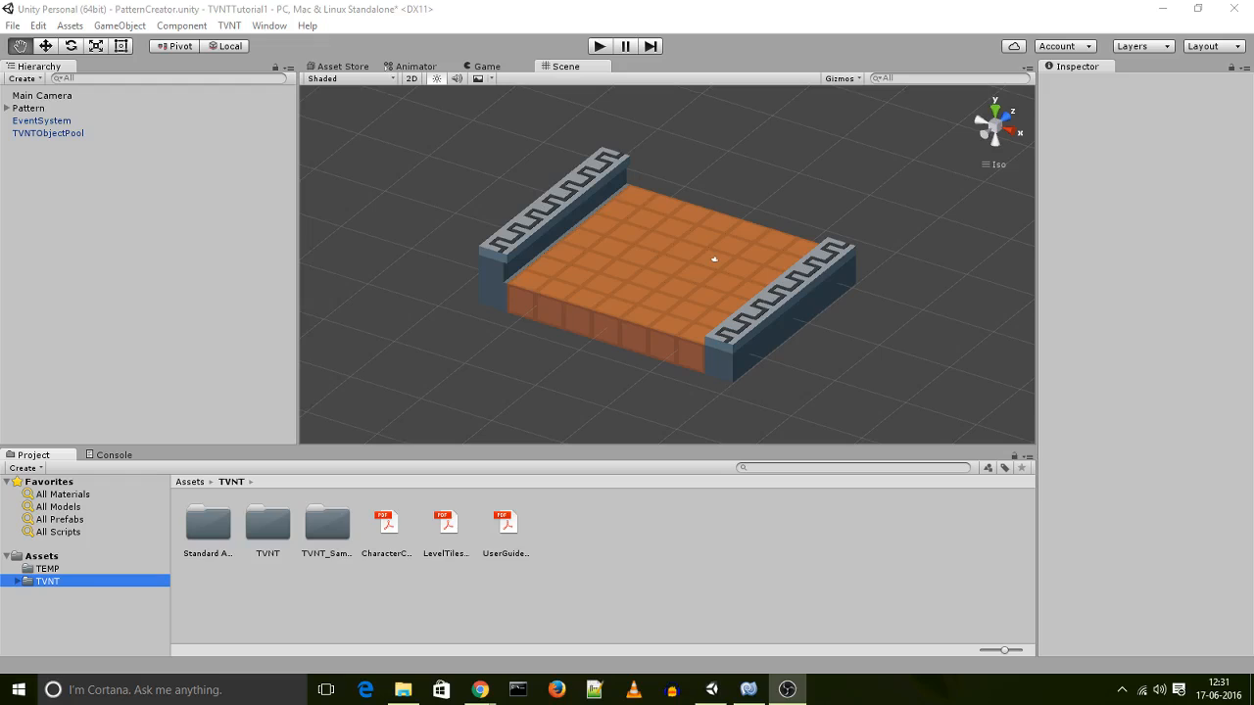
- Show the TEMP folder under Assets and inspect the yellow TempMat material's colour settings
{"action": "left_click", "coordinate": [39, 556]}
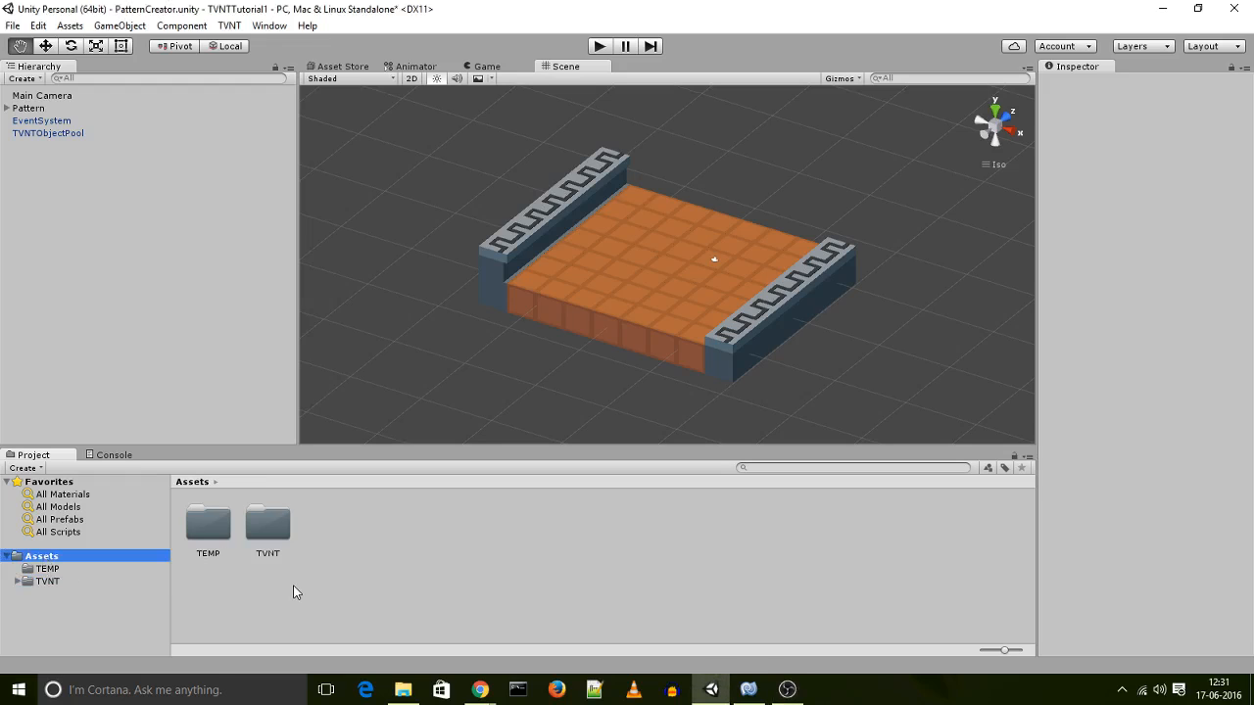
{"action": "mouse_move", "coordinate": [274, 601]}
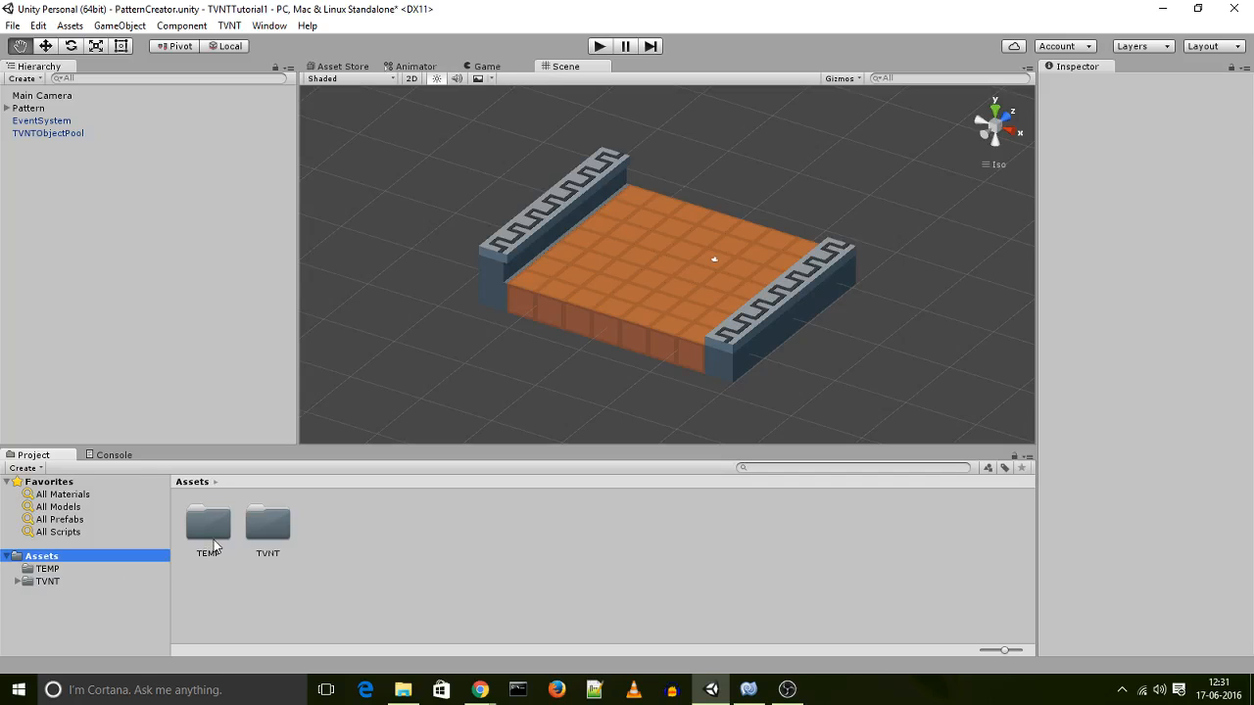
{"action": "double_click", "coordinate": [208, 523]}
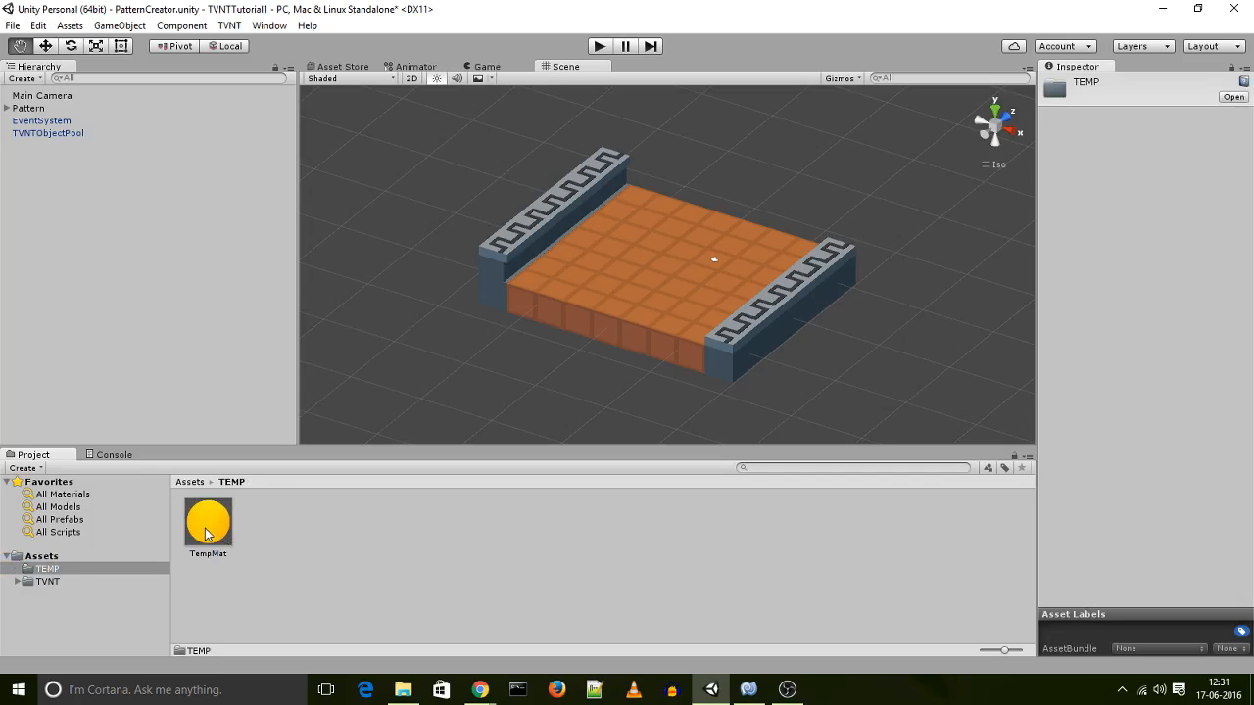
{"action": "left_click", "coordinate": [208, 523]}
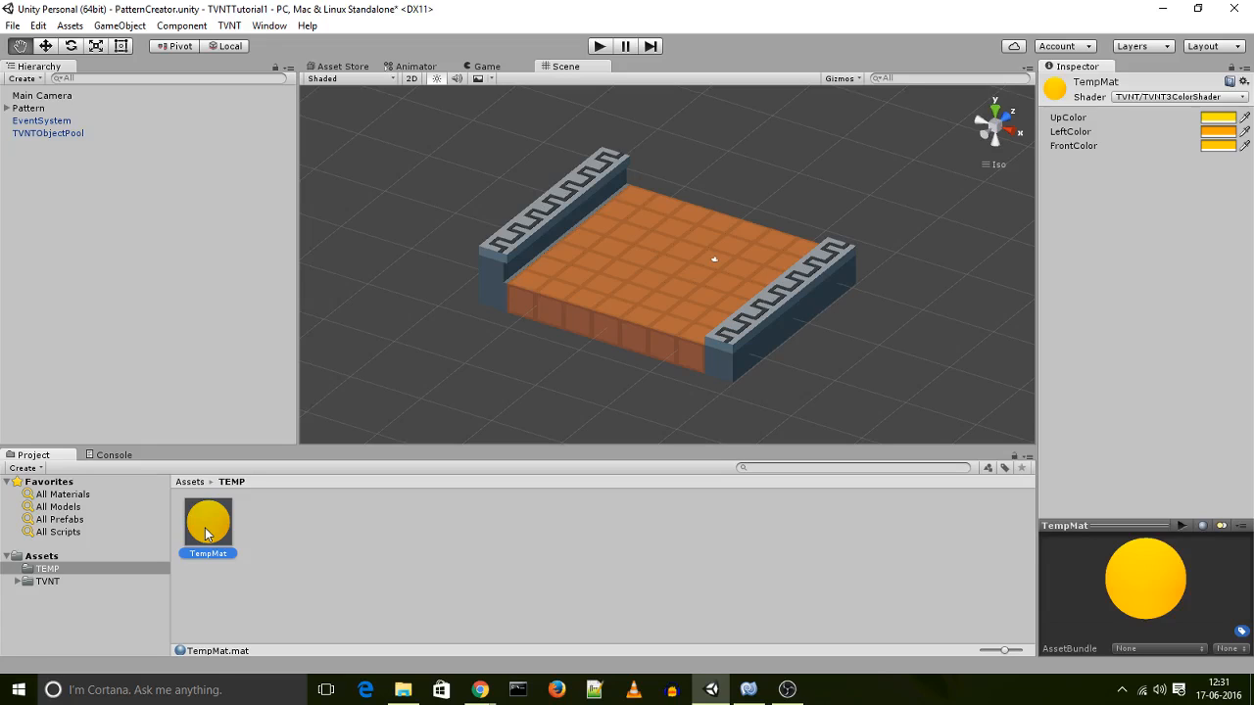
{"action": "mouse_move", "coordinate": [1175, 119]}
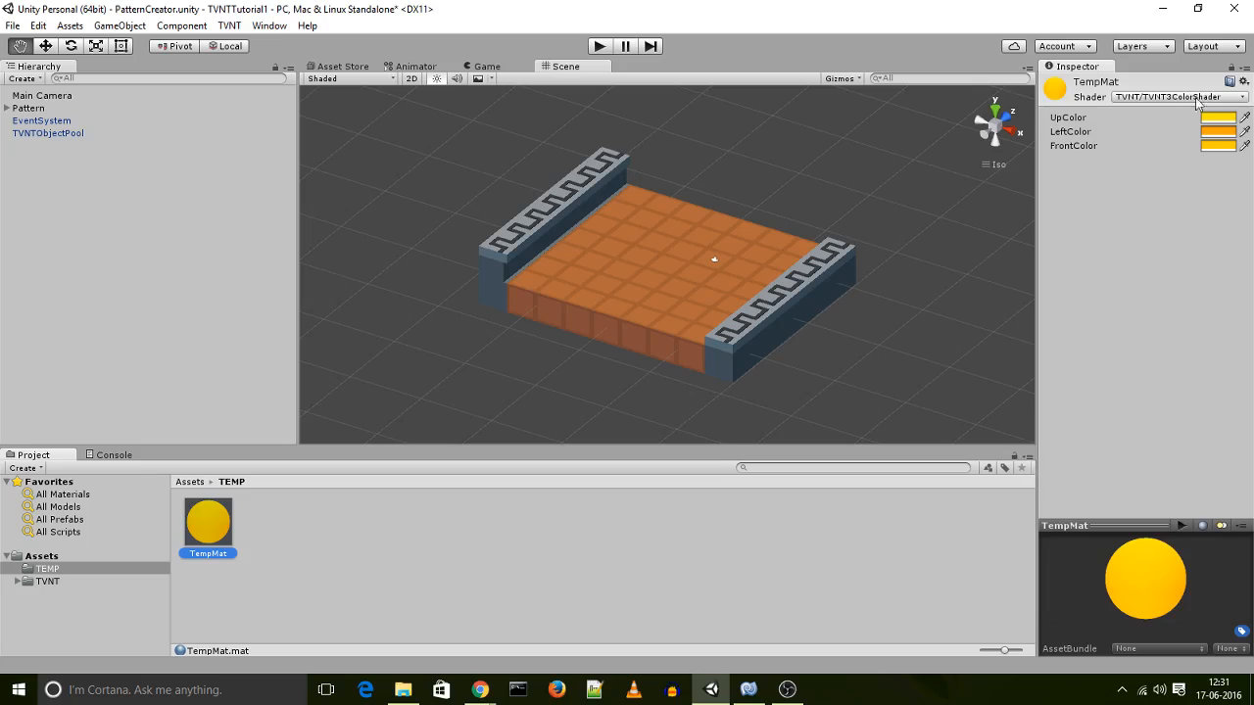
{"action": "mouse_move", "coordinate": [970, 307]}
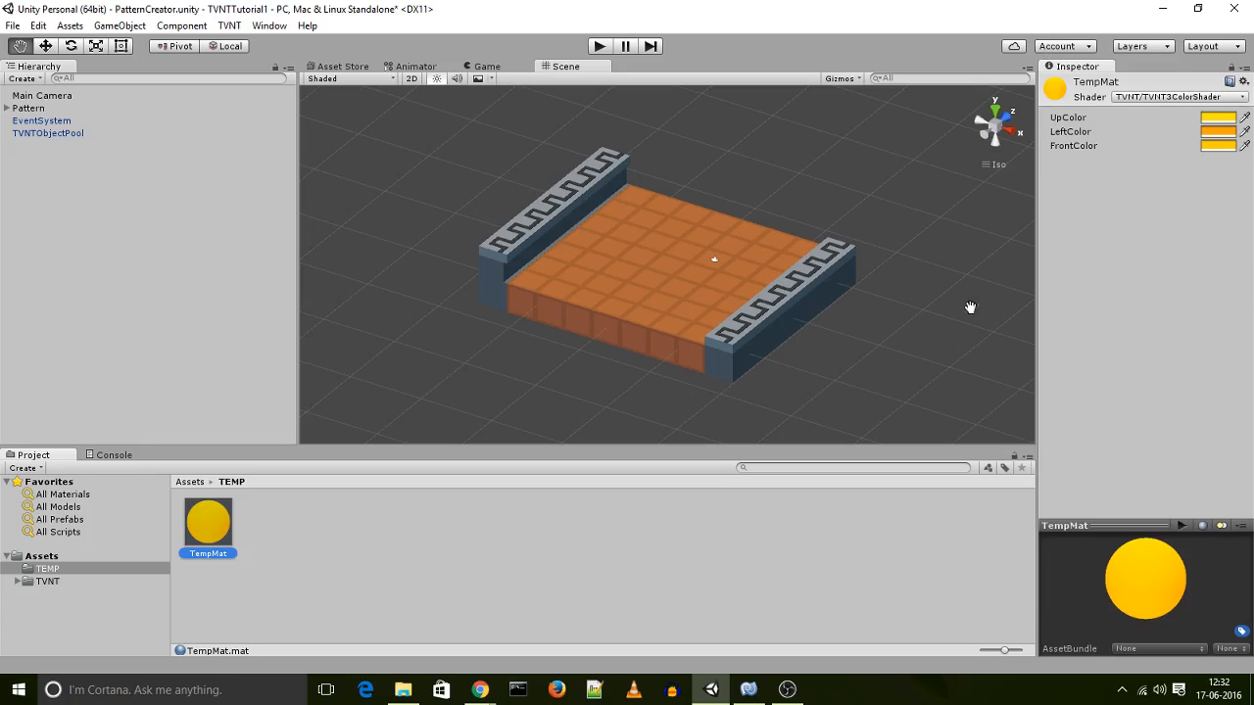
{"action": "mouse_move", "coordinate": [464, 551]}
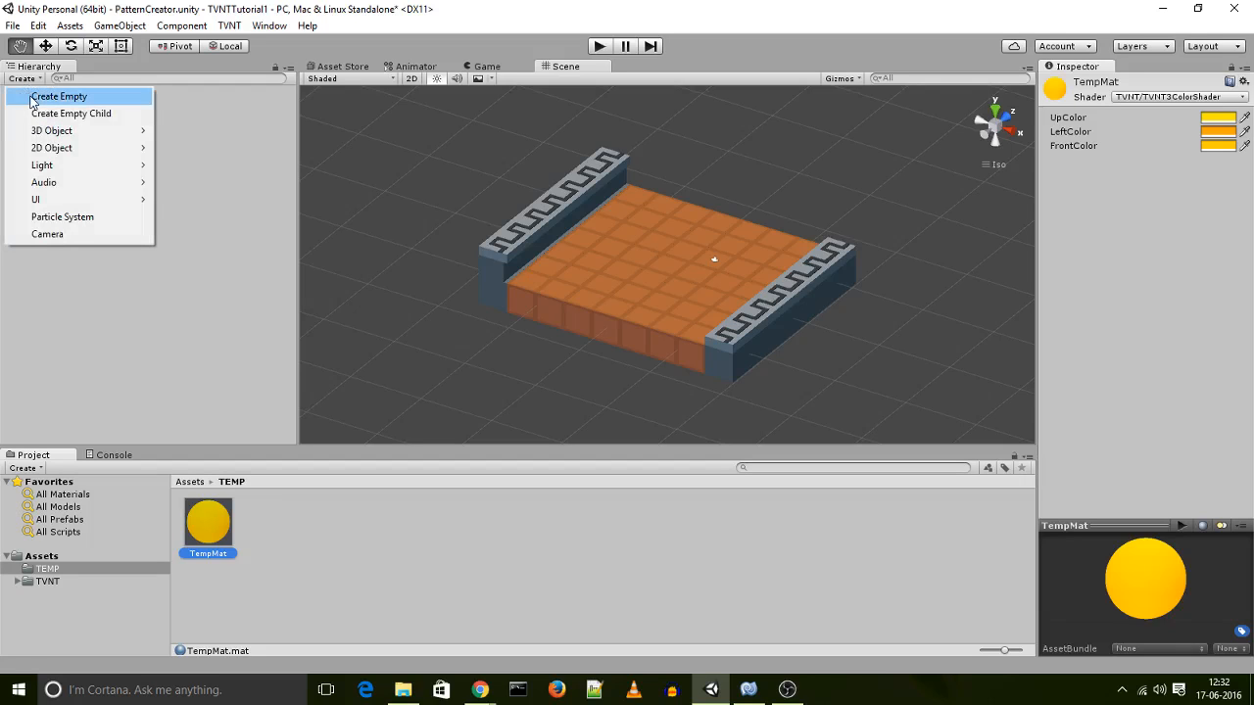
- Create an empty GameObject in the Hierarchy and rename it CharacterRoot
{"action": "left_click", "coordinate": [59, 96]}
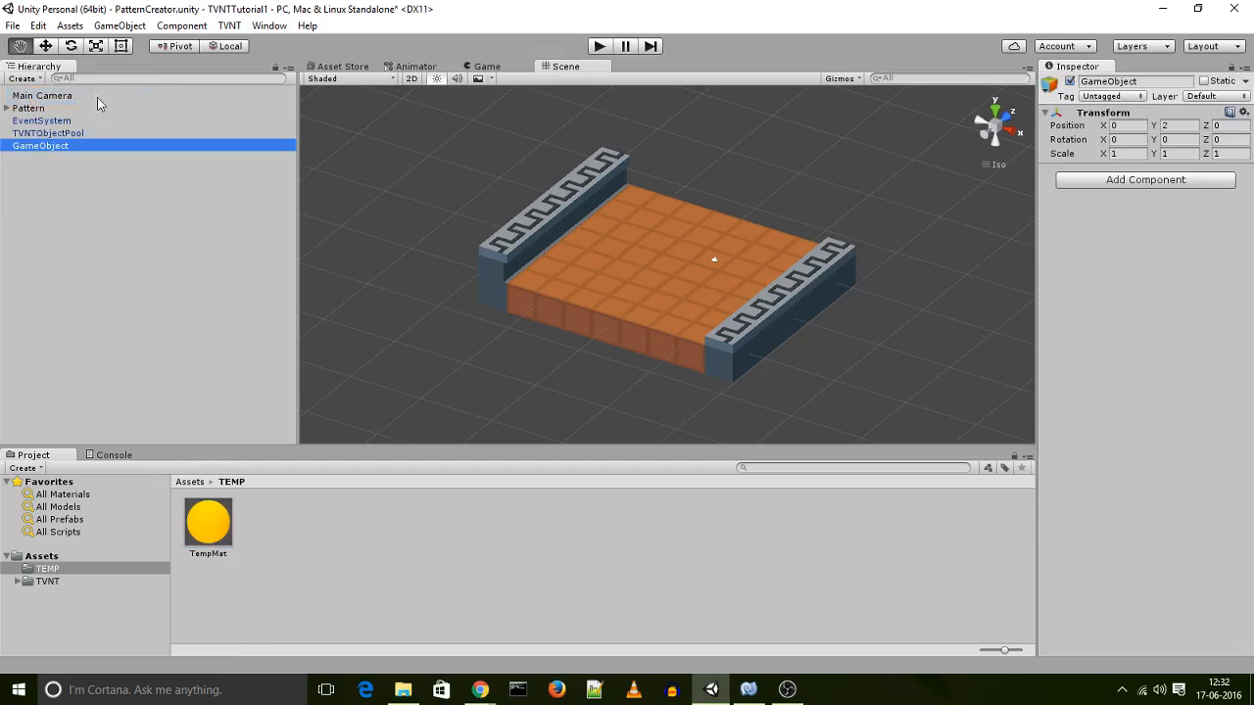
{"action": "double_click", "coordinate": [1135, 83]}
{"action": "type", "text": "C"}
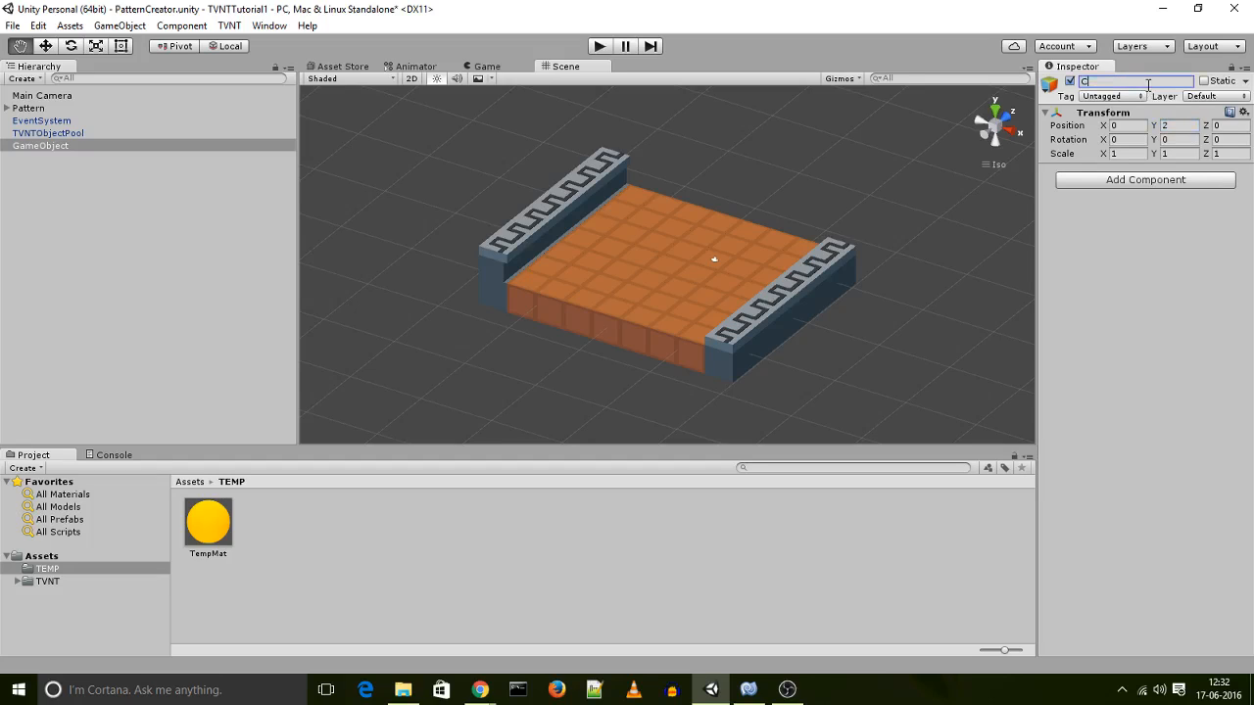
{"action": "type", "text": "haracterRoot"}
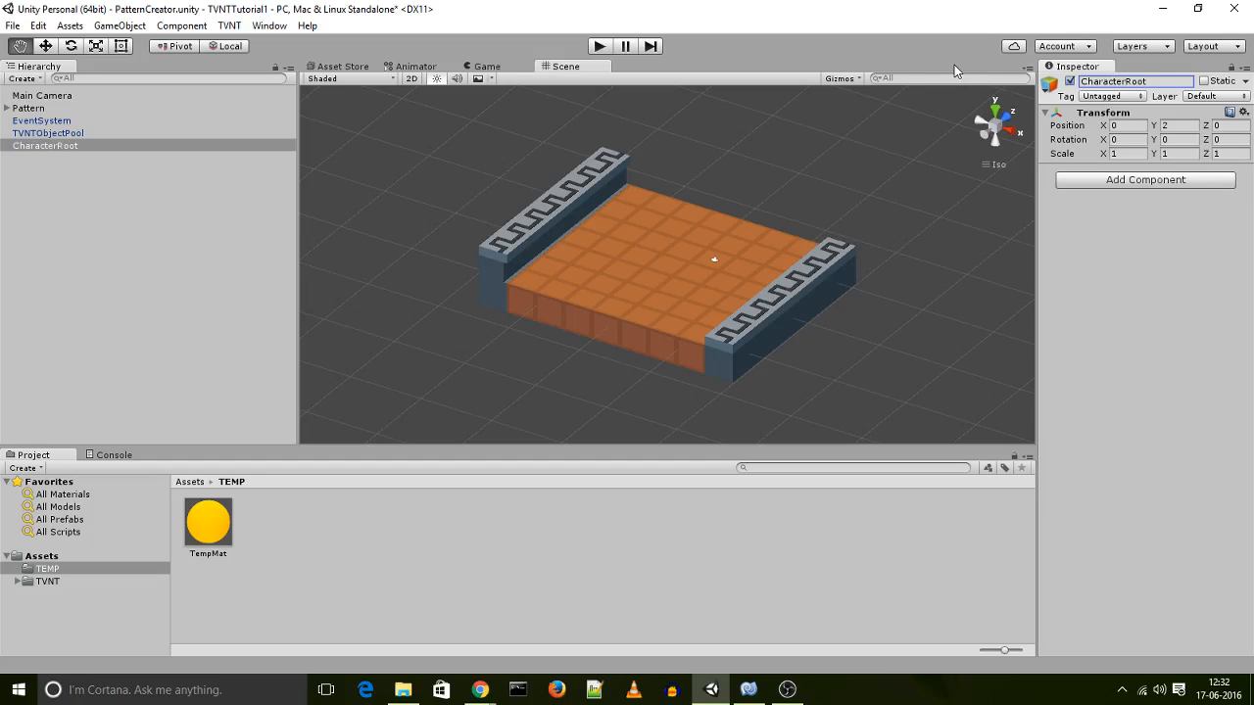
{"action": "mouse_move", "coordinate": [1078, 122]}
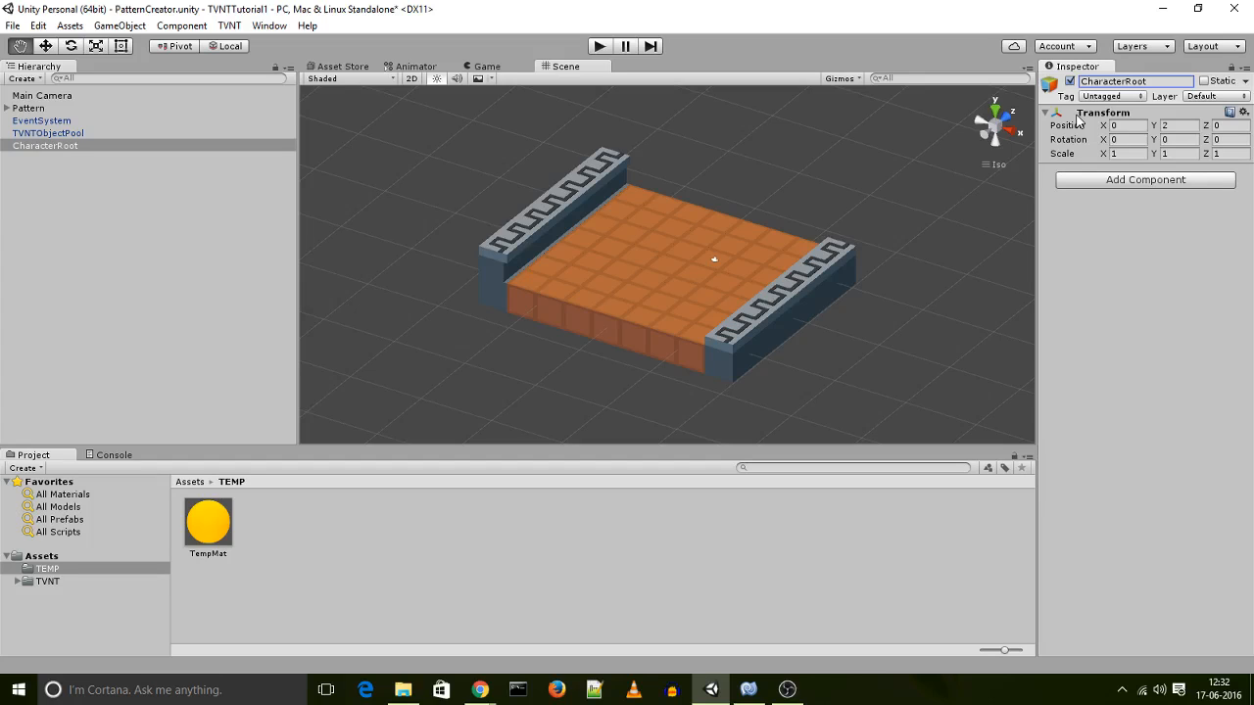
{"action": "mouse_move", "coordinate": [1093, 181]}
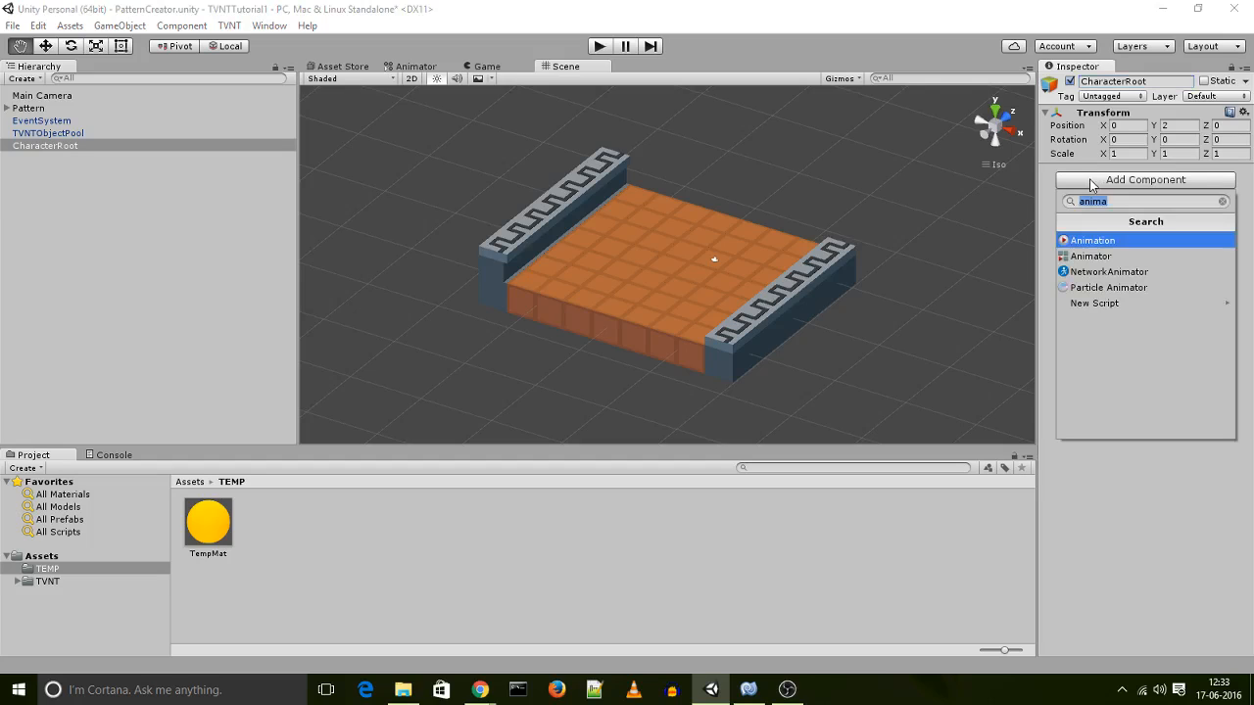
{"action": "mouse_move", "coordinate": [1105, 217]}
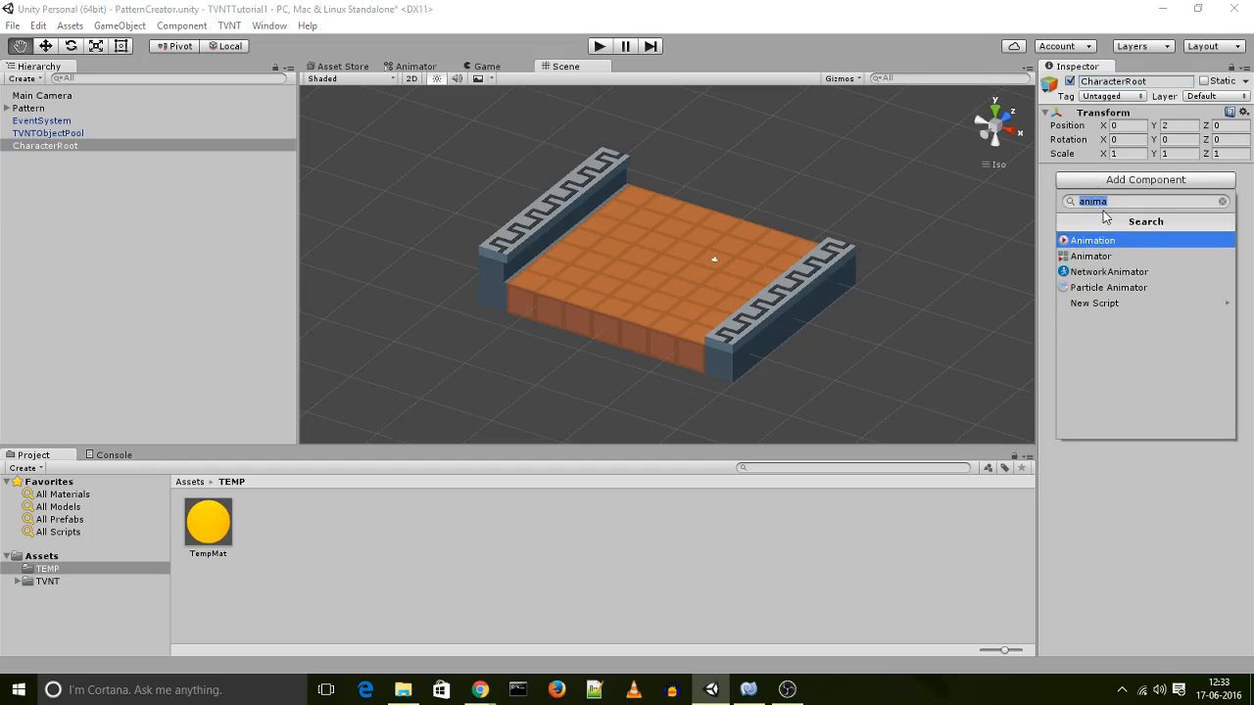
- Add a Box Collider, a Rigidbody and the TVNT Player Controller script to CharacterRoot
{"action": "type", "text": "boxd"}
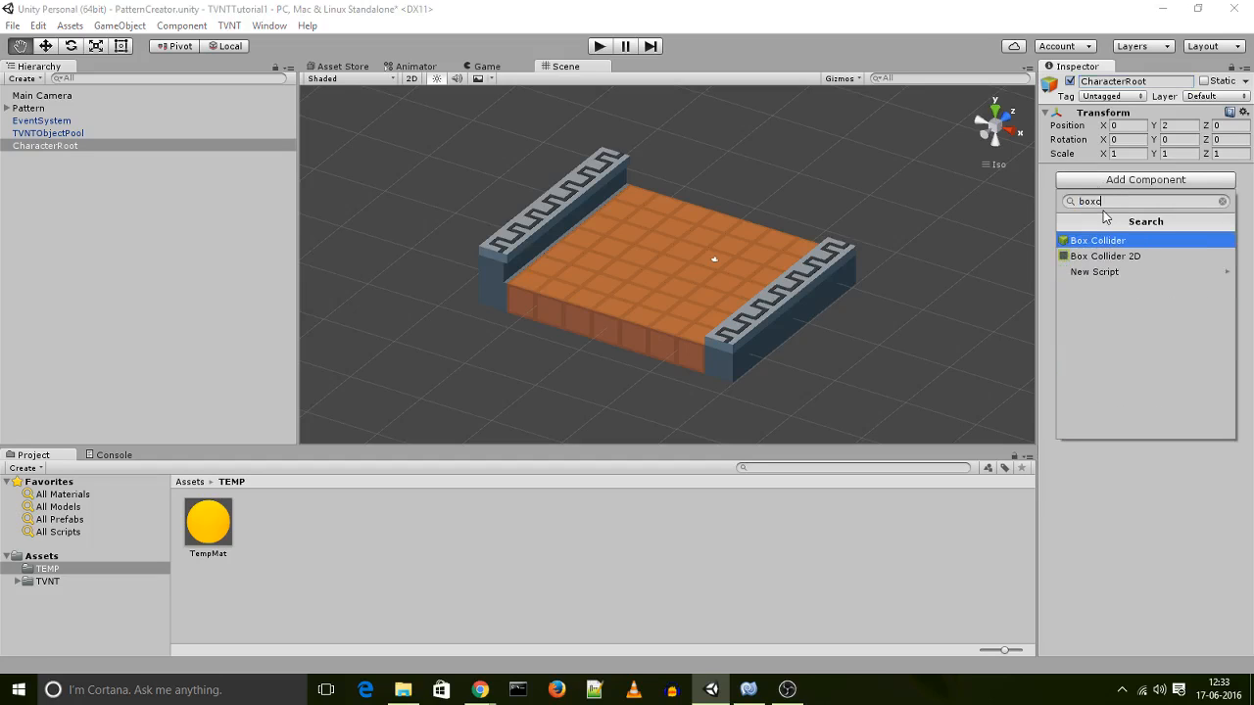
{"action": "left_click", "coordinate": [1098, 239]}
{"action": "type", "text": "rigi"}
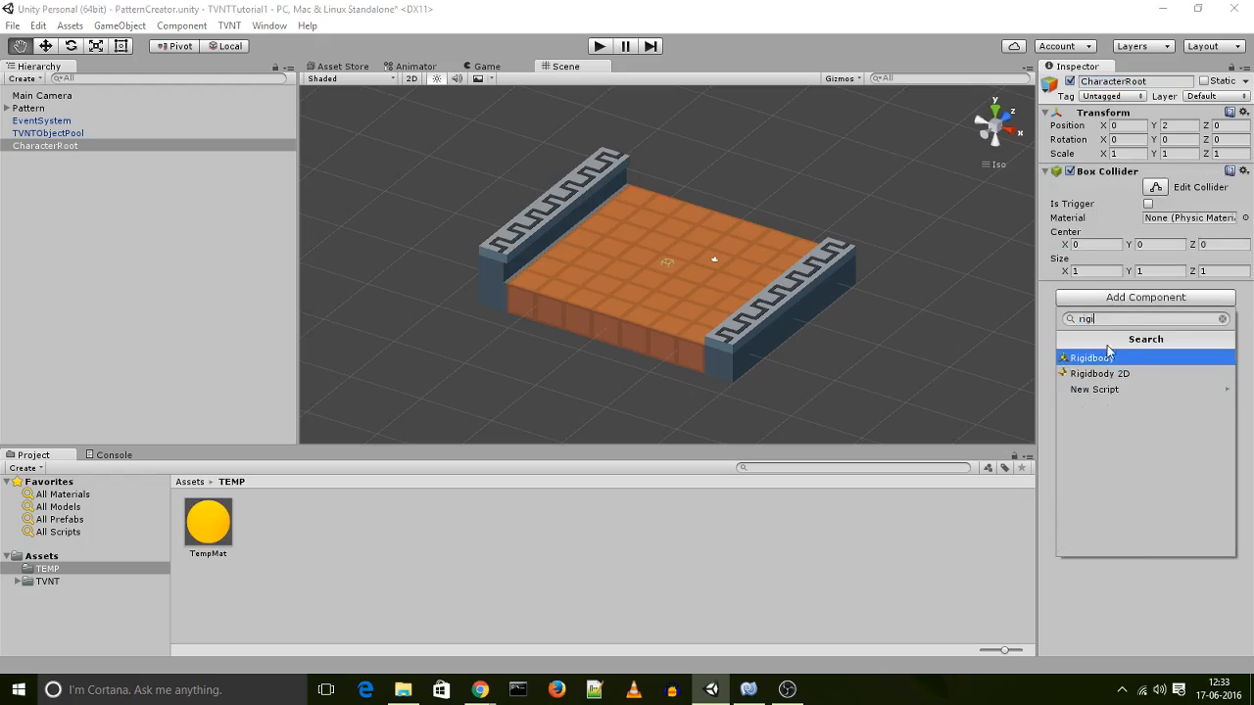
{"action": "left_click", "coordinate": [1089, 357]}
{"action": "type", "text": "tvn"}
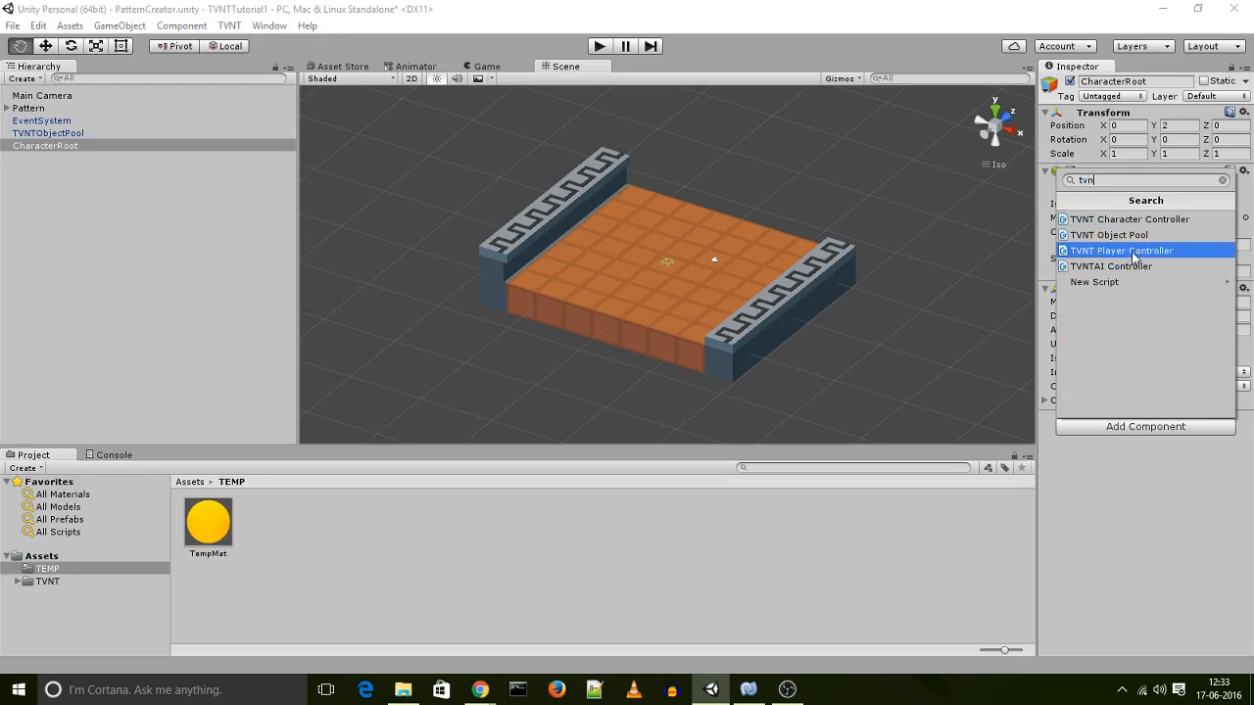
{"action": "left_click", "coordinate": [1121, 250]}
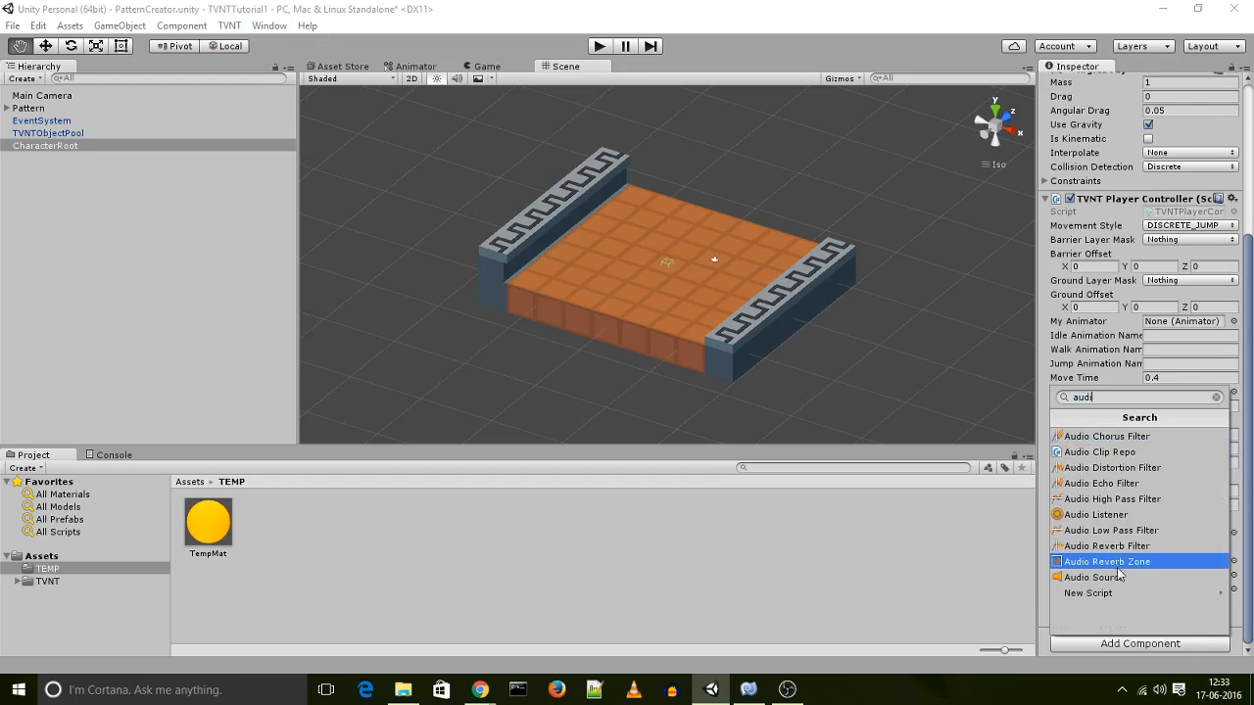
- Add an Audio Source to CharacterRoot with Play On Awake off and Bypass Effects on
{"action": "left_click", "coordinate": [1090, 576]}
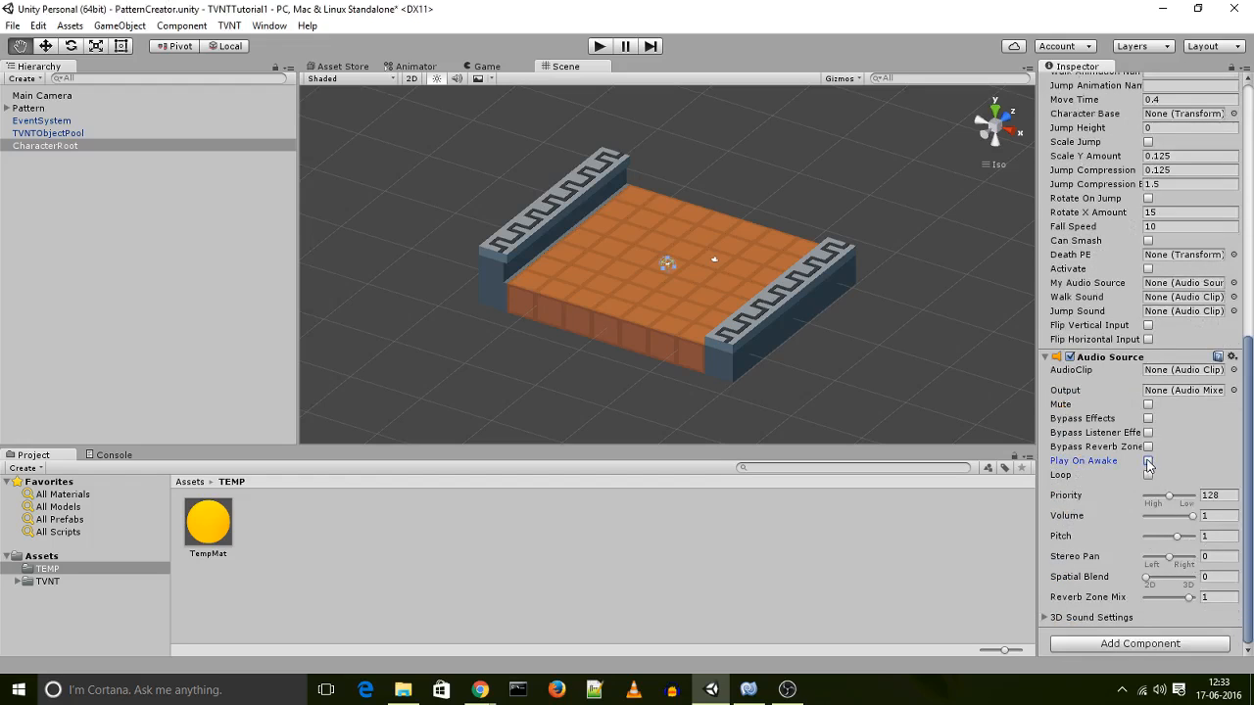
{"action": "left_click", "coordinate": [1148, 460]}
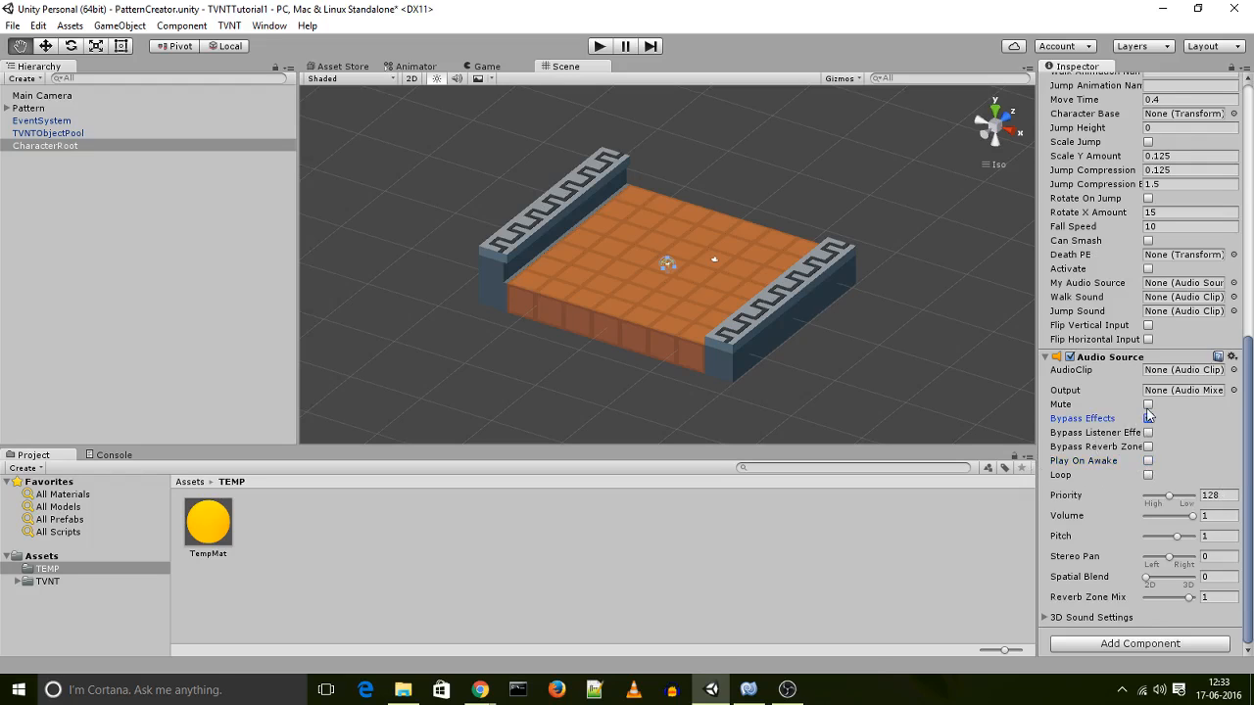
{"action": "left_click", "coordinate": [1149, 419]}
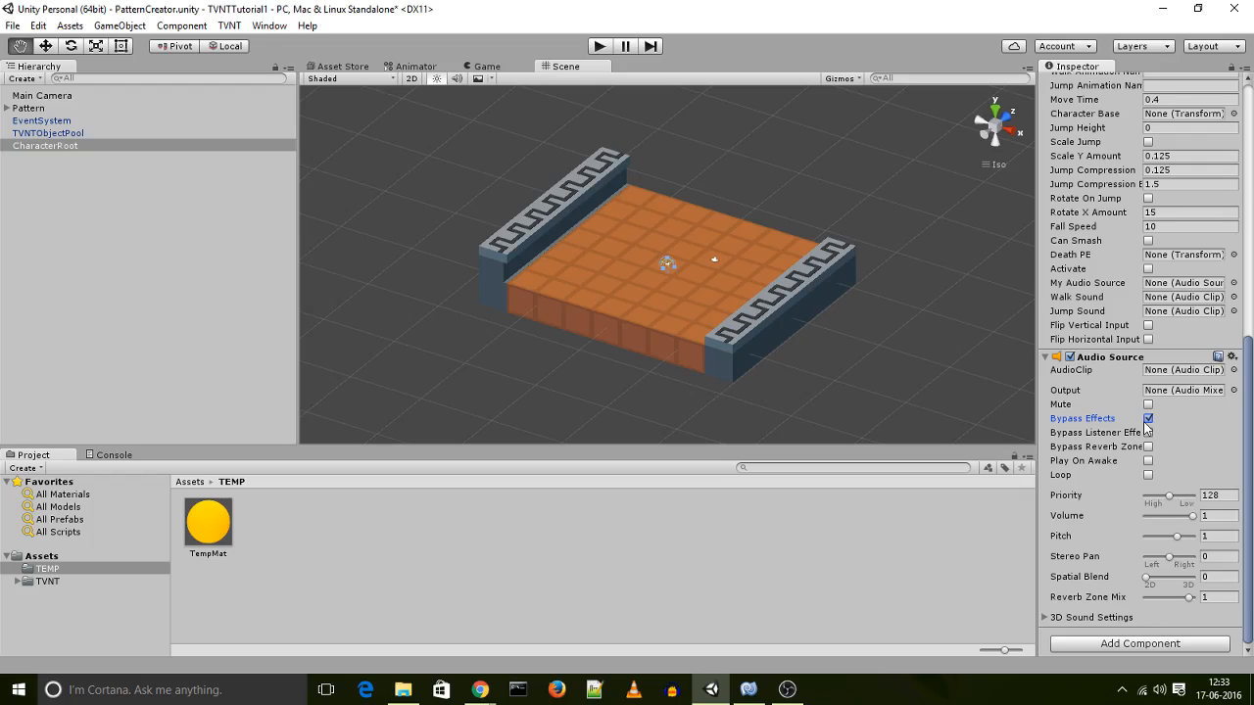
{"action": "mouse_move", "coordinate": [1105, 424]}
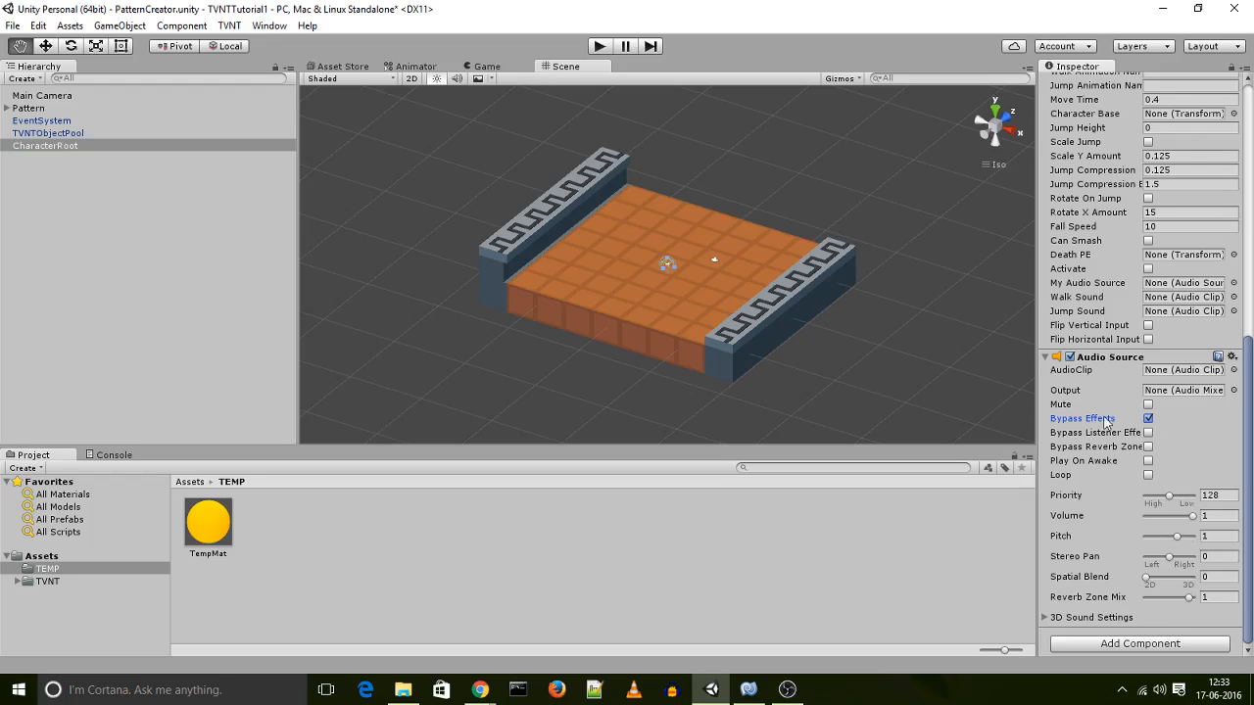
{"action": "mouse_move", "coordinate": [360, 94]}
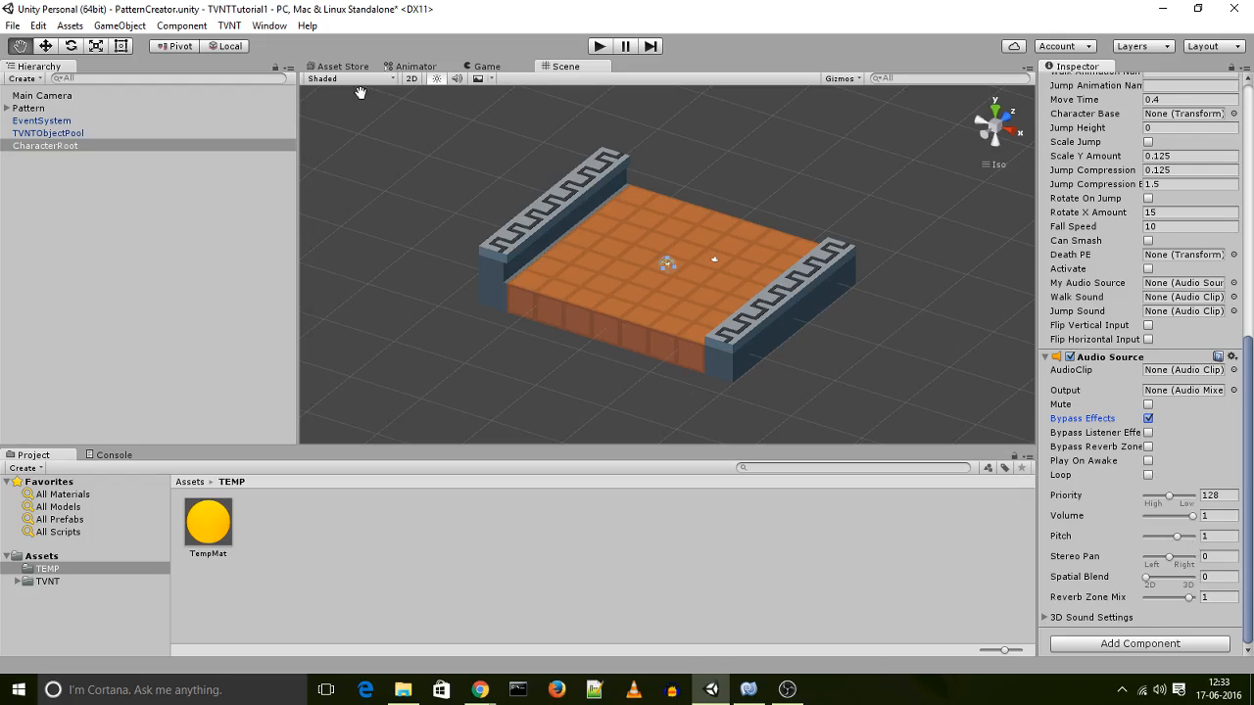
{"action": "mouse_move", "coordinate": [62, 141]}
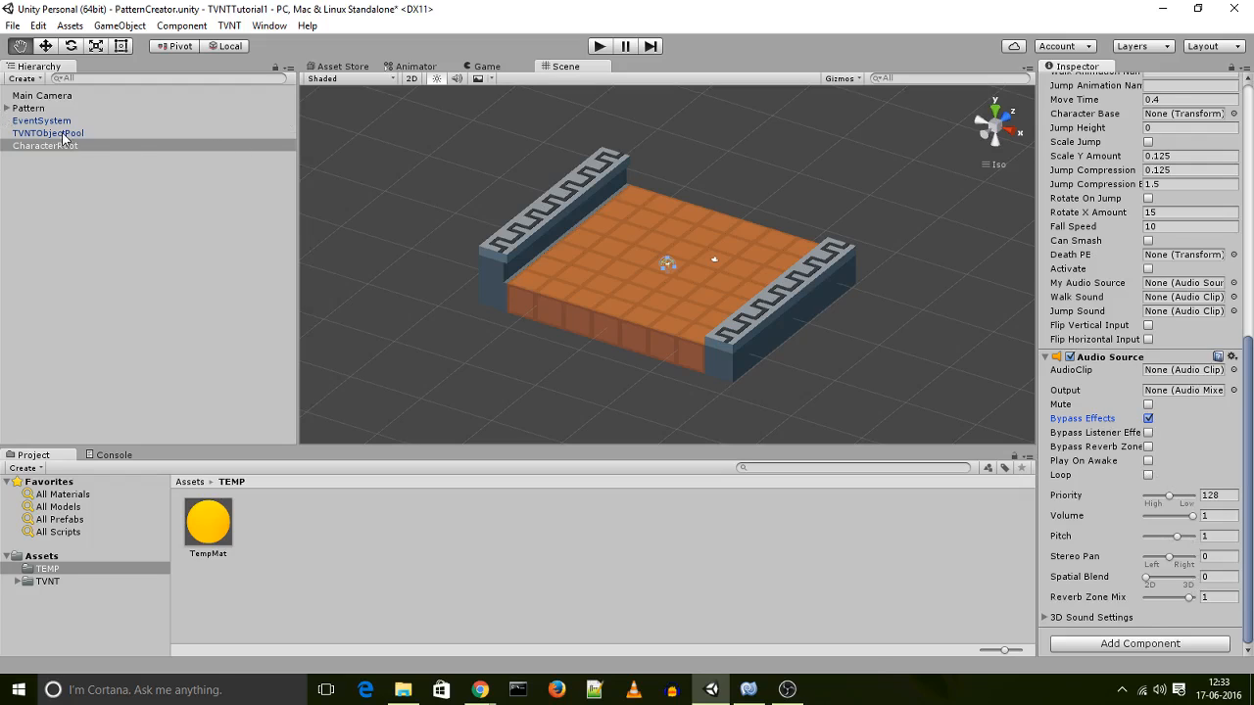
{"action": "mouse_move", "coordinate": [1203, 439]}
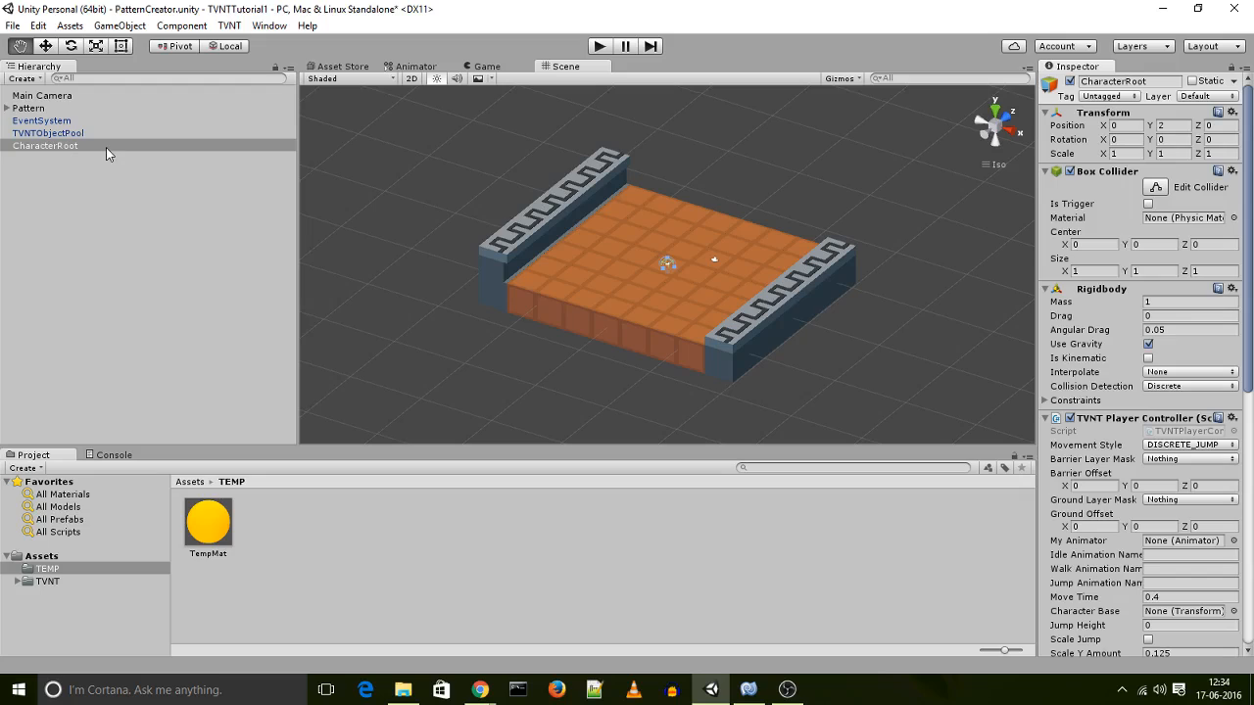
{"action": "mouse_move", "coordinate": [43, 153]}
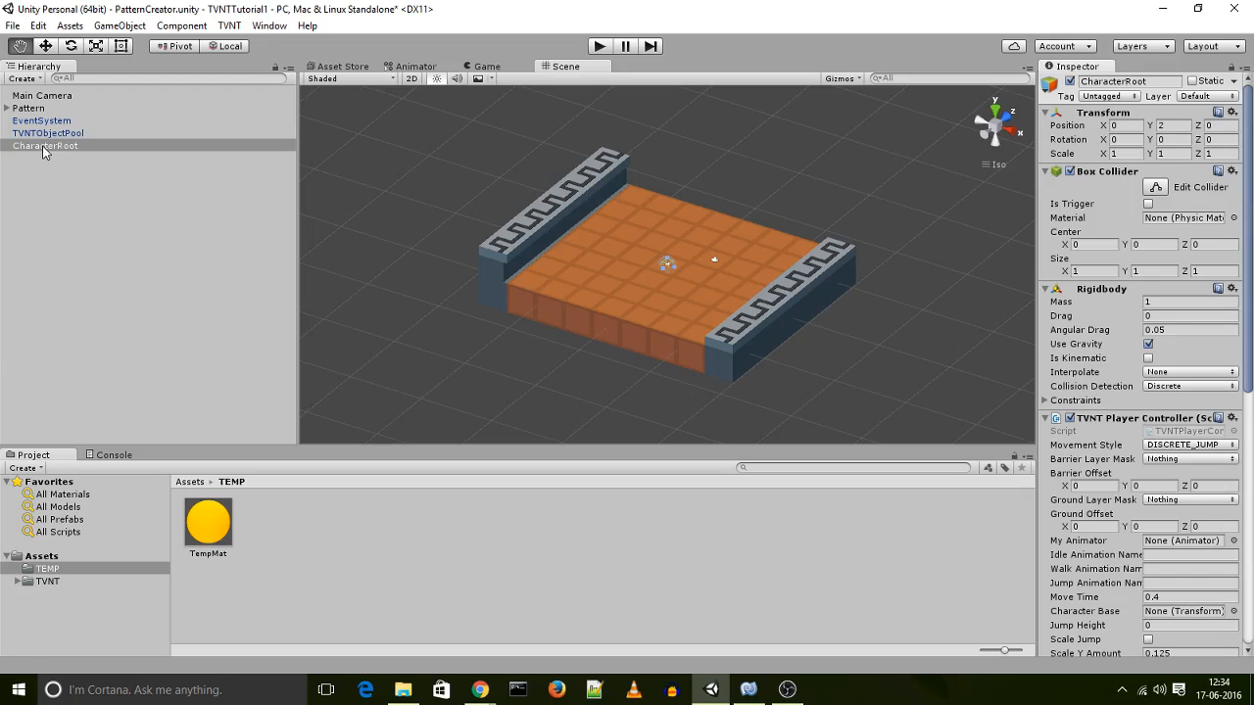
- Create a cube as a child of CharacterRoot and name it CharacterBase
{"action": "right_click", "coordinate": [43, 145]}
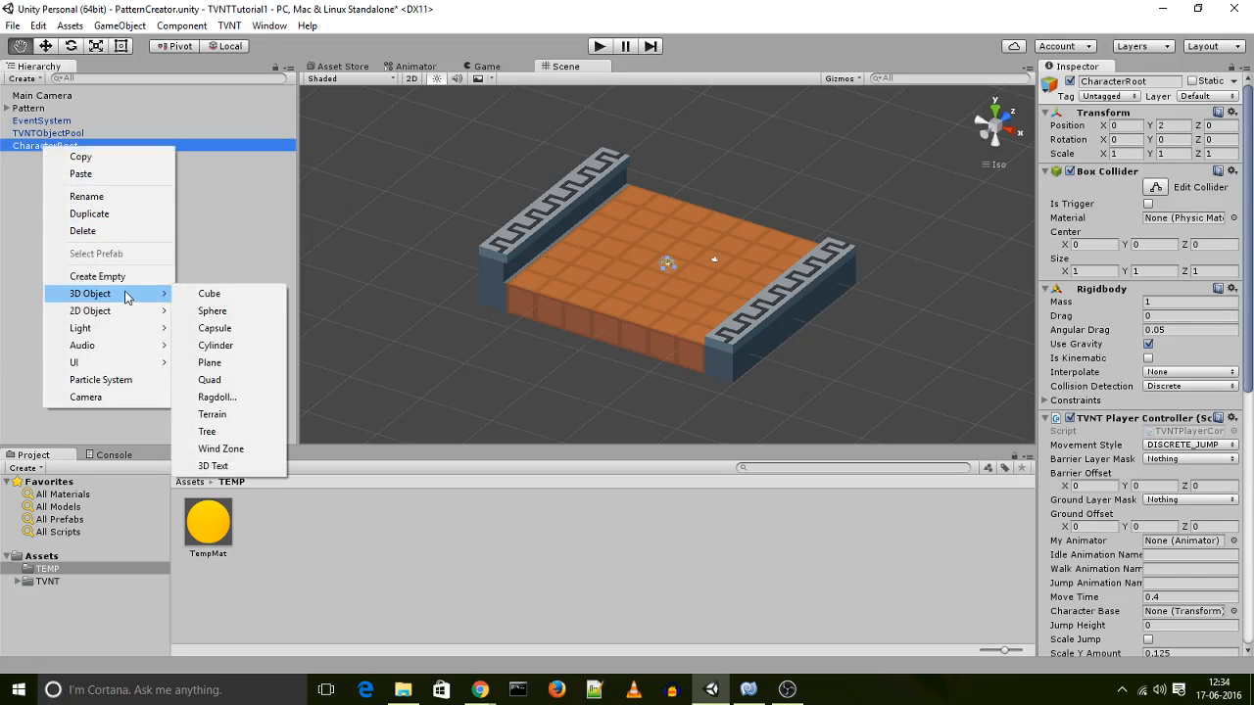
{"action": "mouse_move", "coordinate": [192, 298]}
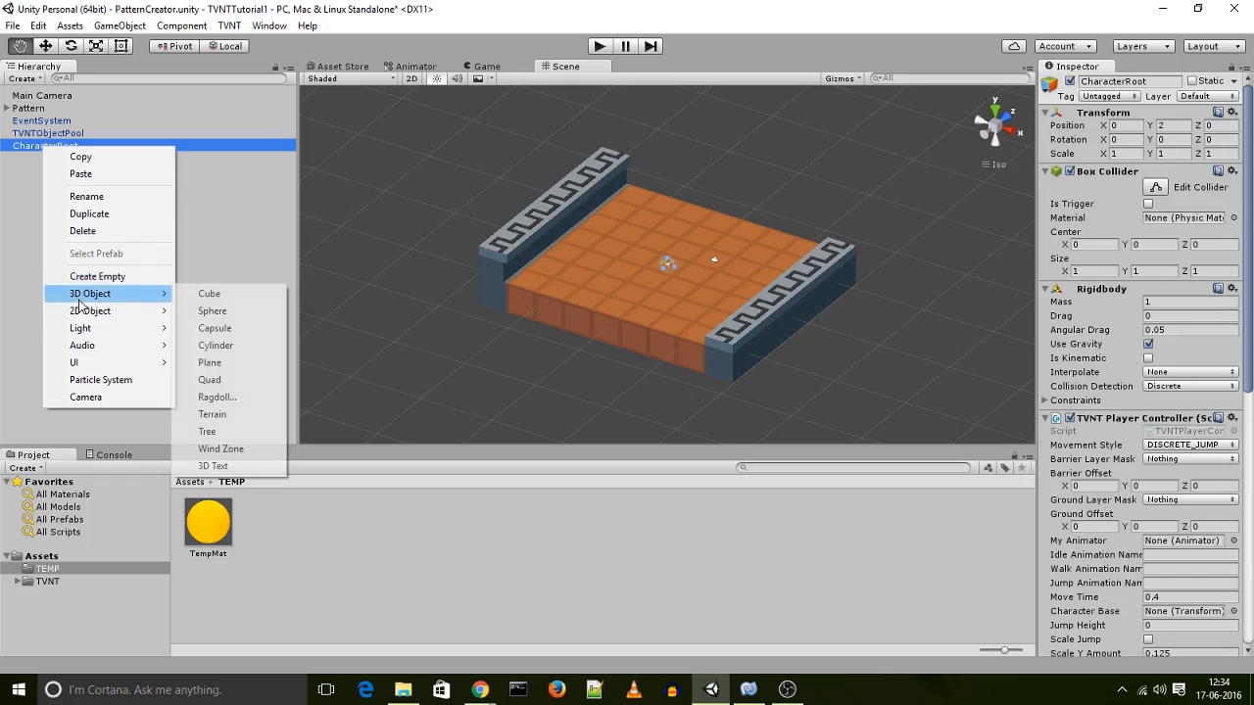
{"action": "left_click", "coordinate": [207, 293]}
{"action": "type", "text": "C"}
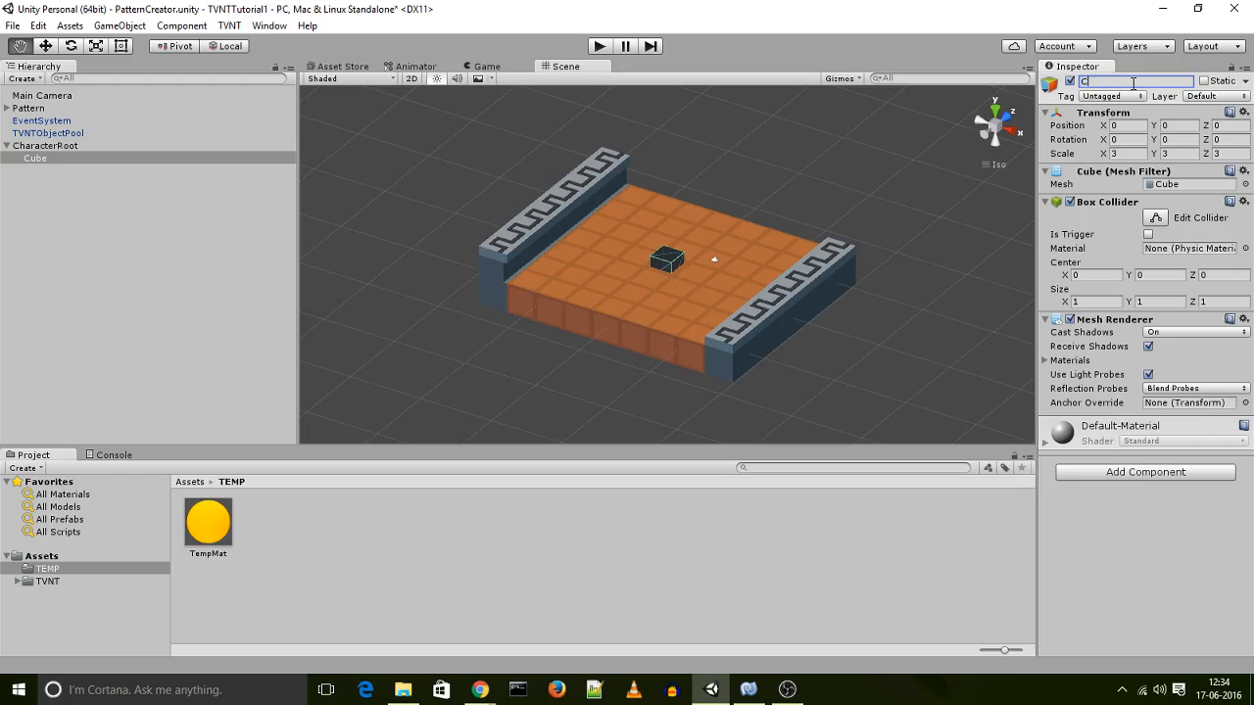
{"action": "type", "text": "haracter"}
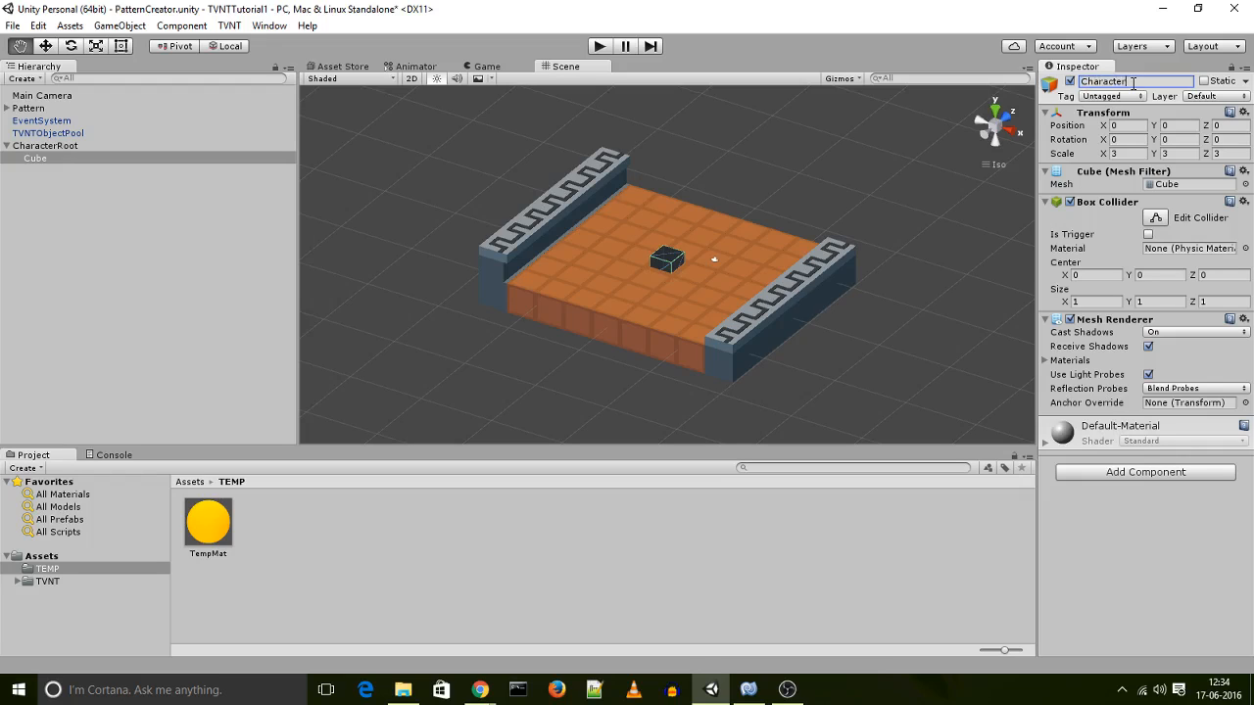
{"action": "type", "text": "CharacterBase"}
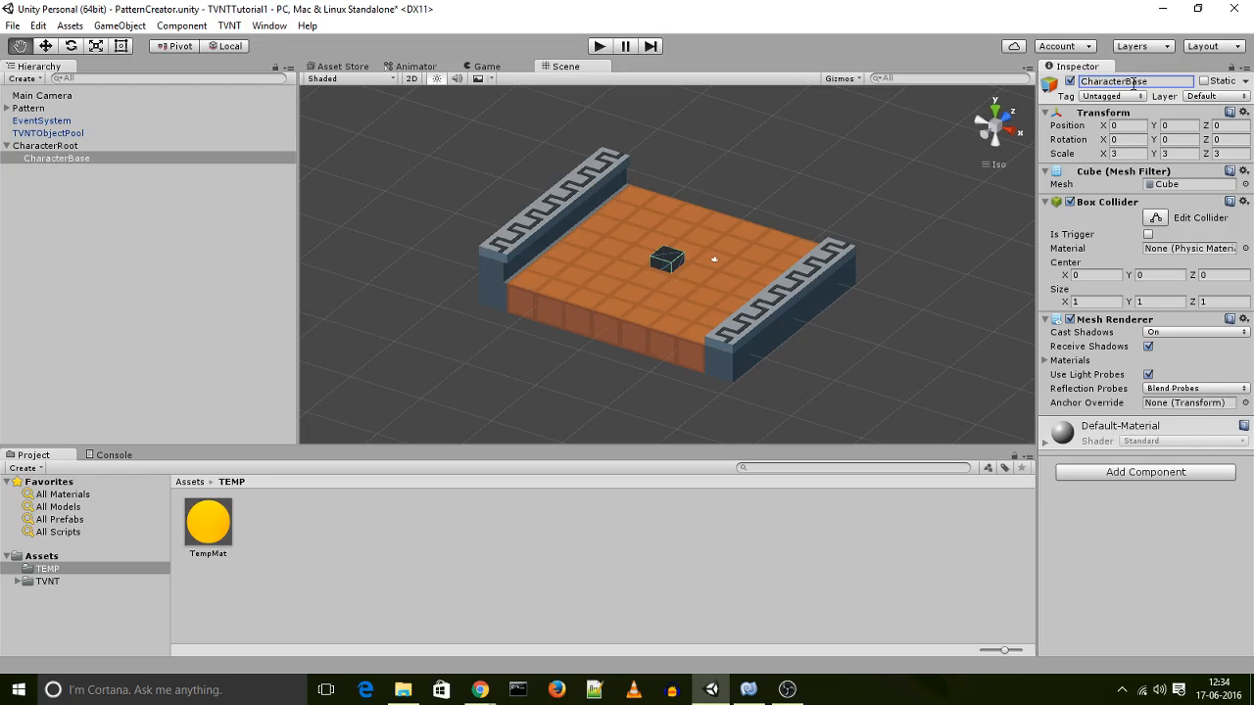
{"action": "mouse_move", "coordinate": [1037, 106]}
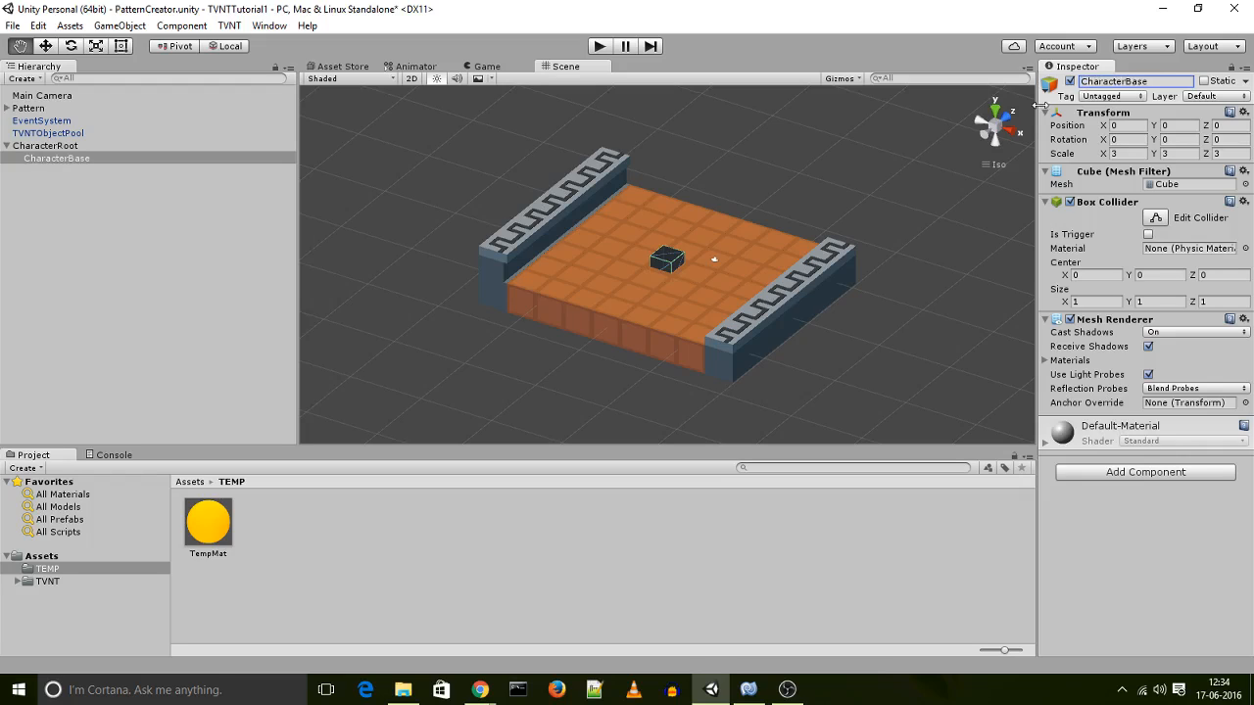
{"action": "mouse_move", "coordinate": [783, 277]}
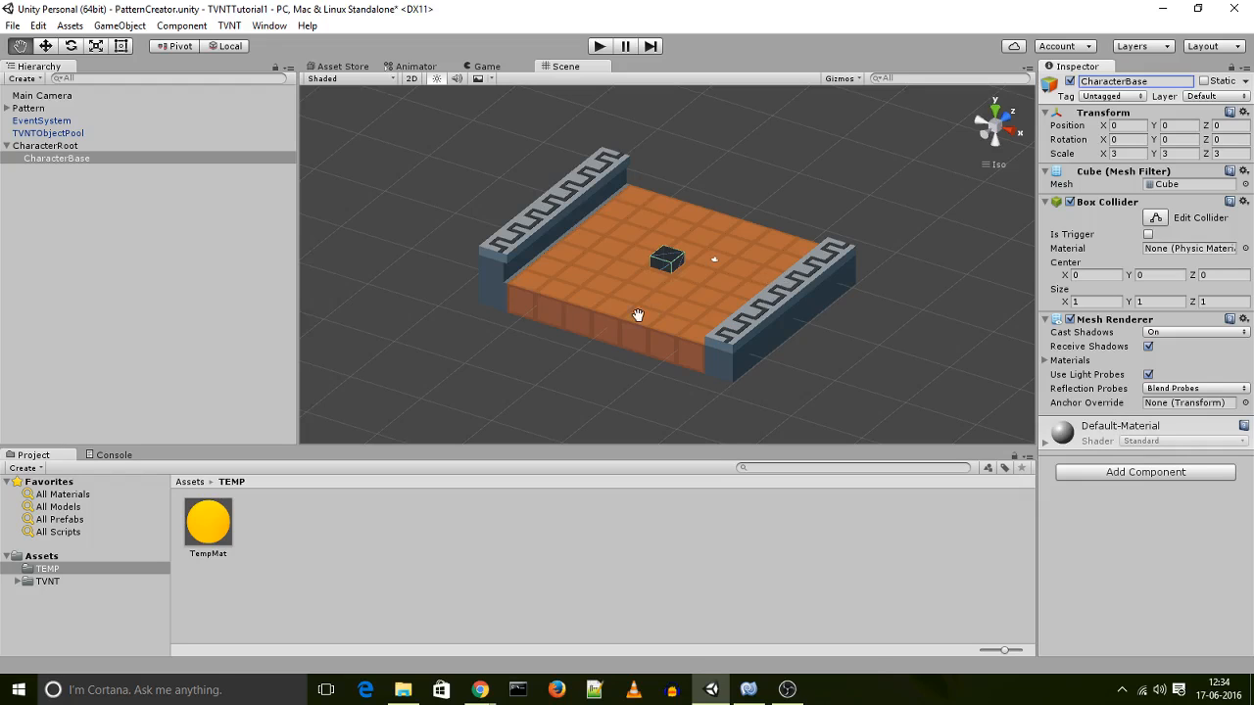
{"action": "left_click_drag", "start_coordinate": [639, 314], "coordinate": [866, 271]}
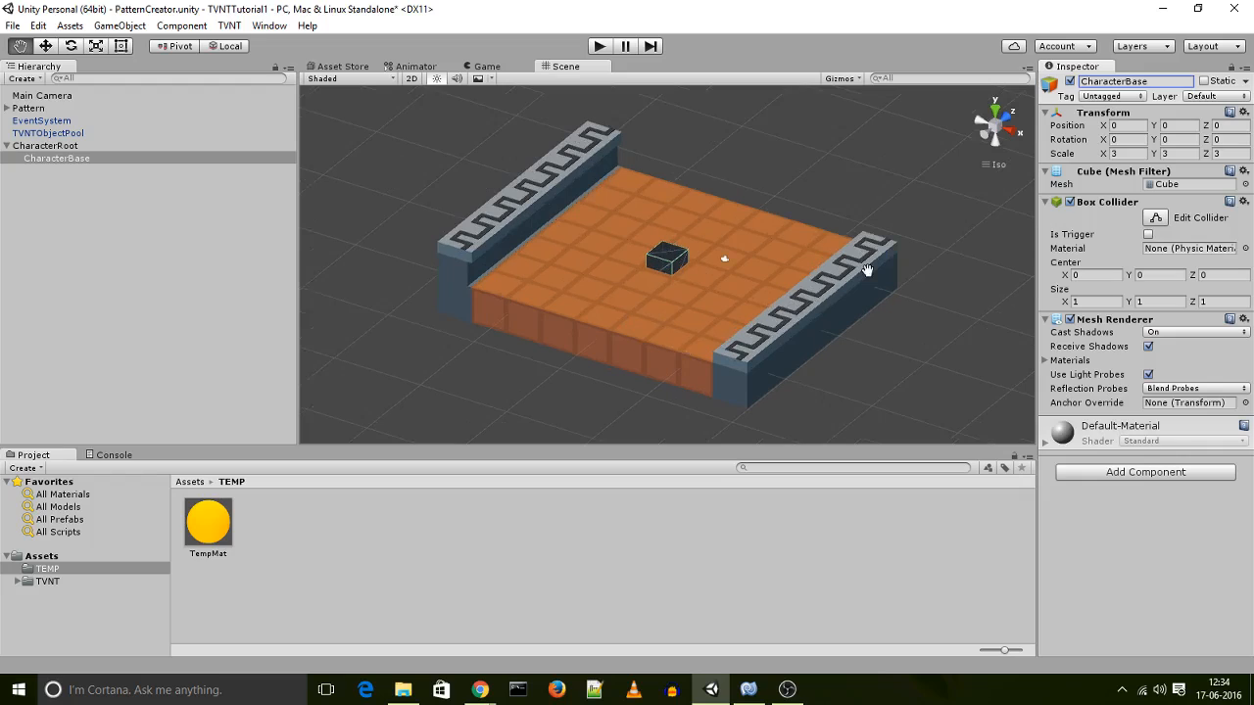
{"action": "mouse_move", "coordinate": [647, 92]}
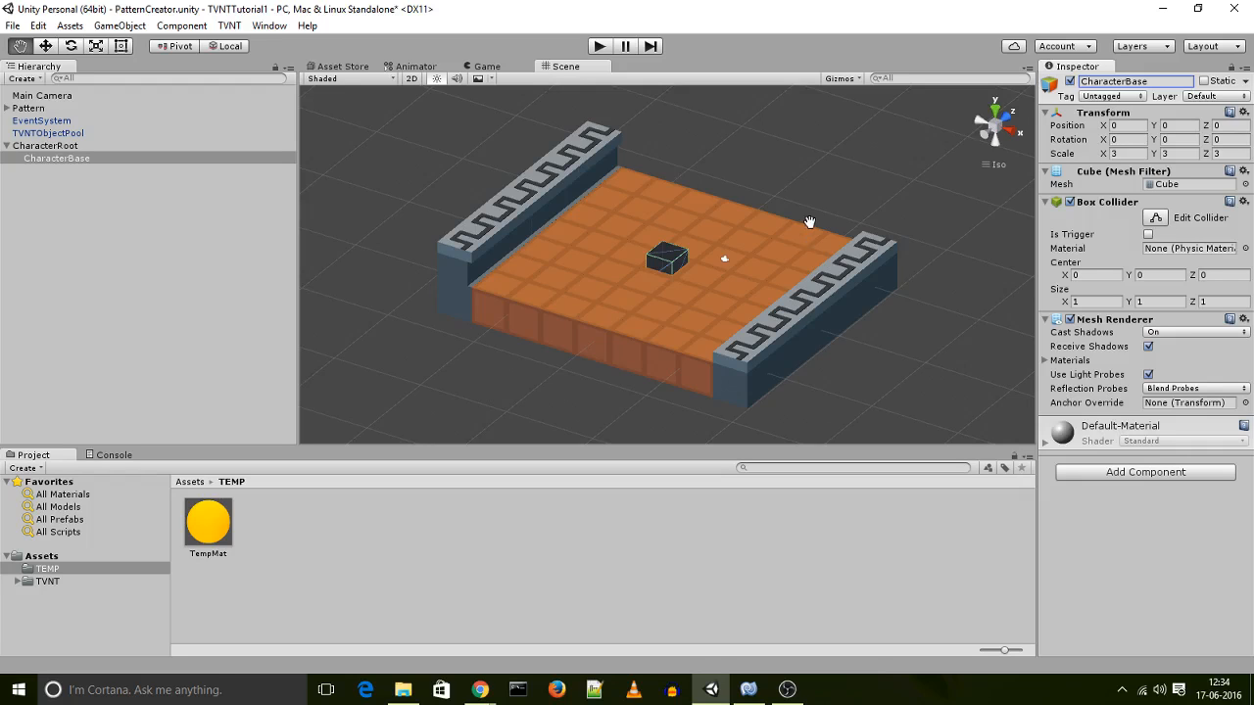
{"action": "mouse_move", "coordinate": [36, 155]}
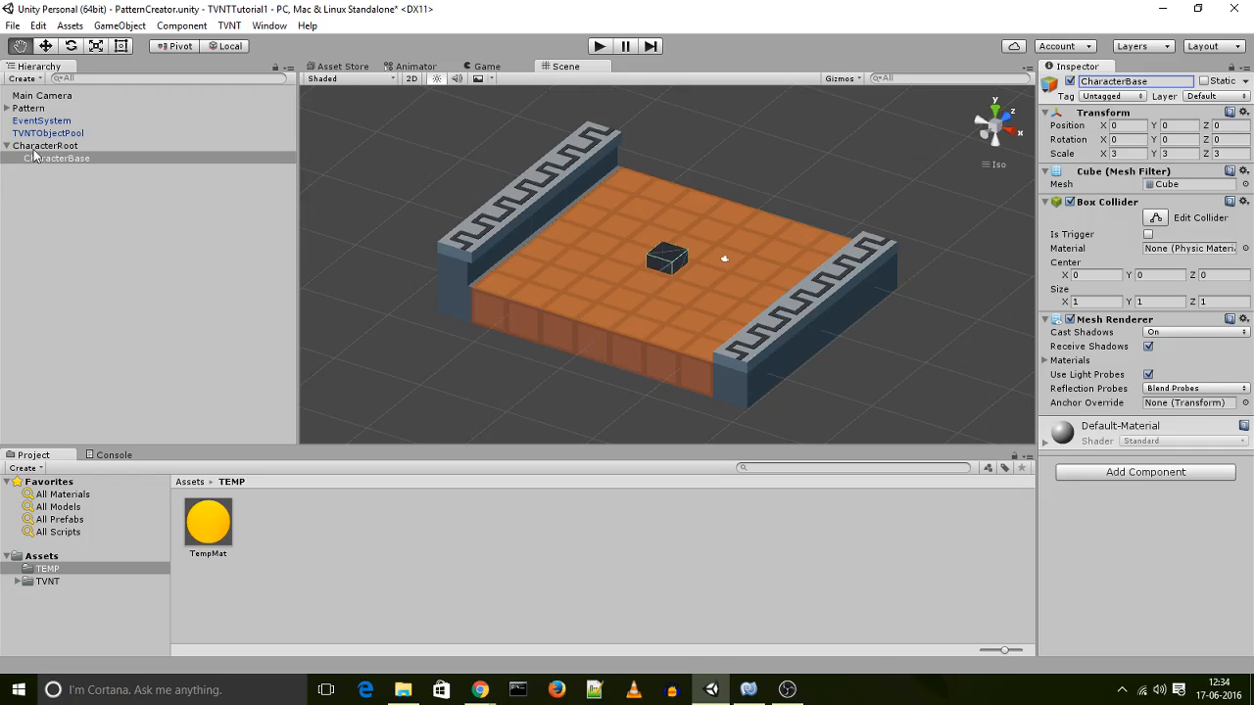
- Create an empty child CharacterBase_Pivot under CharacterRoot and nest CharacterBase inside it
{"action": "right_click", "coordinate": [45, 145]}
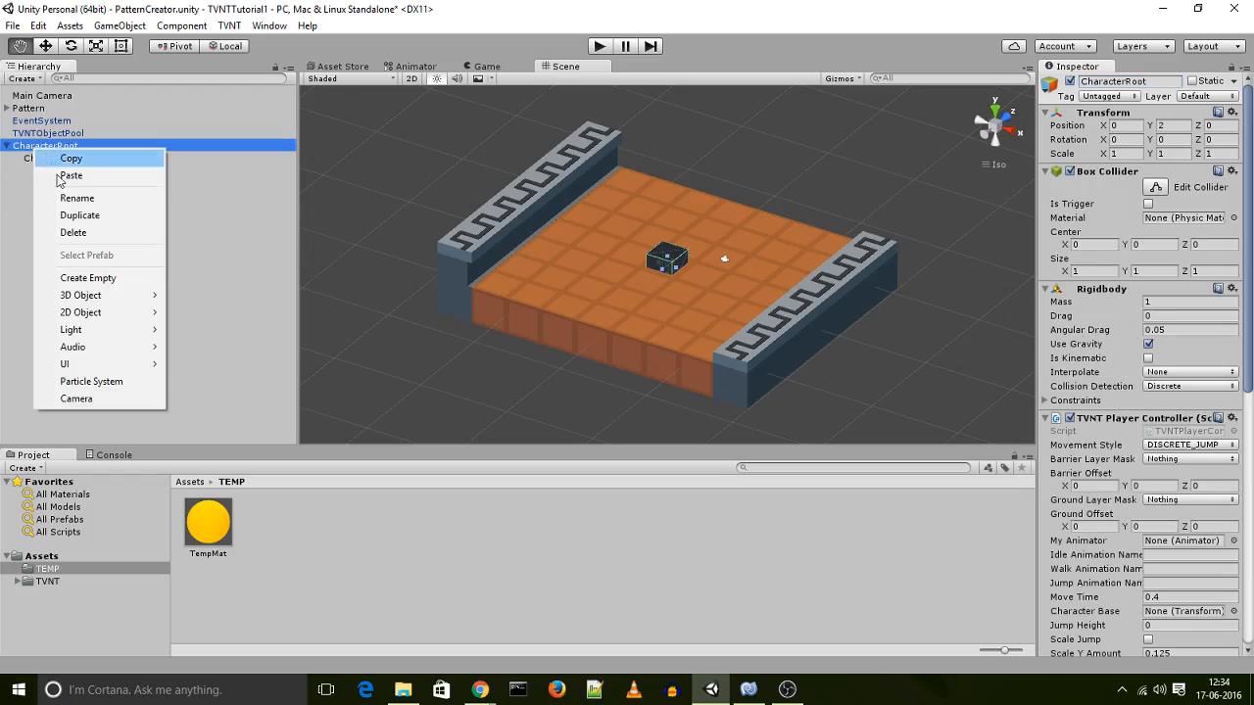
{"action": "left_click", "coordinate": [88, 278]}
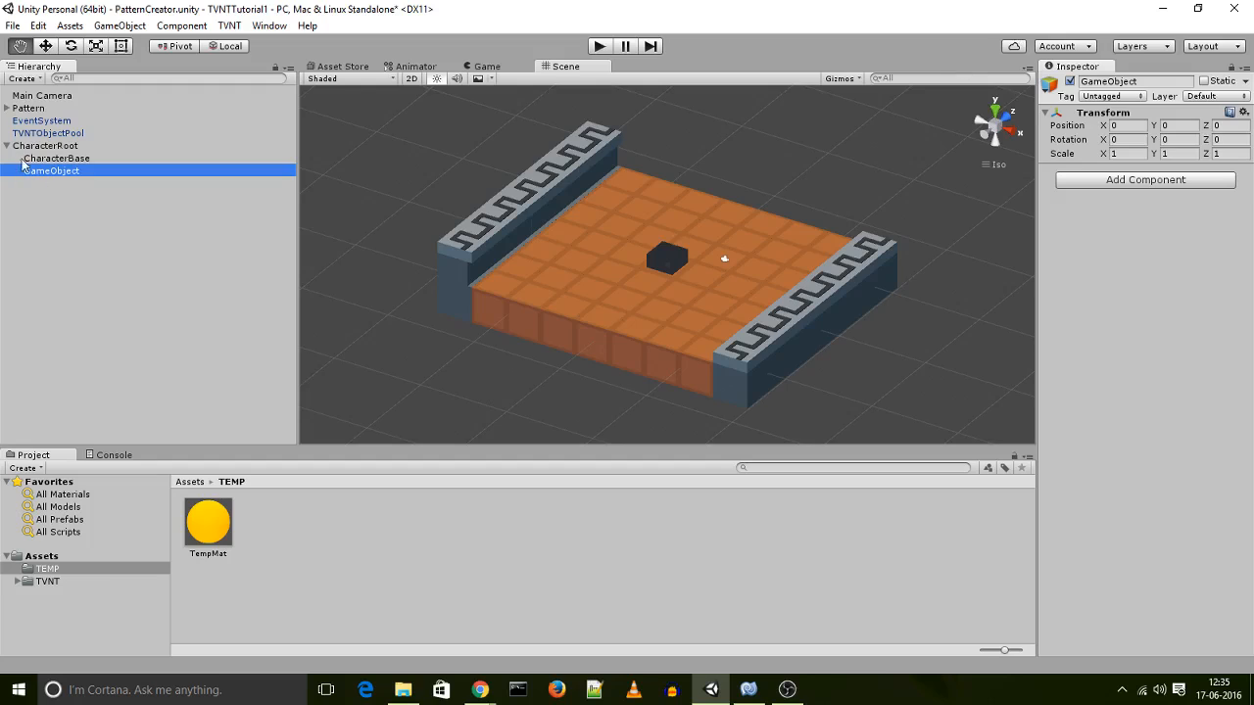
{"action": "mouse_move", "coordinate": [41, 152]}
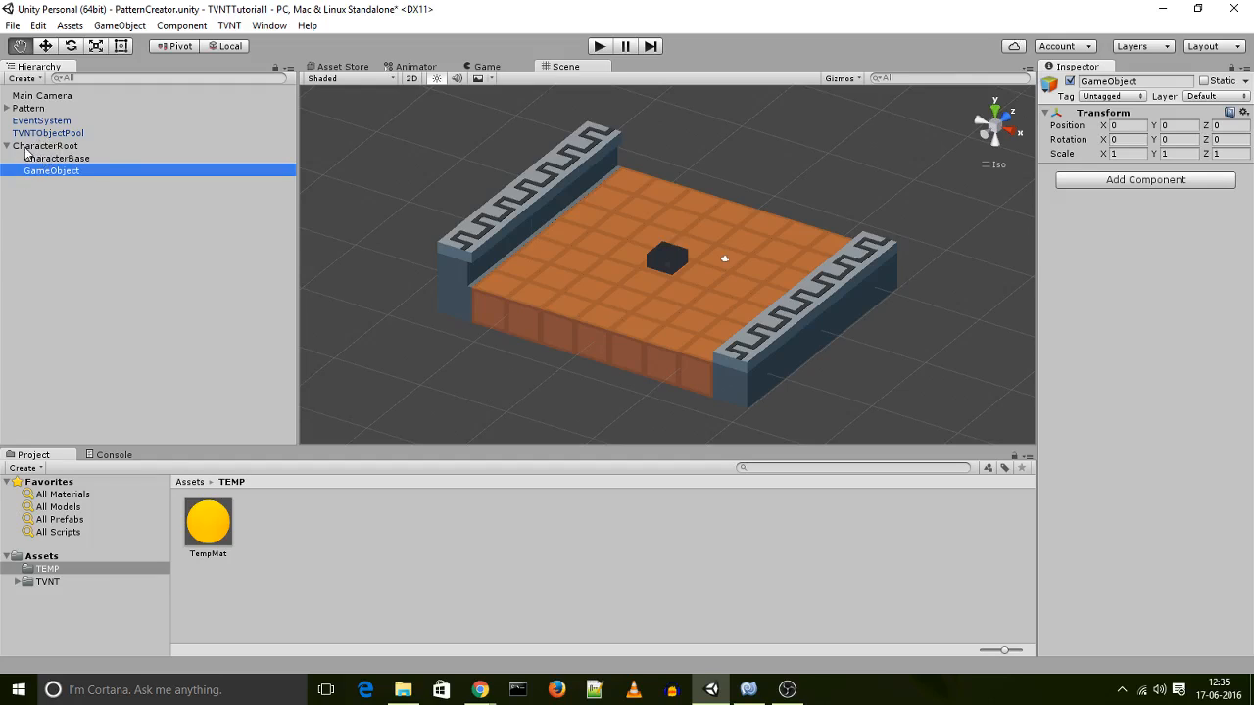
{"action": "double_click", "coordinate": [1133, 83]}
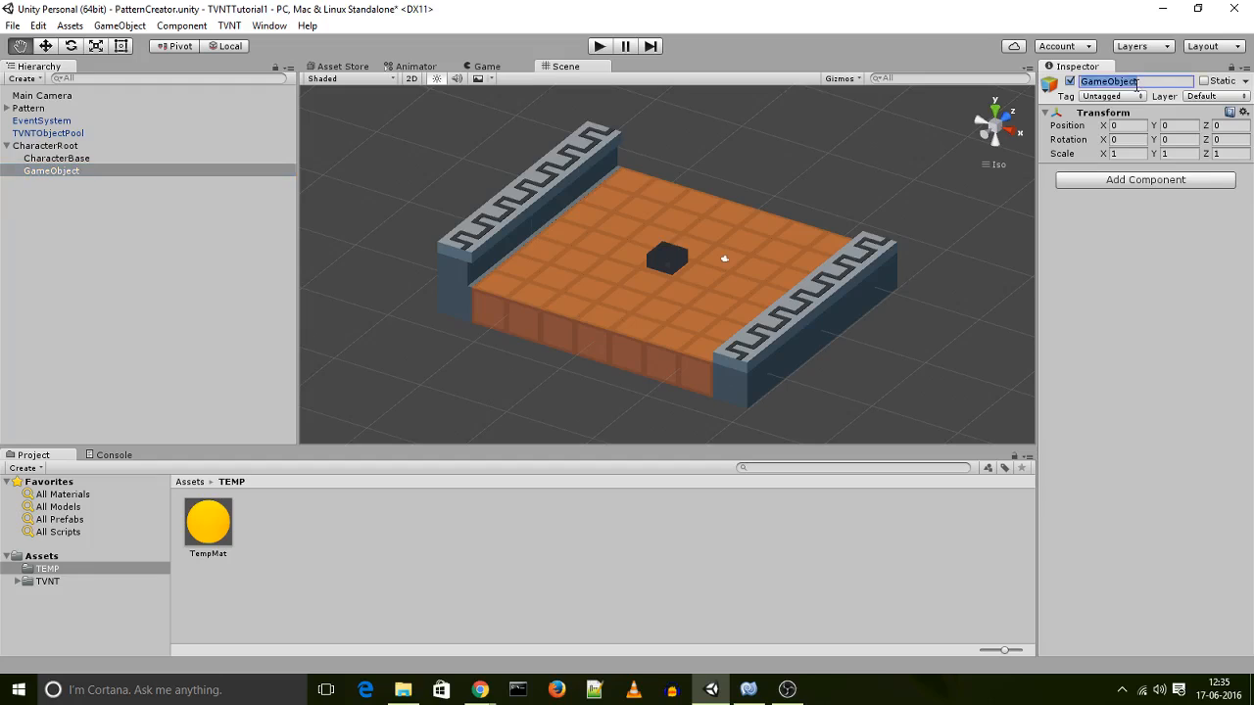
{"action": "type", "text": "Chair"}
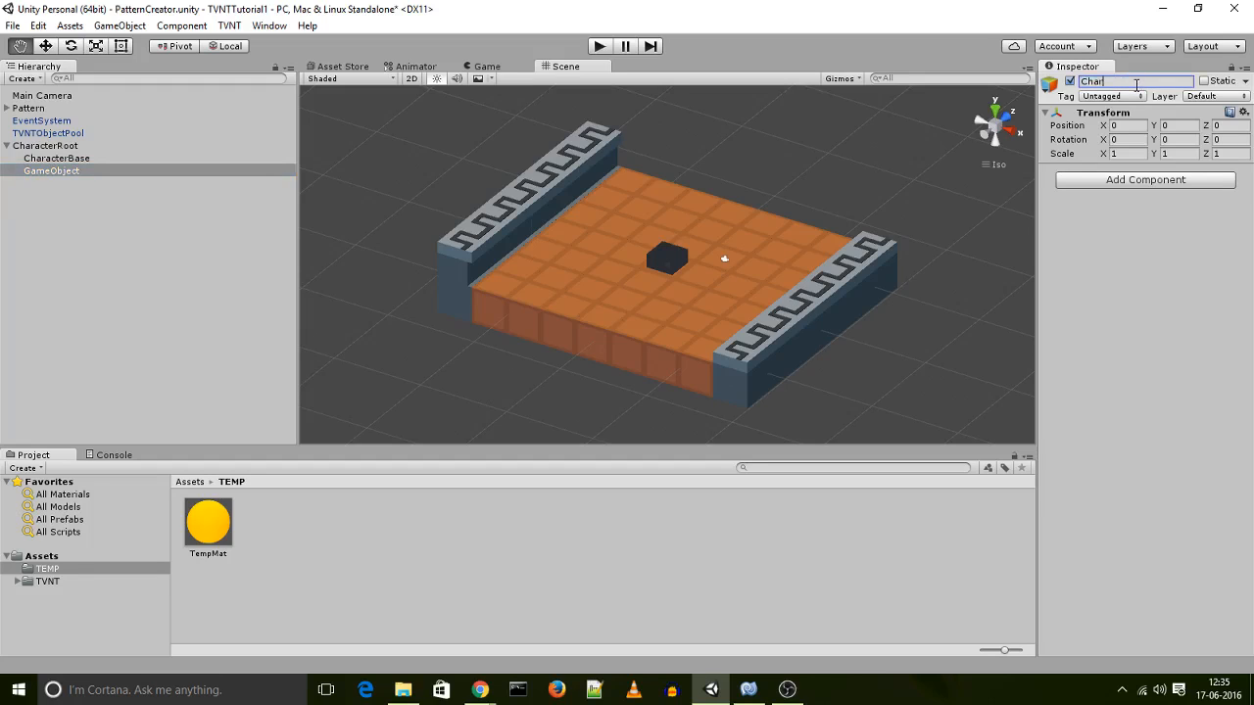
{"action": "type", "text": "CharacterBase"}
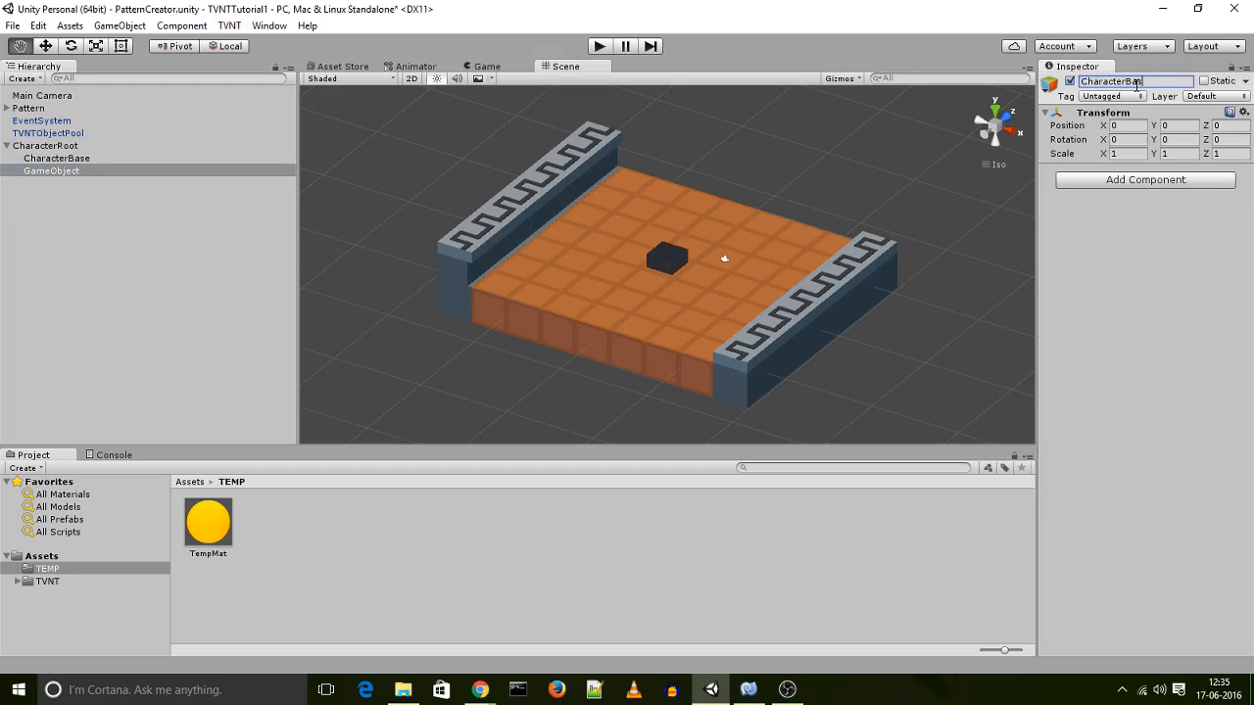
{"action": "type", "text": "_Pivot"}
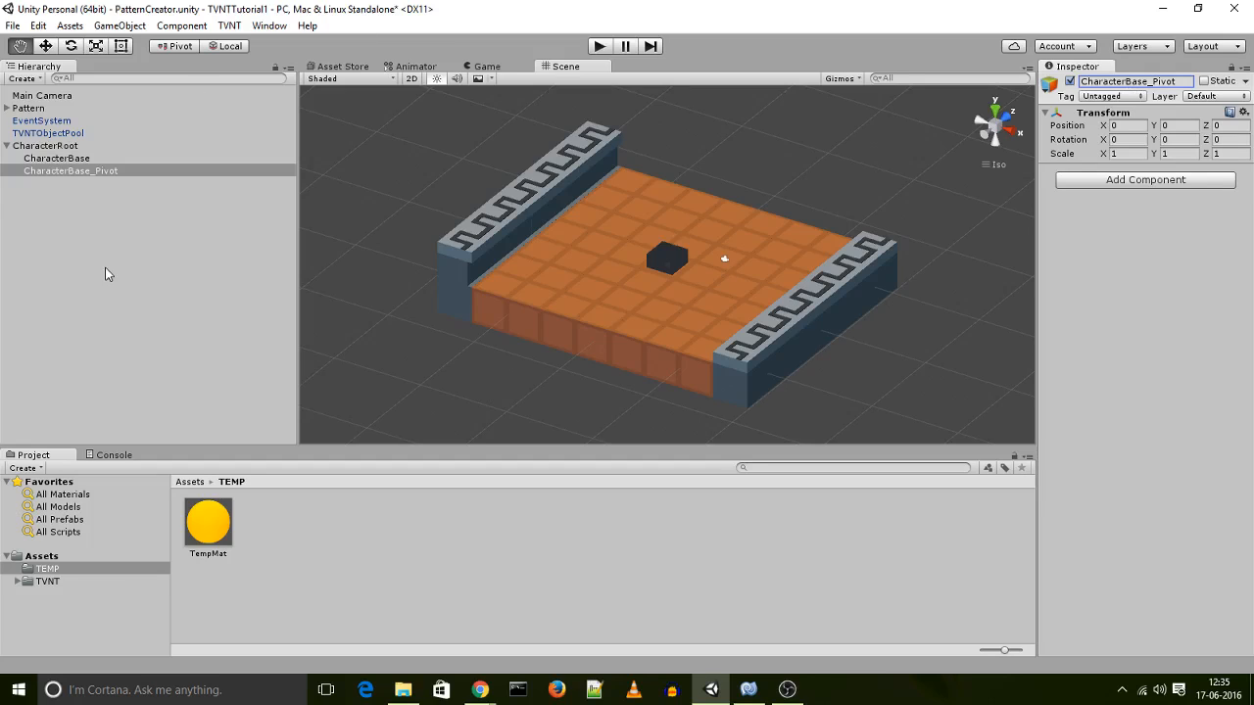
{"action": "mouse_move", "coordinate": [82, 165]}
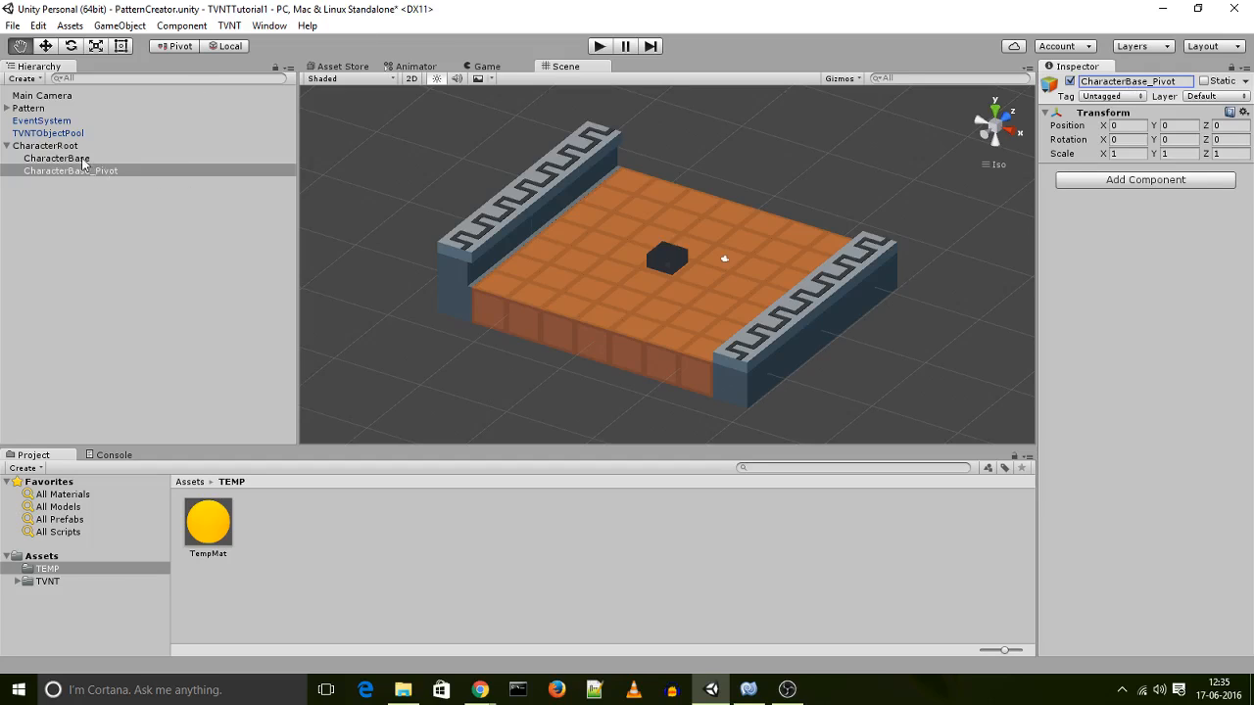
{"action": "left_click", "coordinate": [67, 171]}
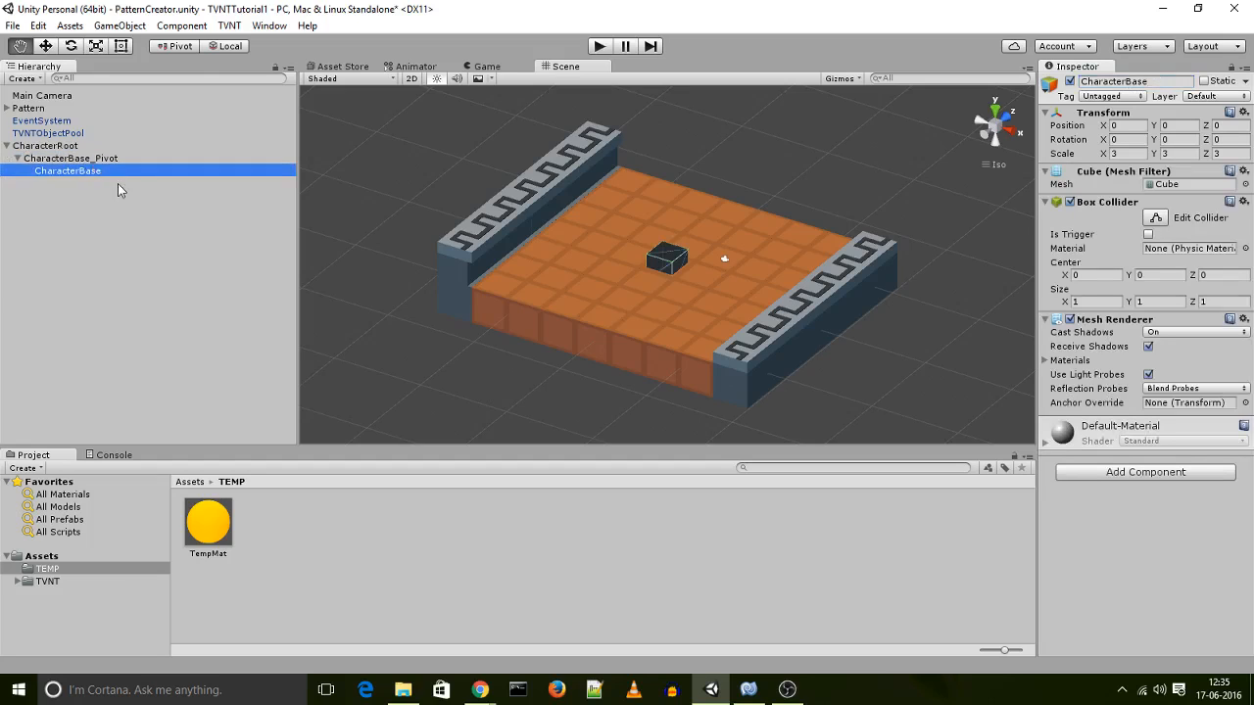
{"action": "mouse_move", "coordinate": [494, 75]}
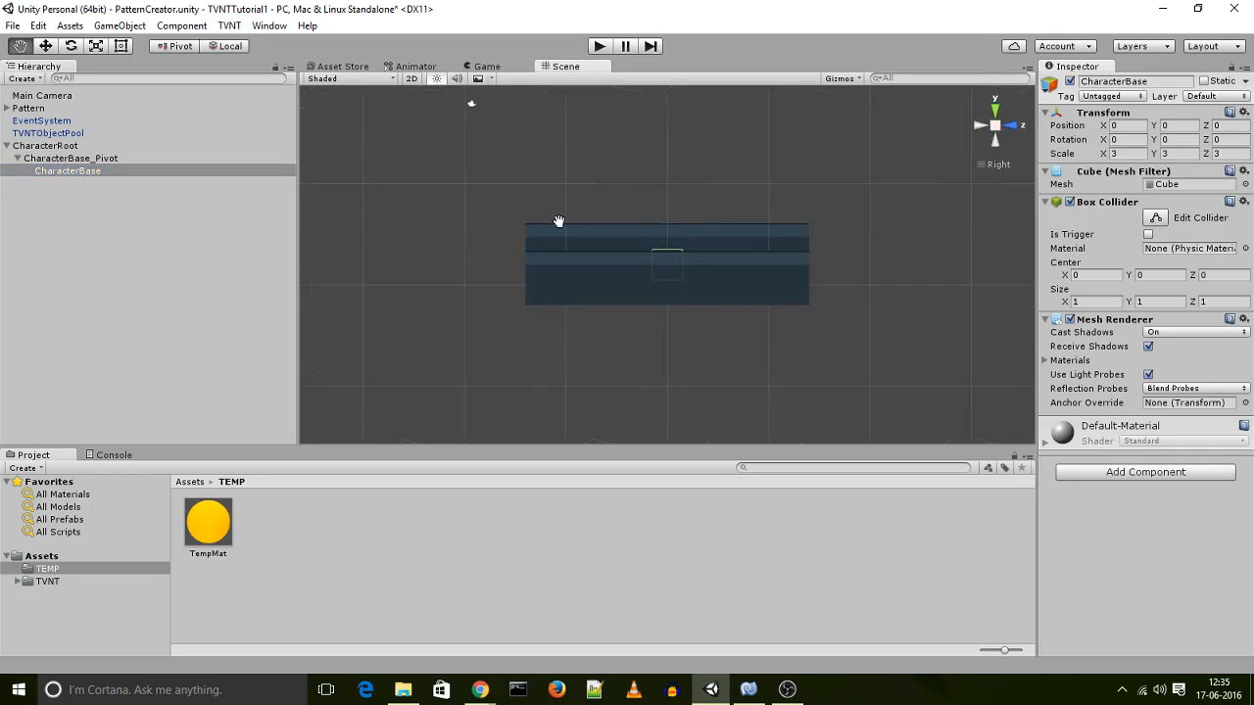
- Raise the CharacterBase cube with the Move tool so its base sits at the pivot
{"action": "left_click", "coordinate": [67, 171]}
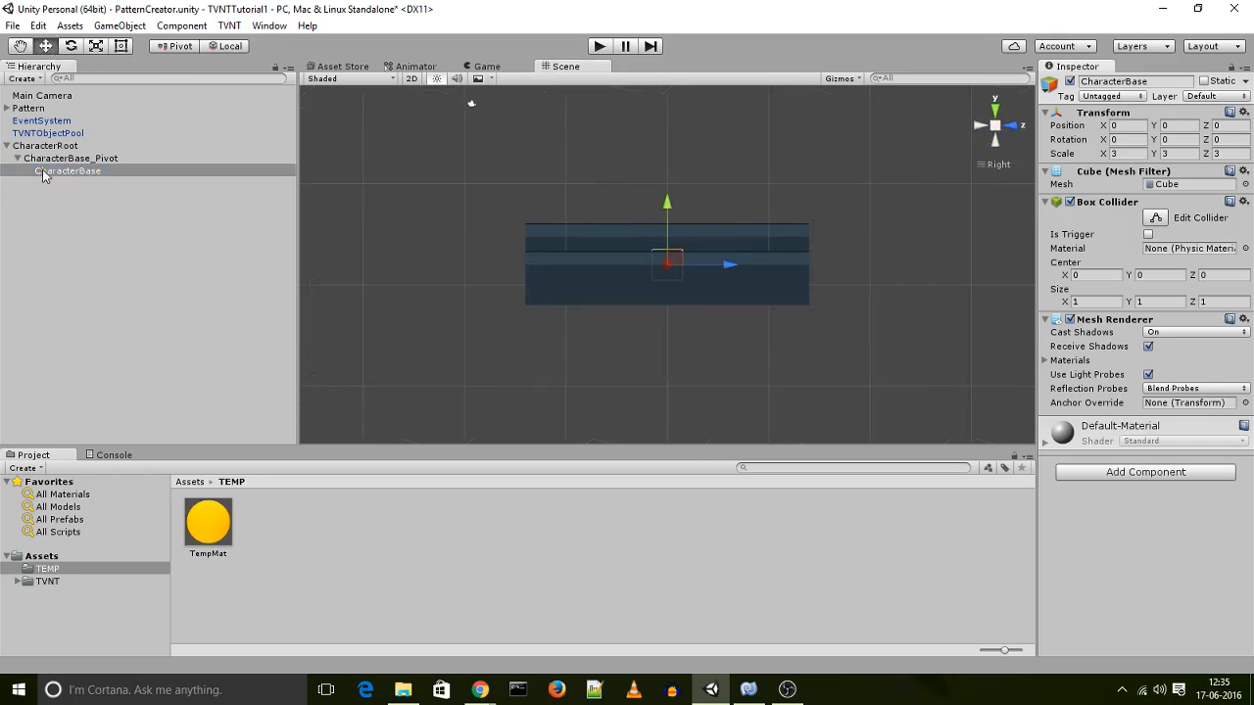
{"action": "left_click", "coordinate": [45, 146]}
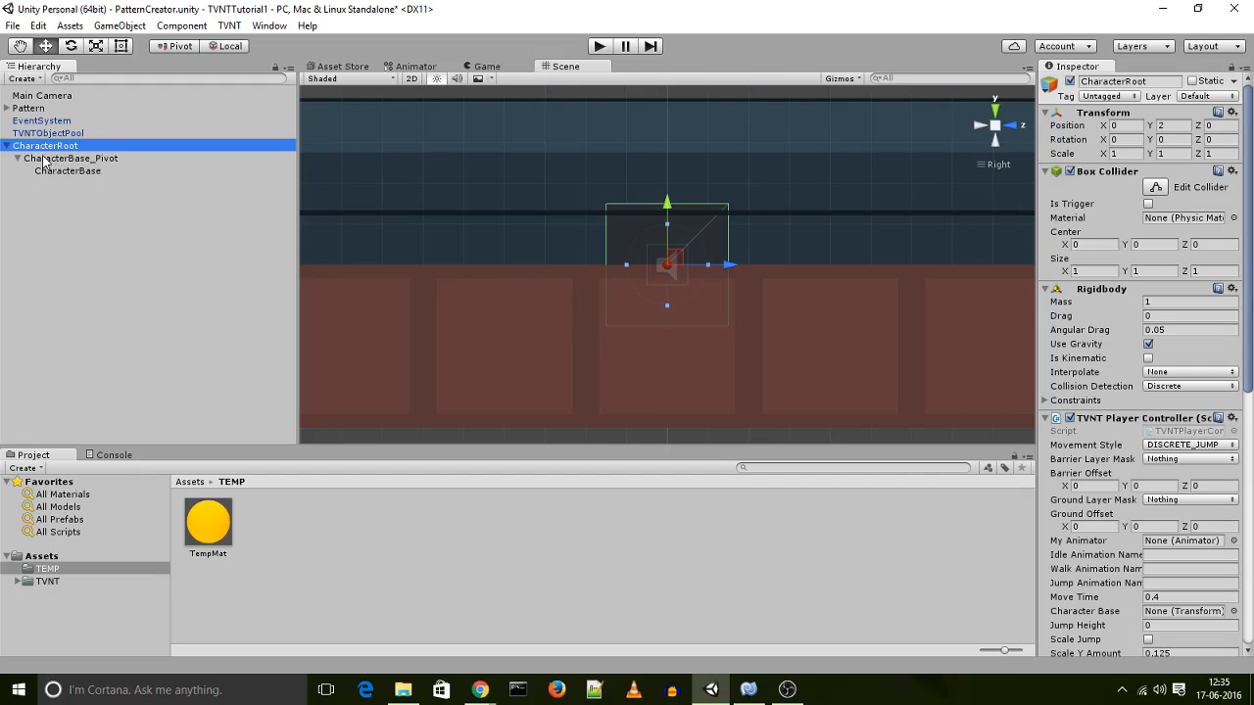
{"action": "left_click", "coordinate": [71, 157]}
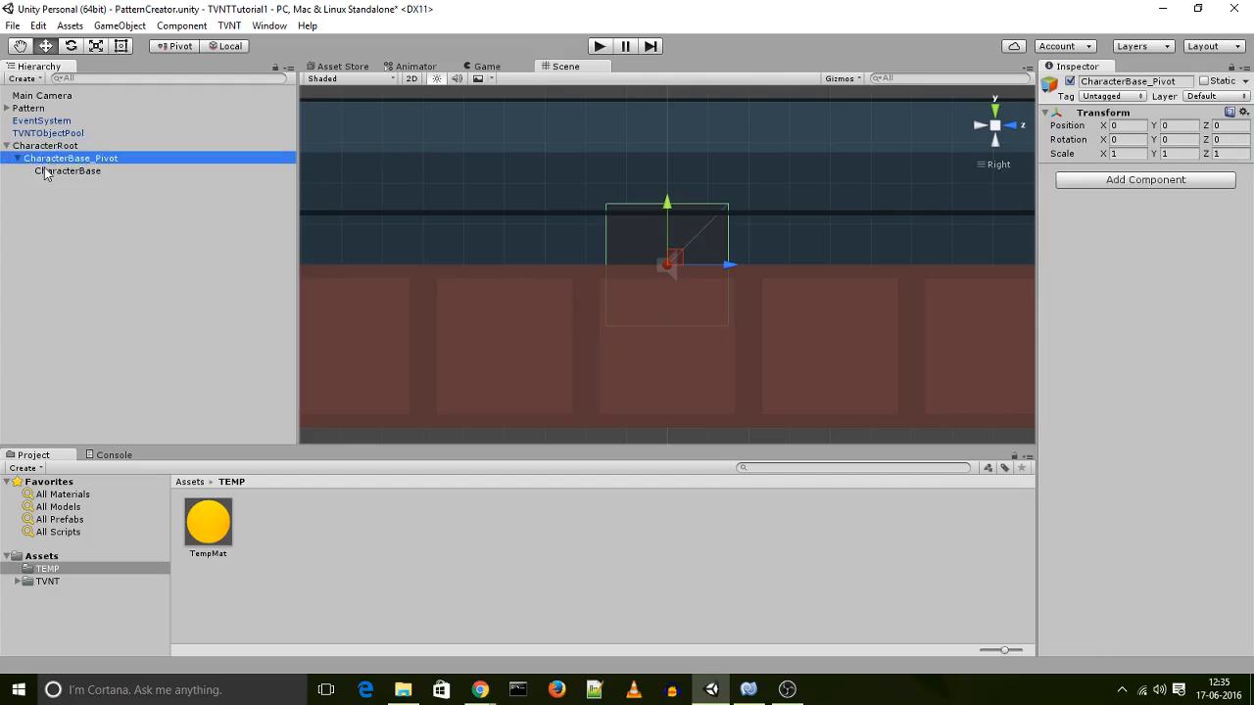
{"action": "left_click", "coordinate": [68, 170]}
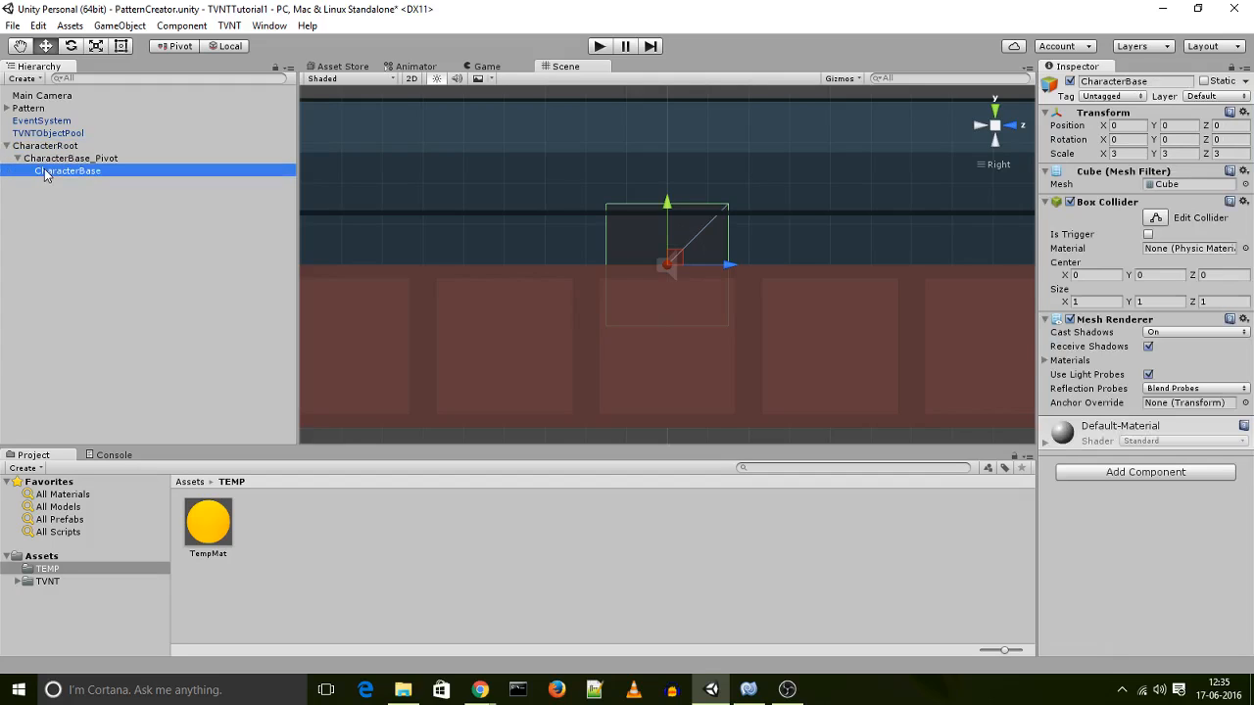
{"action": "mouse_move", "coordinate": [650, 231]}
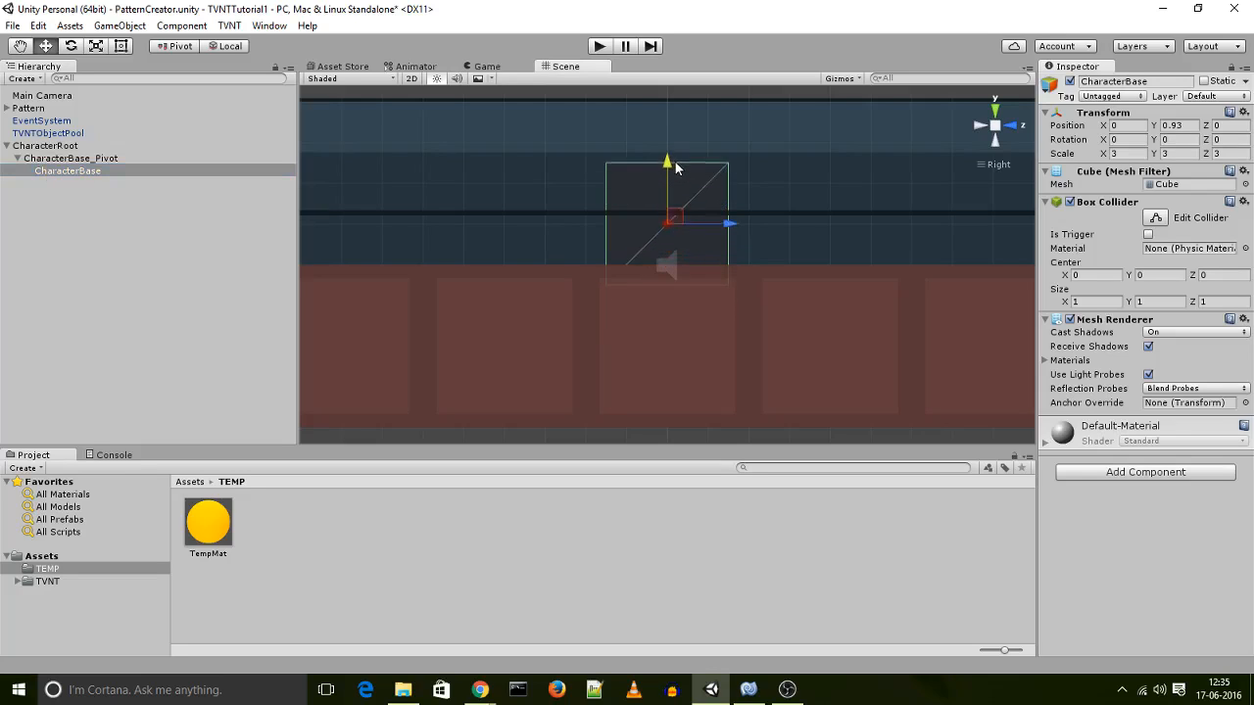
{"action": "left_click_drag", "start_coordinate": [666, 161], "coordinate": [667, 142]}
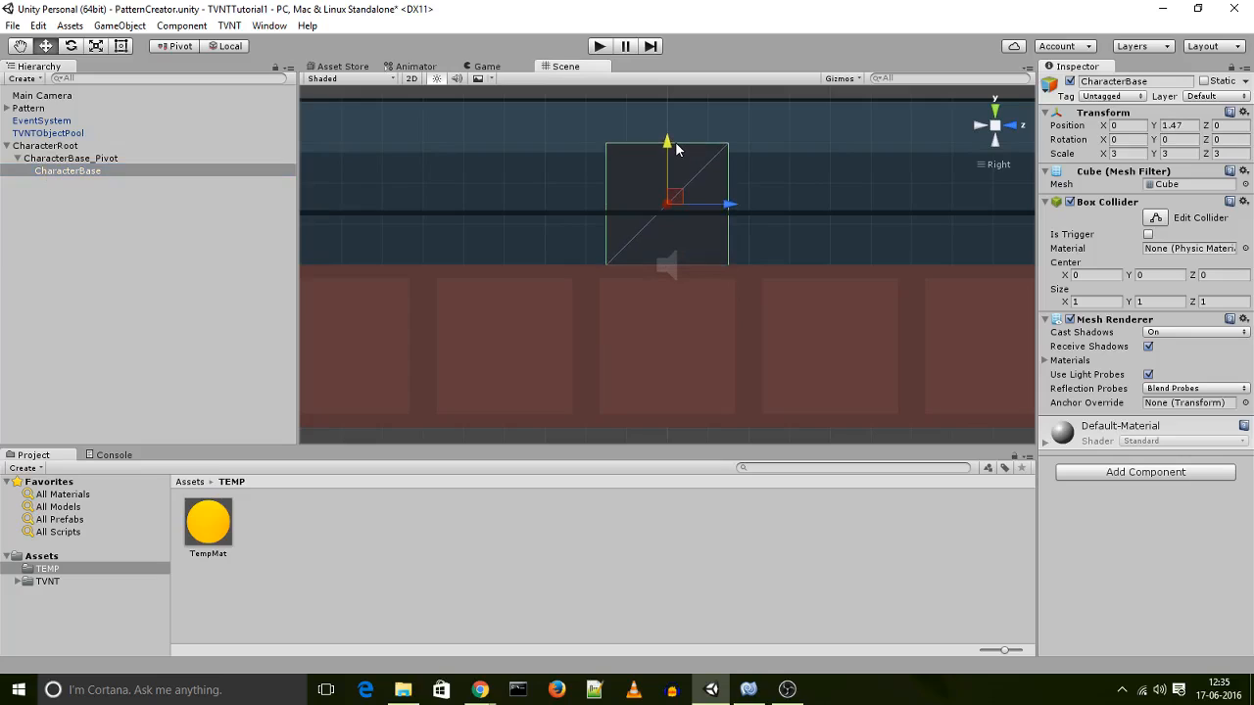
{"action": "left_click", "coordinate": [71, 156]}
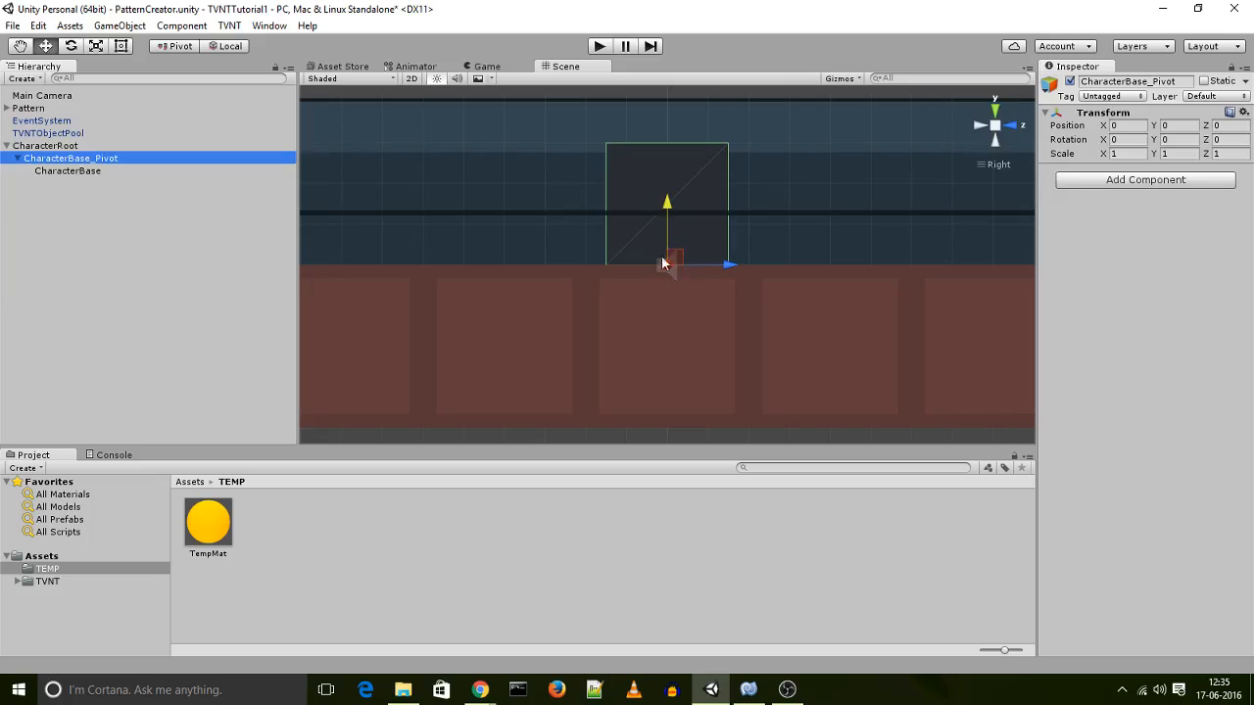
{"action": "mouse_move", "coordinate": [659, 298]}
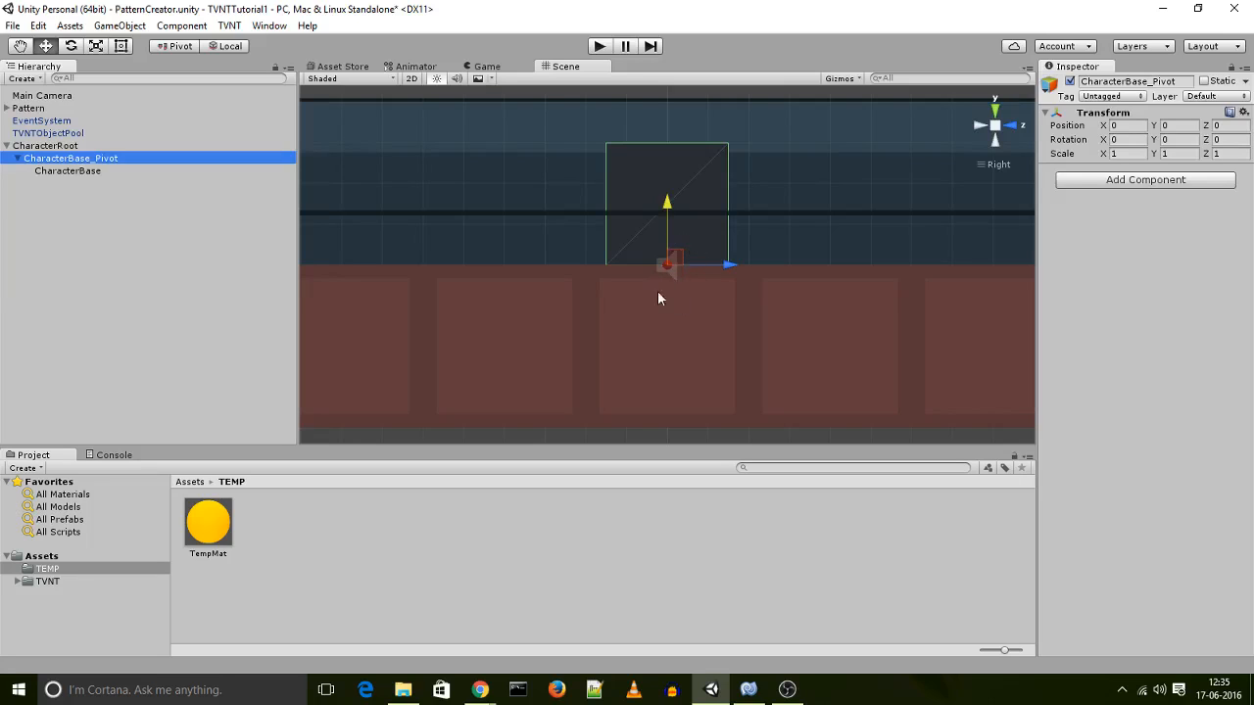
{"action": "left_click", "coordinate": [45, 145]}
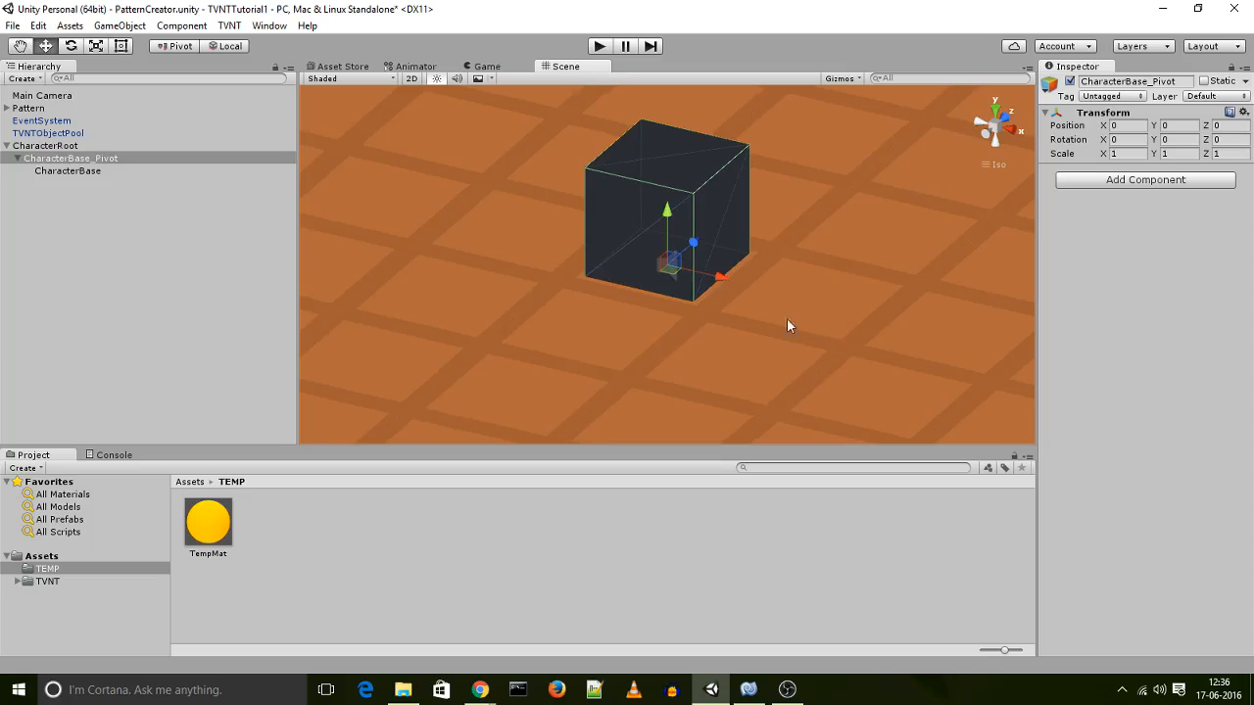
{"action": "mouse_move", "coordinate": [182, 564]}
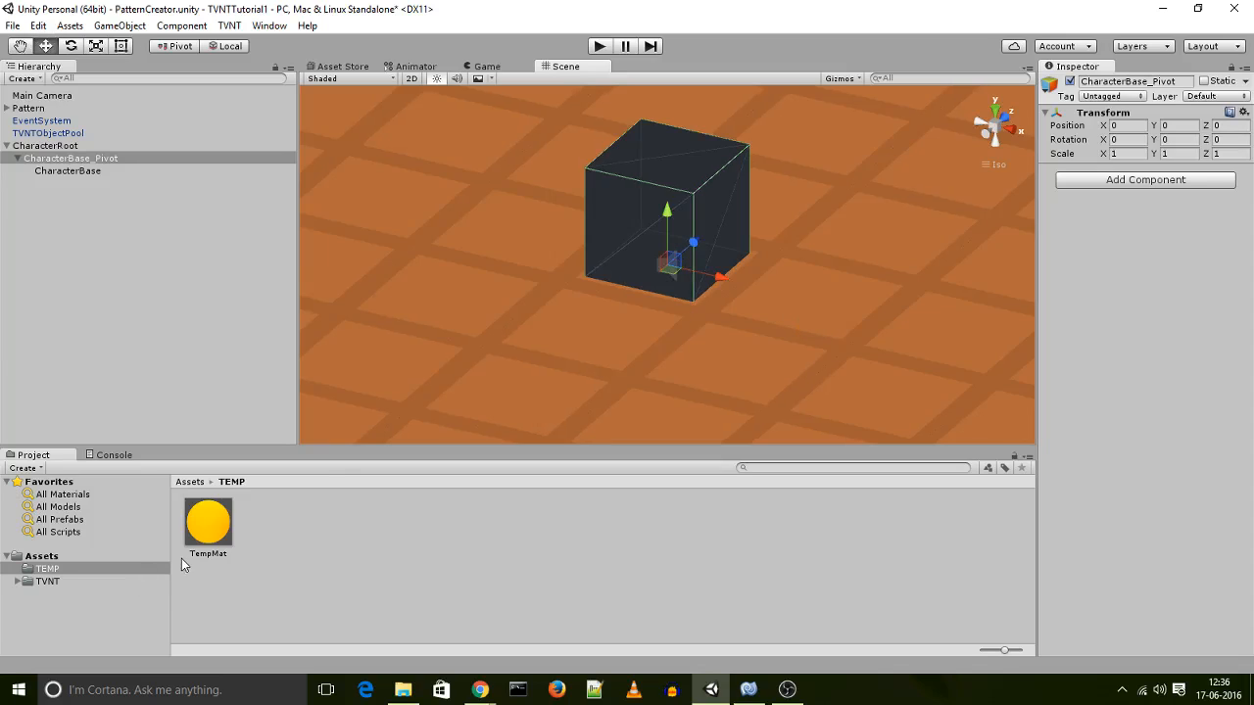
- Apply the yellow TempMat material to the CharacterBase cube and select CharacterRoot
{"action": "left_click", "coordinate": [67, 171]}
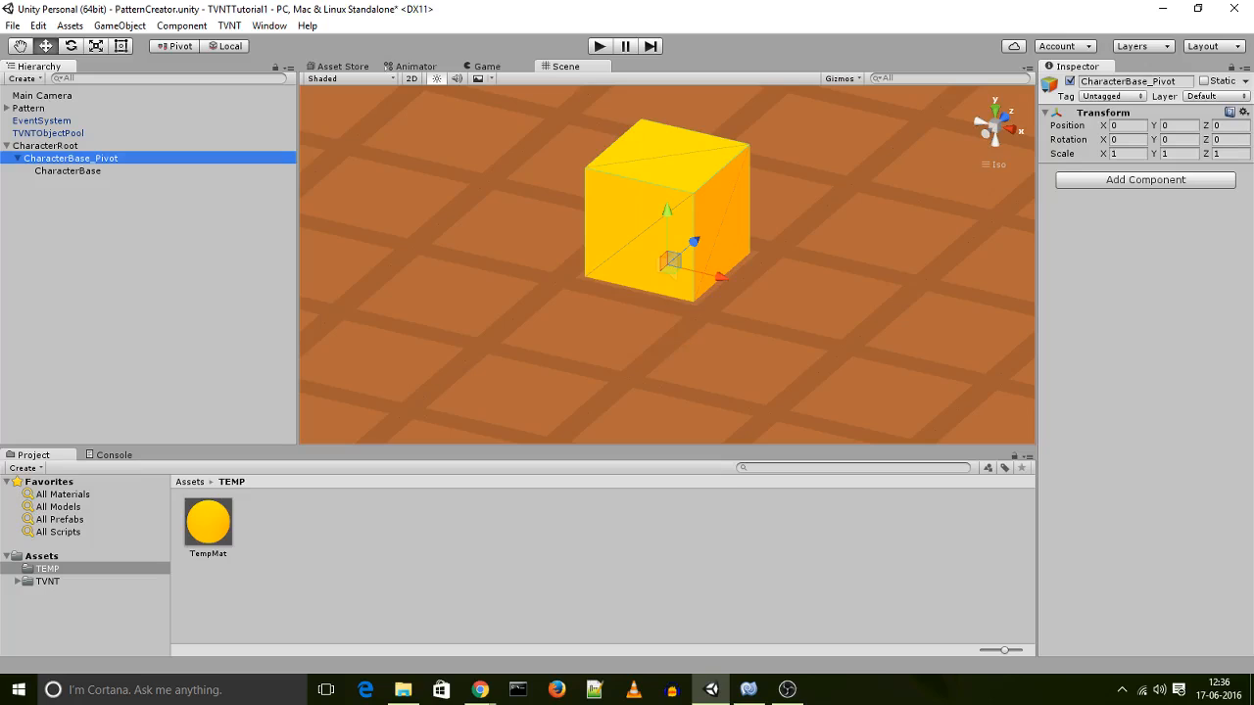
{"action": "left_click", "coordinate": [47, 145]}
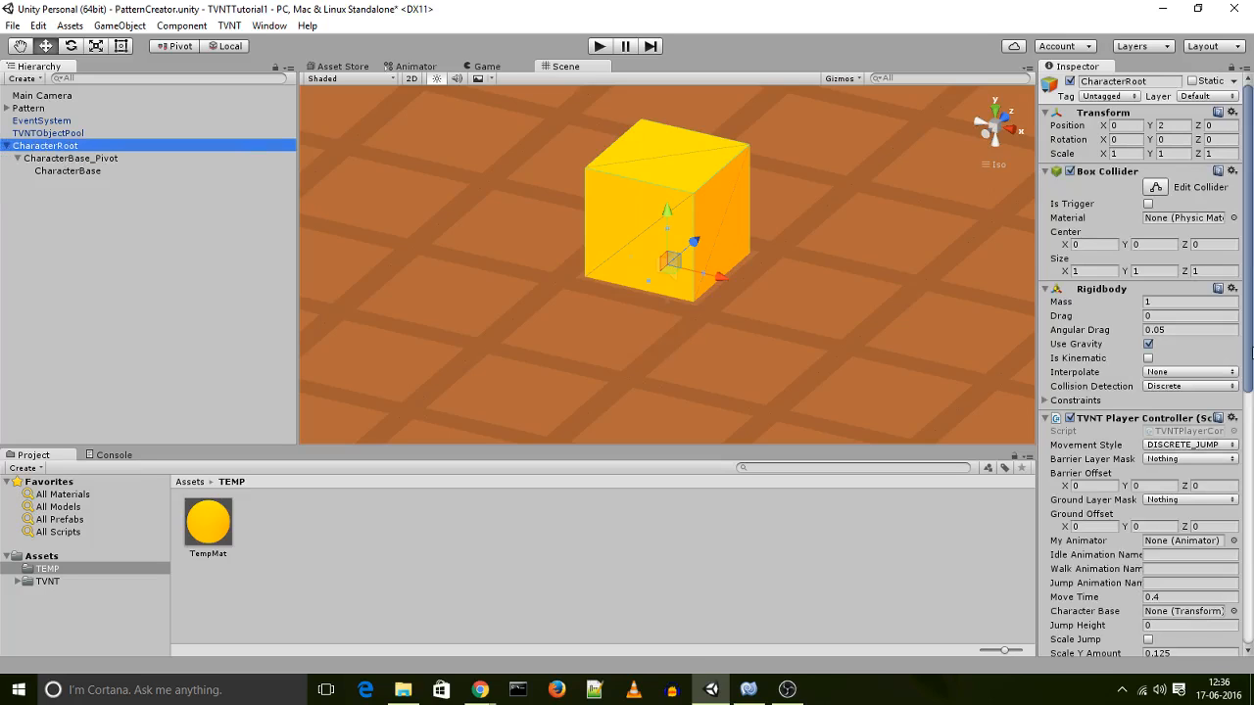
{"action": "mouse_move", "coordinate": [1129, 258]}
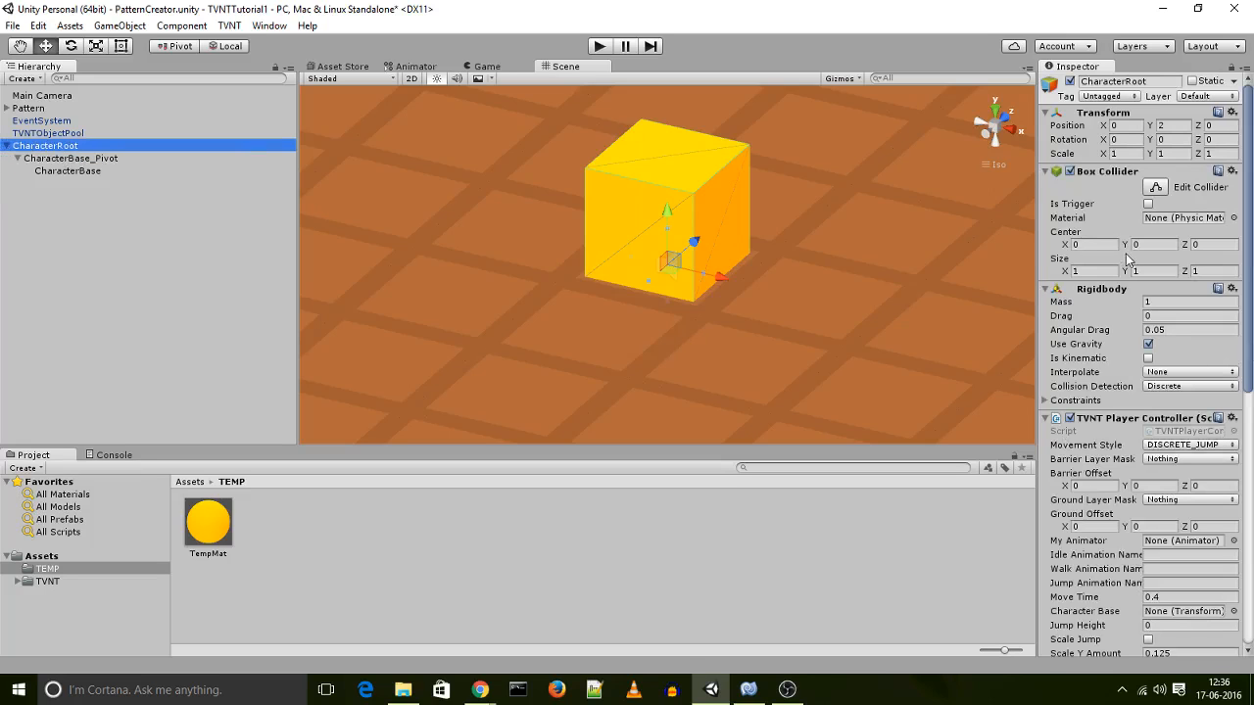
{"action": "mouse_move", "coordinate": [1152, 192]}
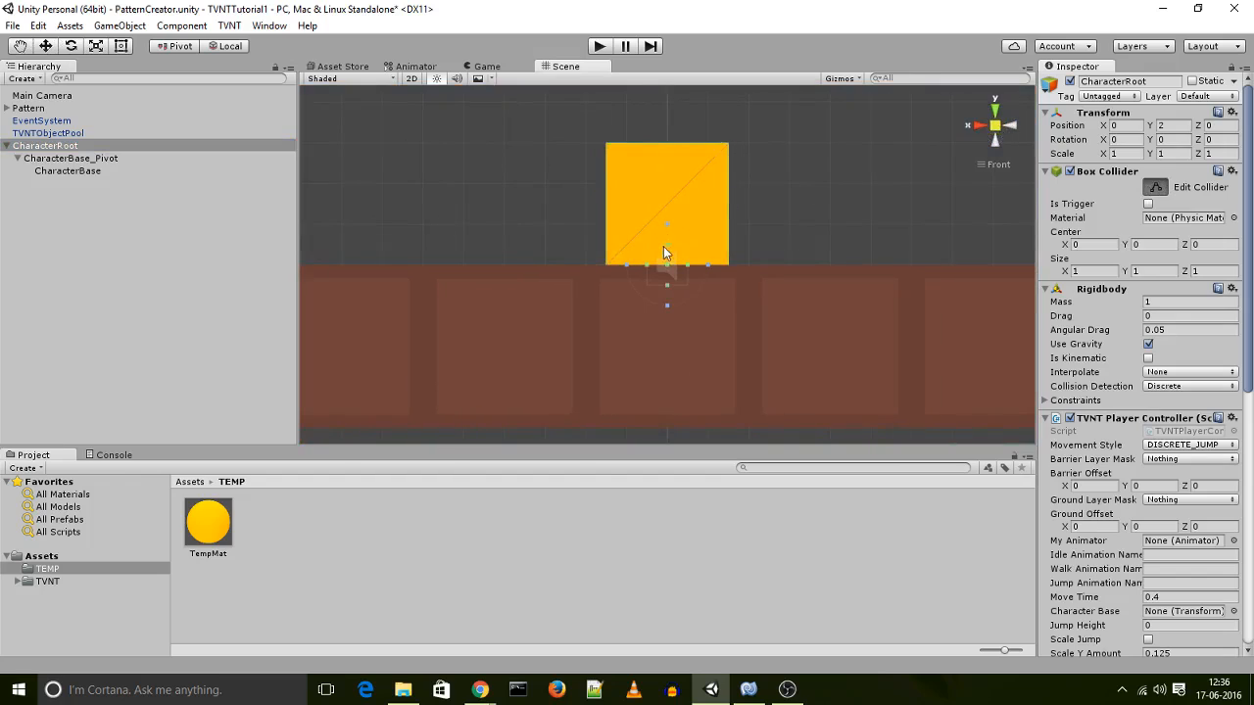
- Drag the Box Collider handles in front view so it encloses the raised yellow cube
{"action": "left_click_drag", "start_coordinate": [664, 253], "coordinate": [729, 271]}
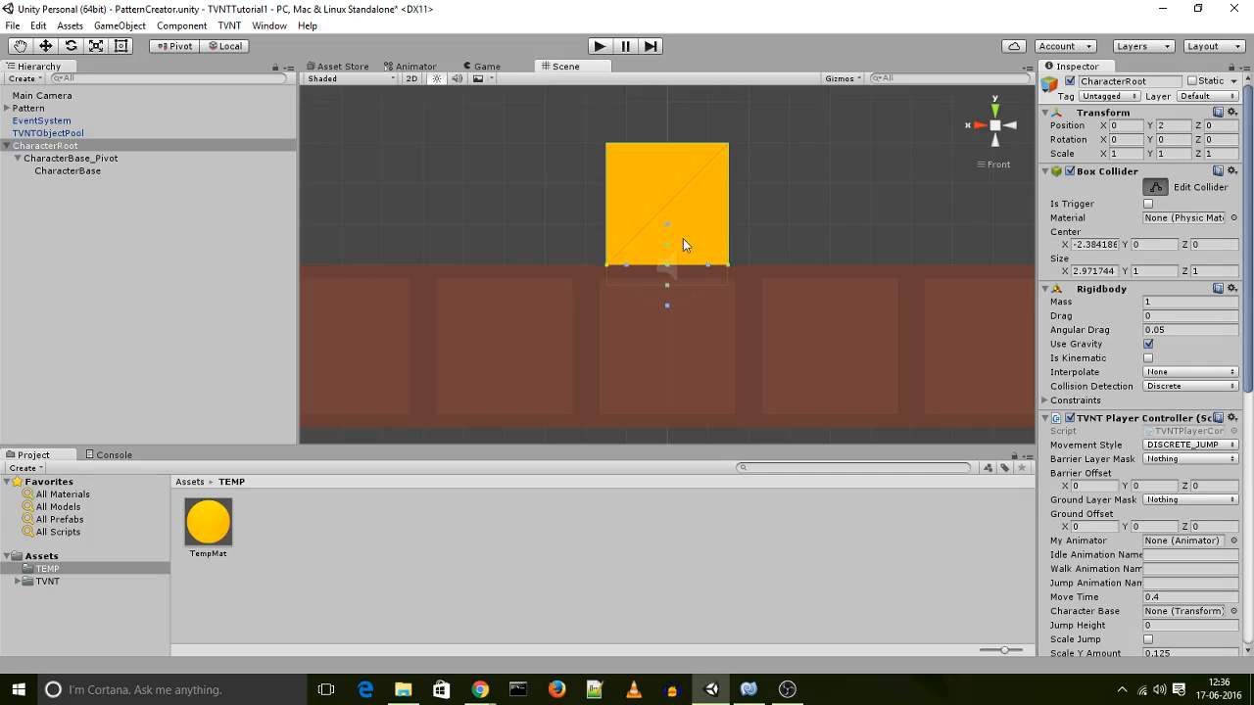
{"action": "left_click_drag", "start_coordinate": [666, 243], "coordinate": [667, 149]}
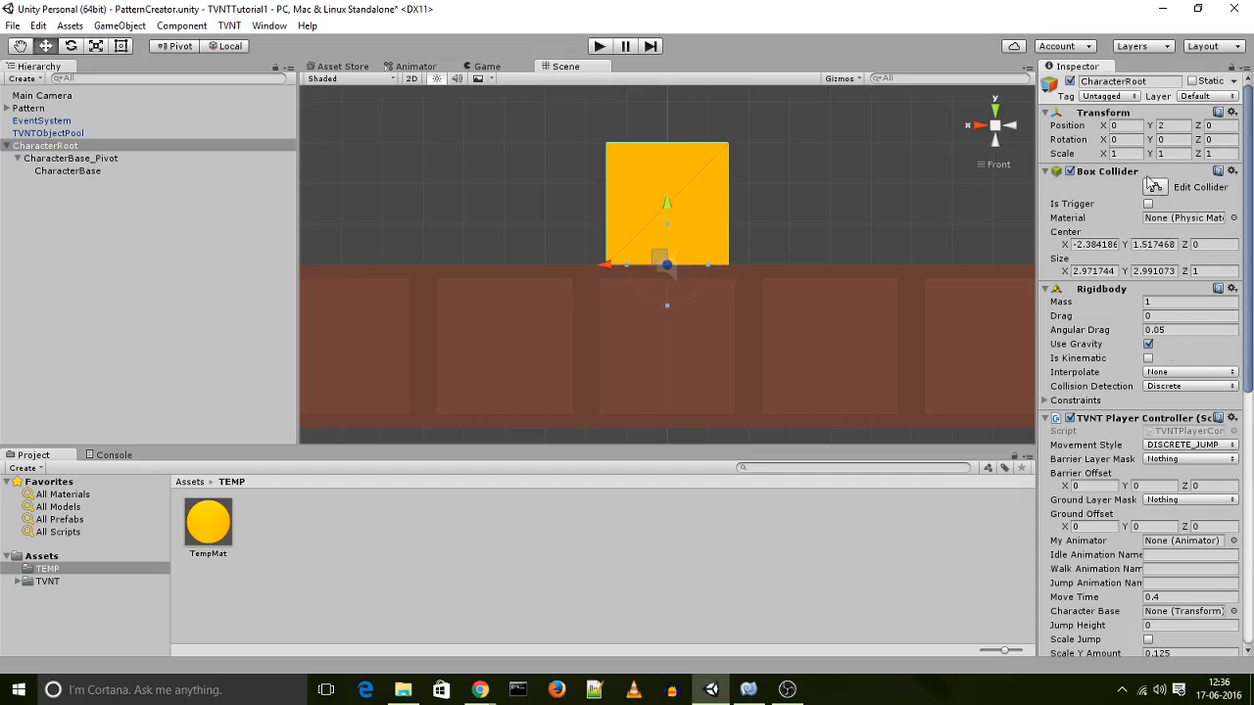
{"action": "left_click", "coordinate": [1109, 94]}
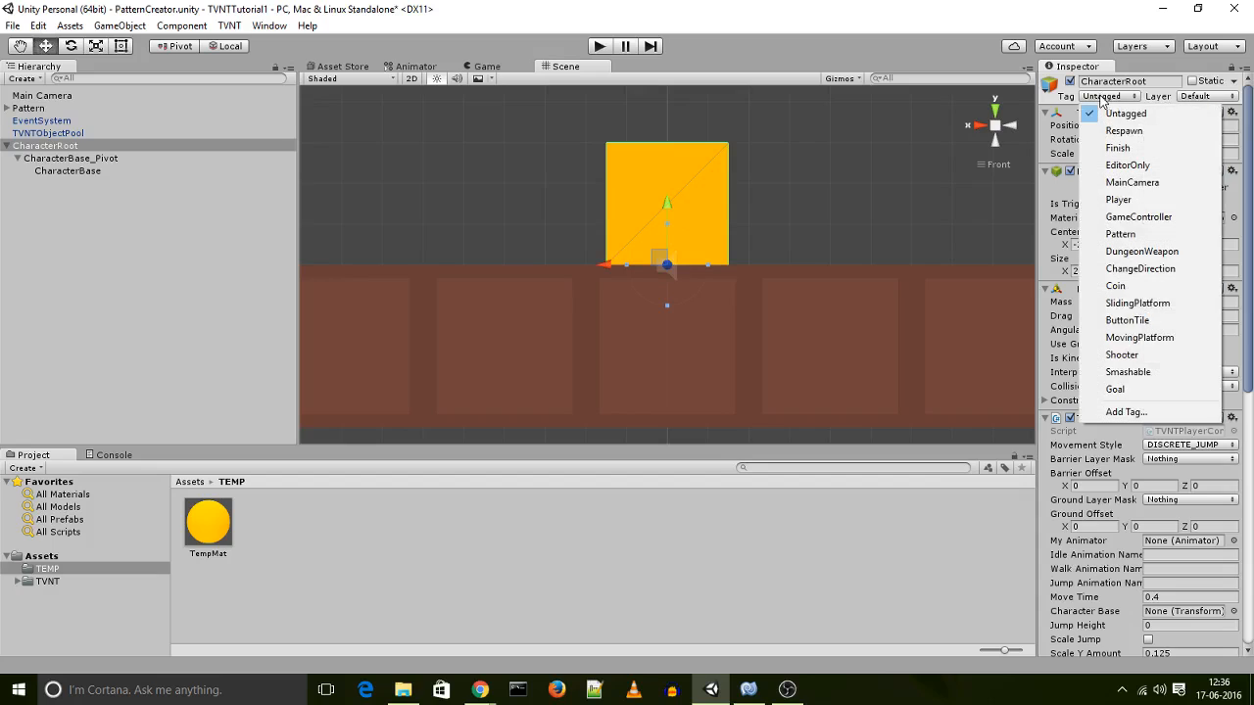
{"action": "mouse_move", "coordinate": [1138, 216]}
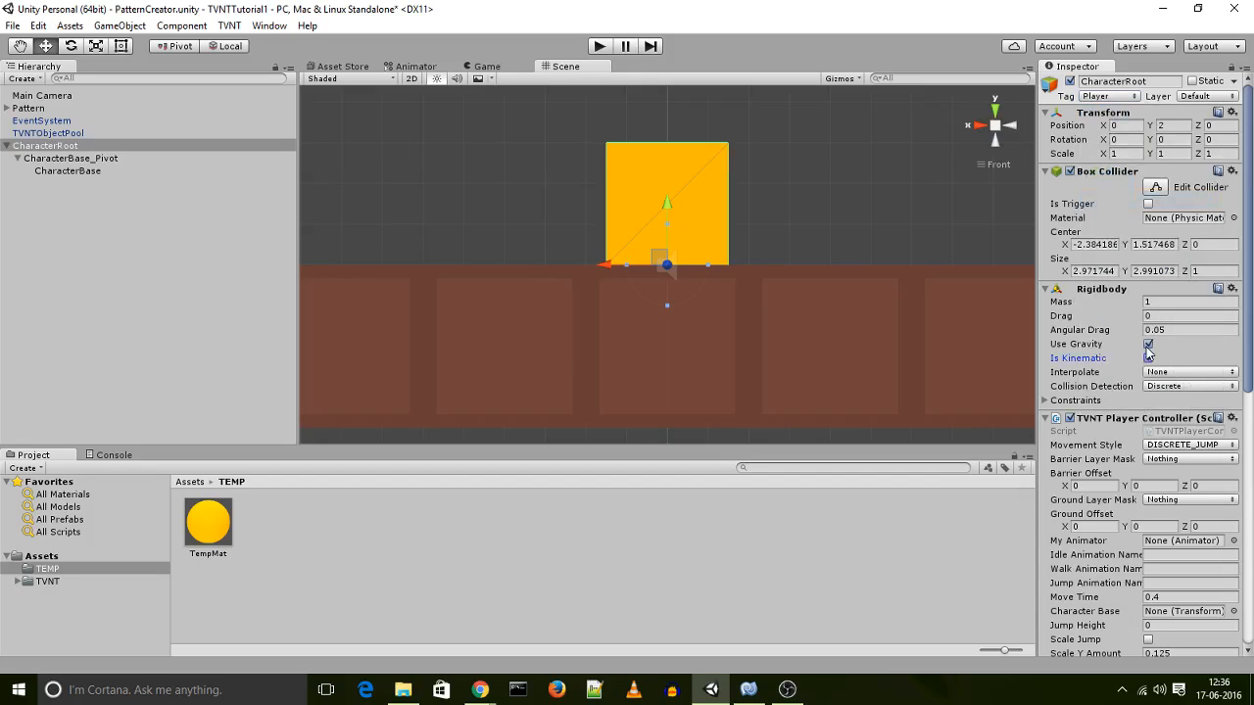
{"action": "scroll", "scroll_direction": "down", "scroll_amount": 3}
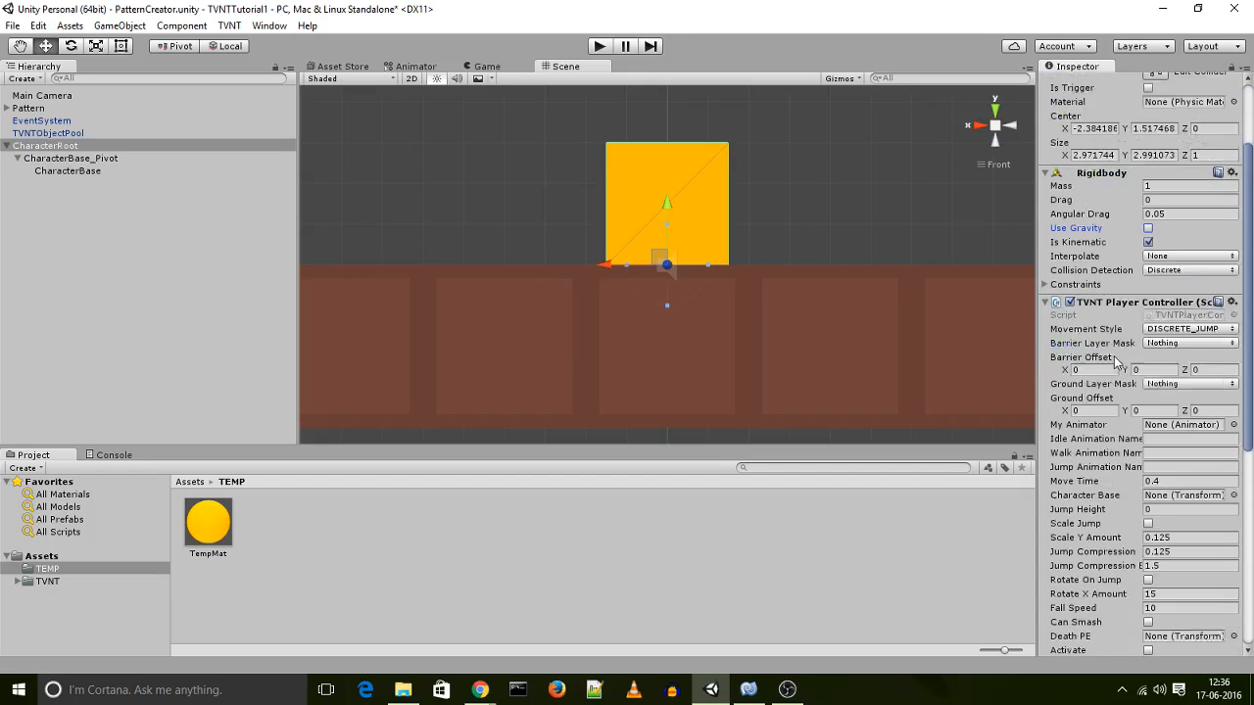
{"action": "scroll", "scroll_direction": "down", "scroll_amount": 3}
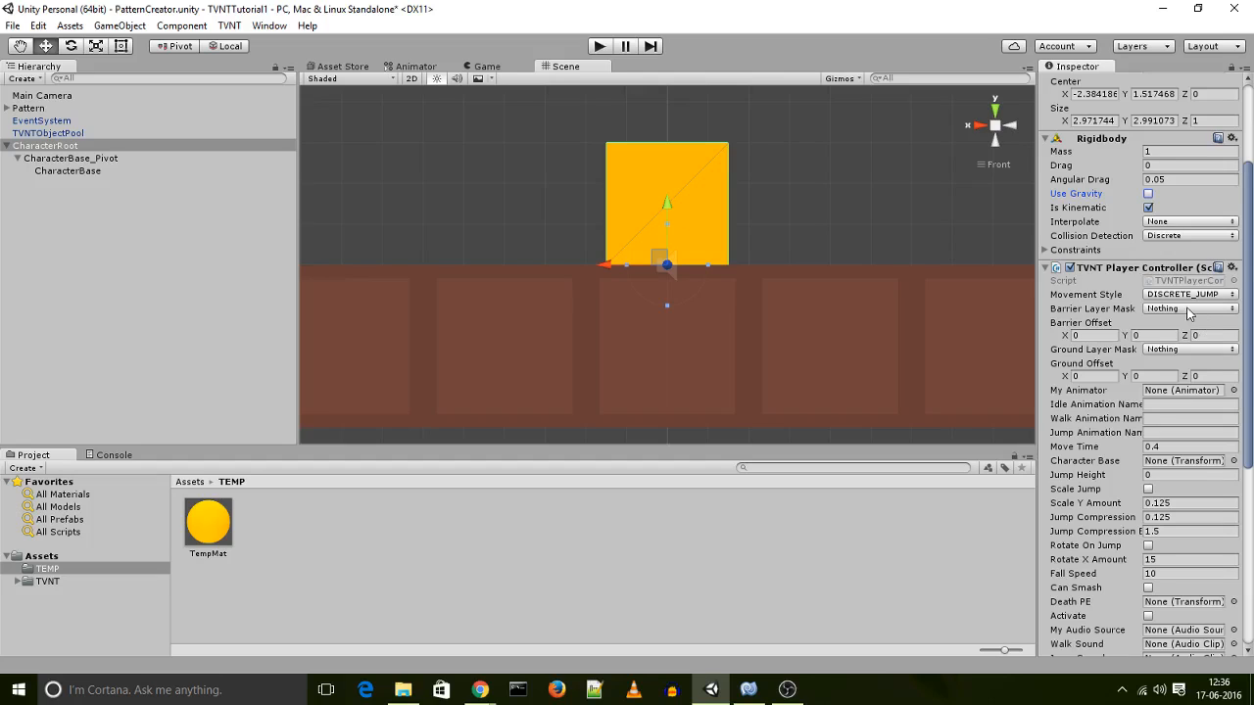
- Set barrier mask Barrier, ground mask Ground, barrier offset Y 0.25 and ground offset Y 0.125
{"action": "left_click", "coordinate": [1187, 309]}
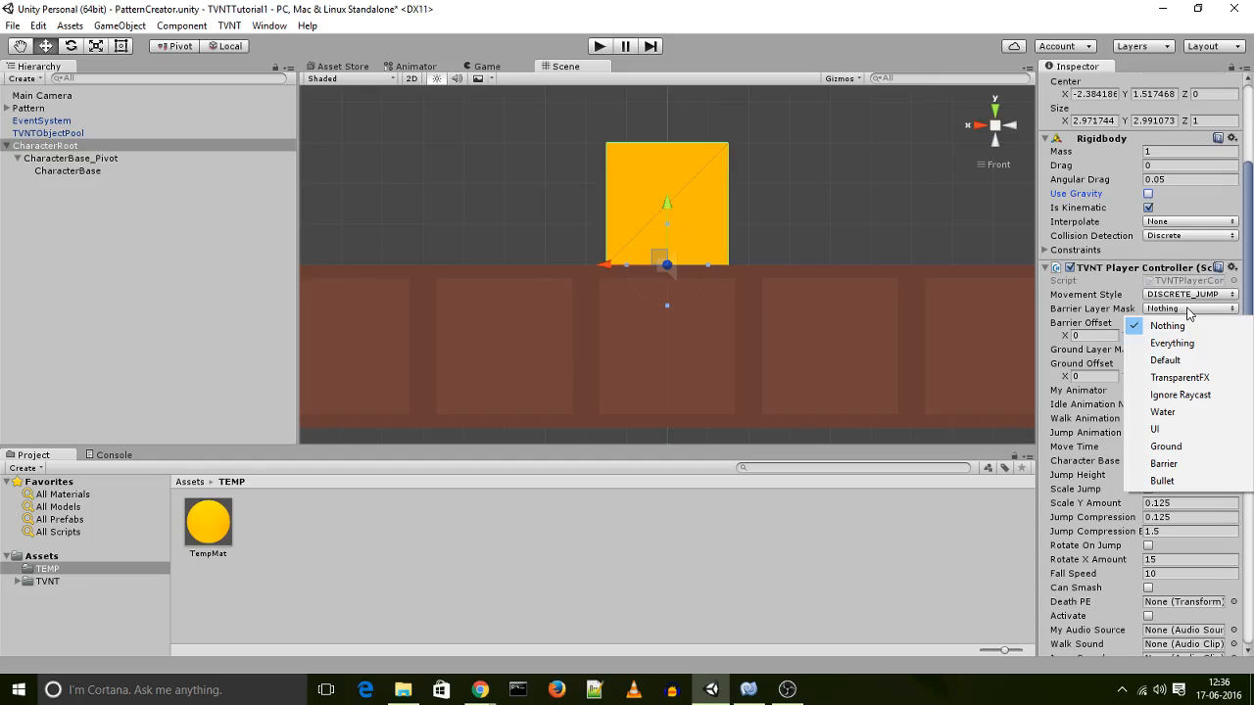
{"action": "mouse_move", "coordinate": [1164, 463]}
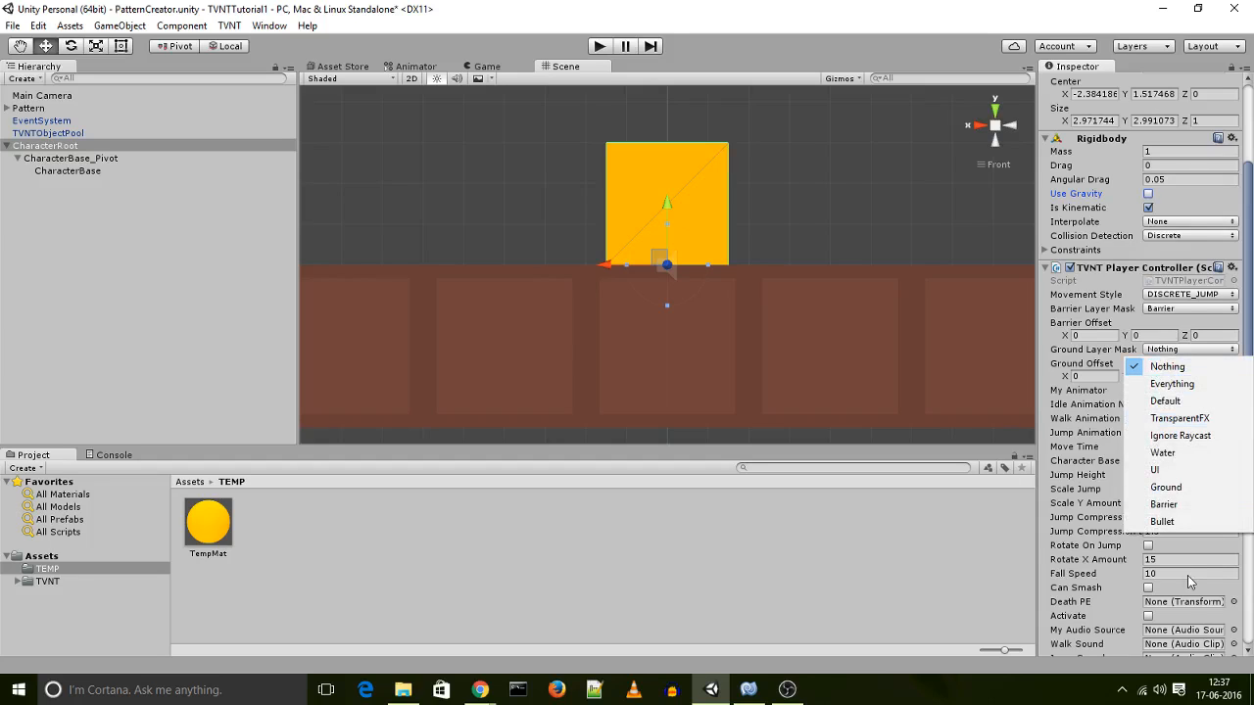
{"action": "left_click", "coordinate": [1166, 486]}
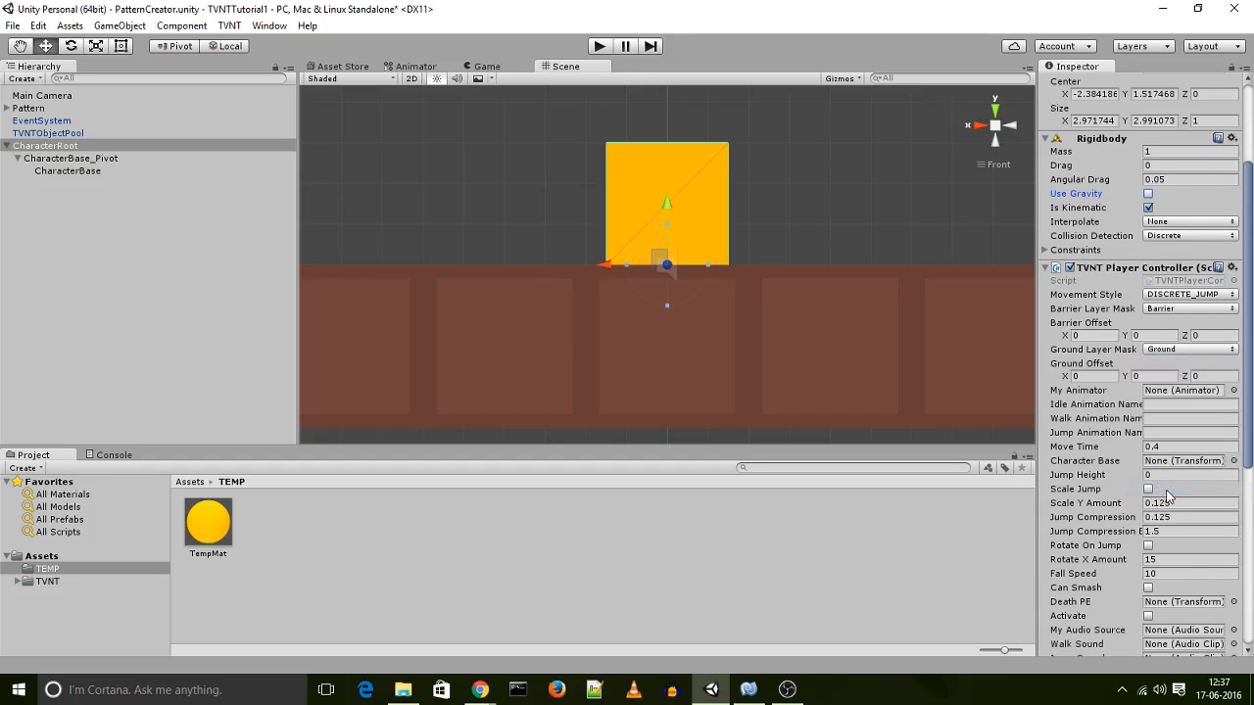
{"action": "mouse_move", "coordinate": [1097, 332]}
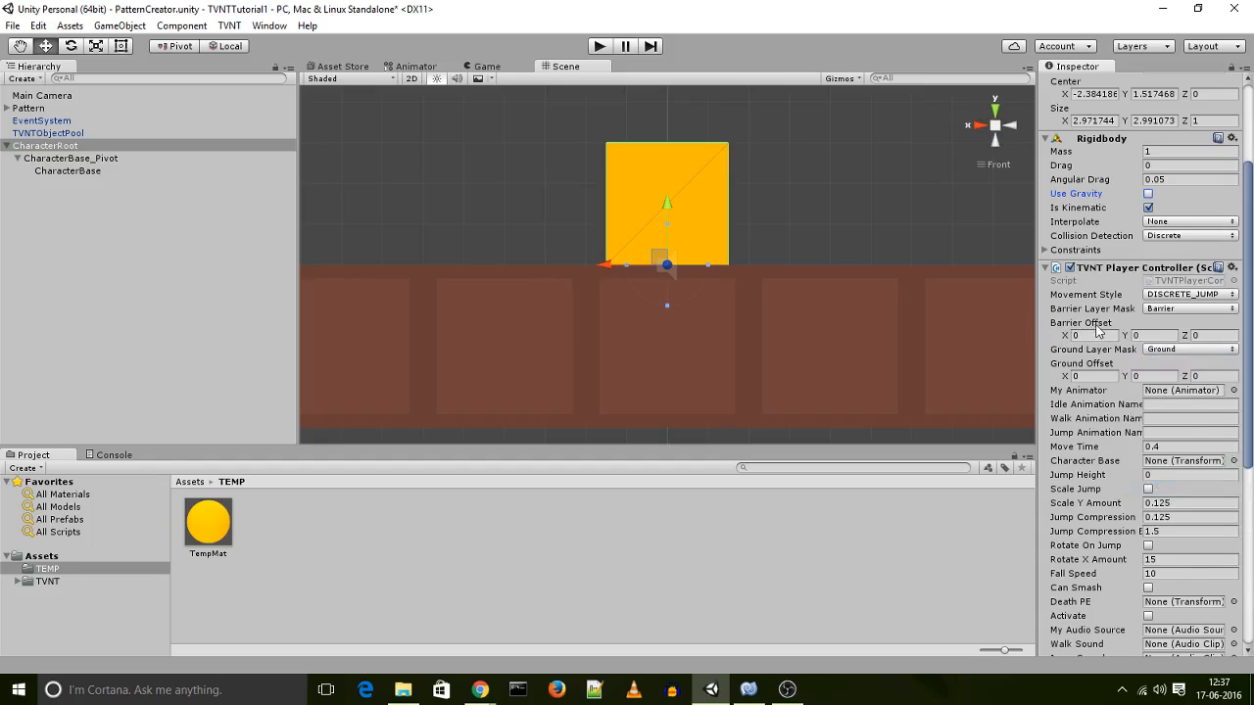
{"action": "left_click", "coordinate": [1160, 335]}
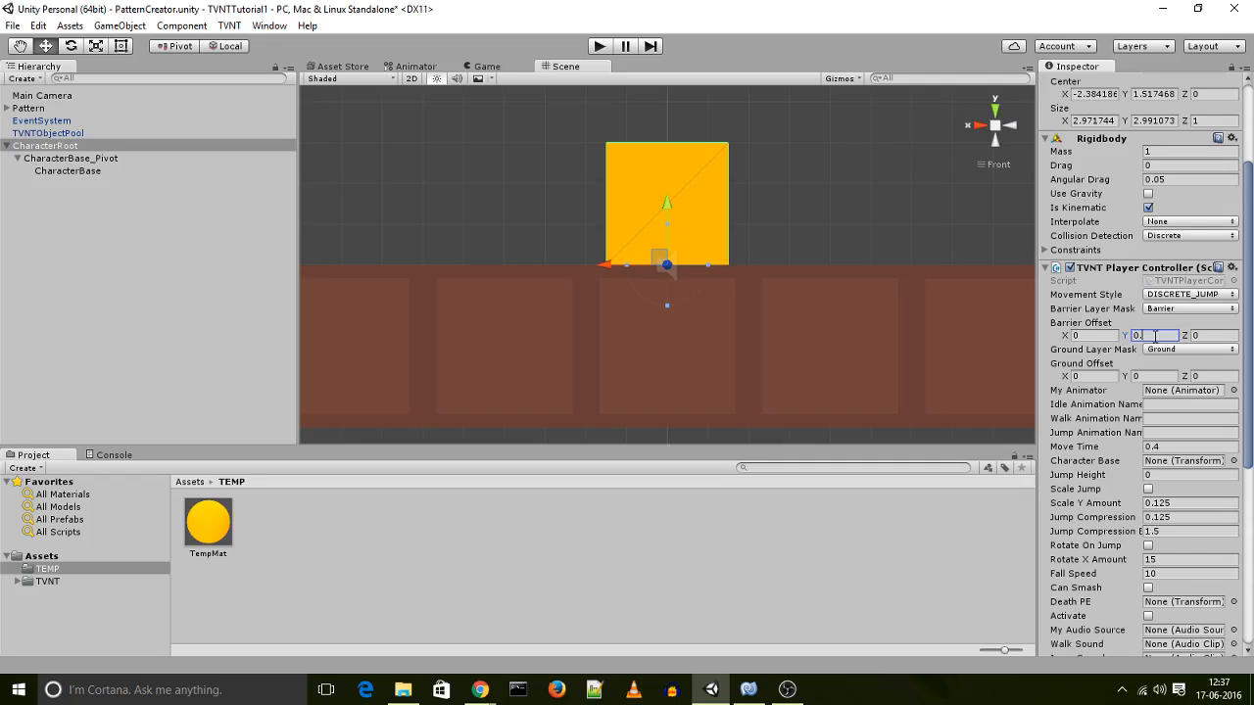
{"action": "type", "text": "0.2"}
{"action": "type", "text": "5"}
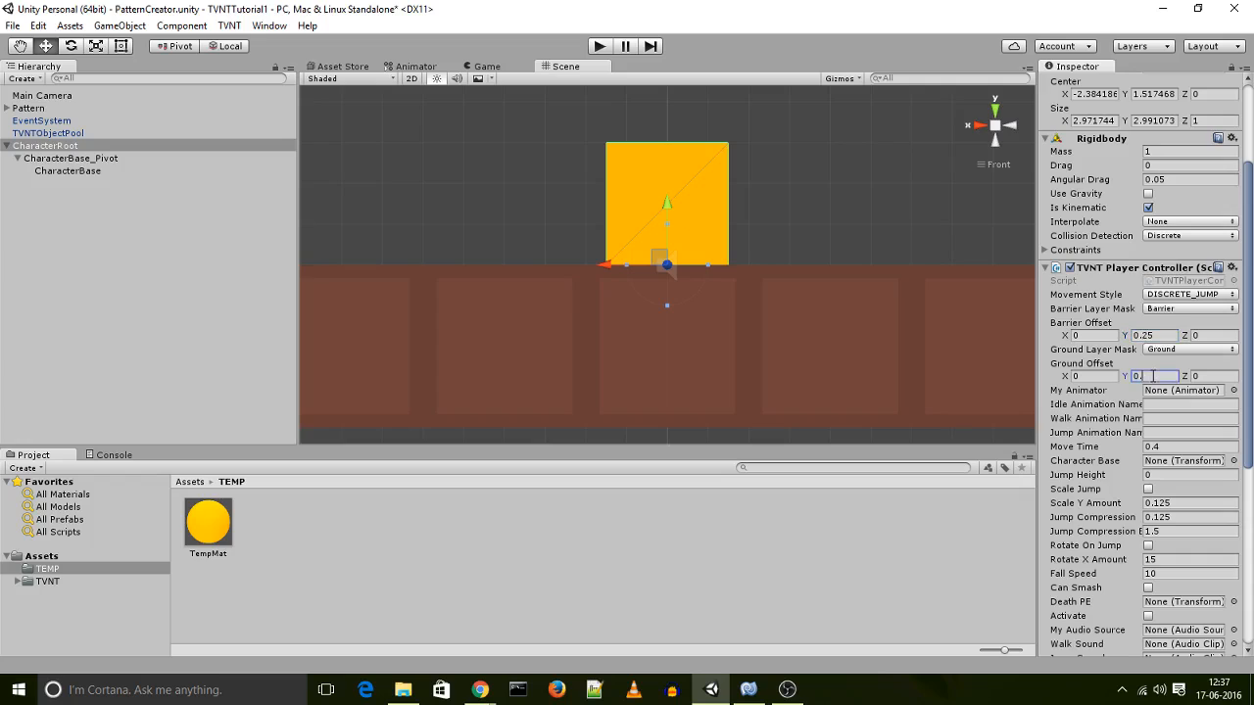
{"action": "type", "text": "0.125"}
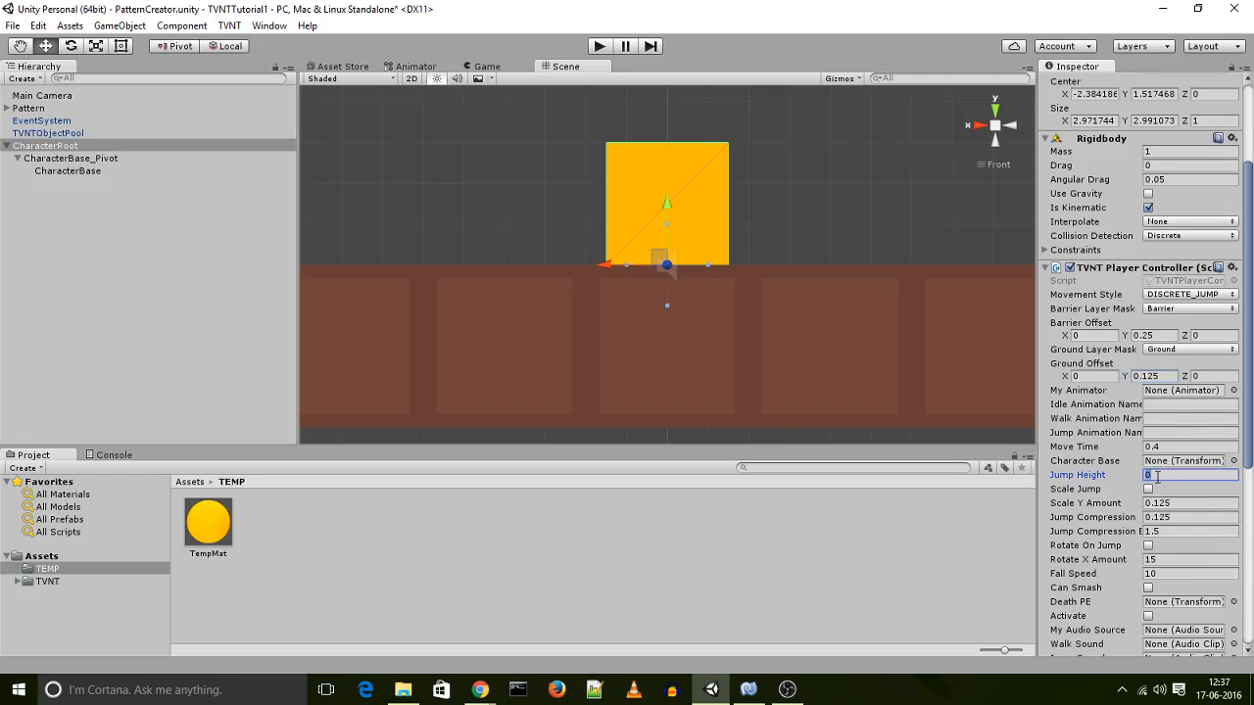
- Set Jump Height 1.5 and enable Scale Jump and Rotate On Jump on the player controller
{"action": "type", "text": "1.5"}
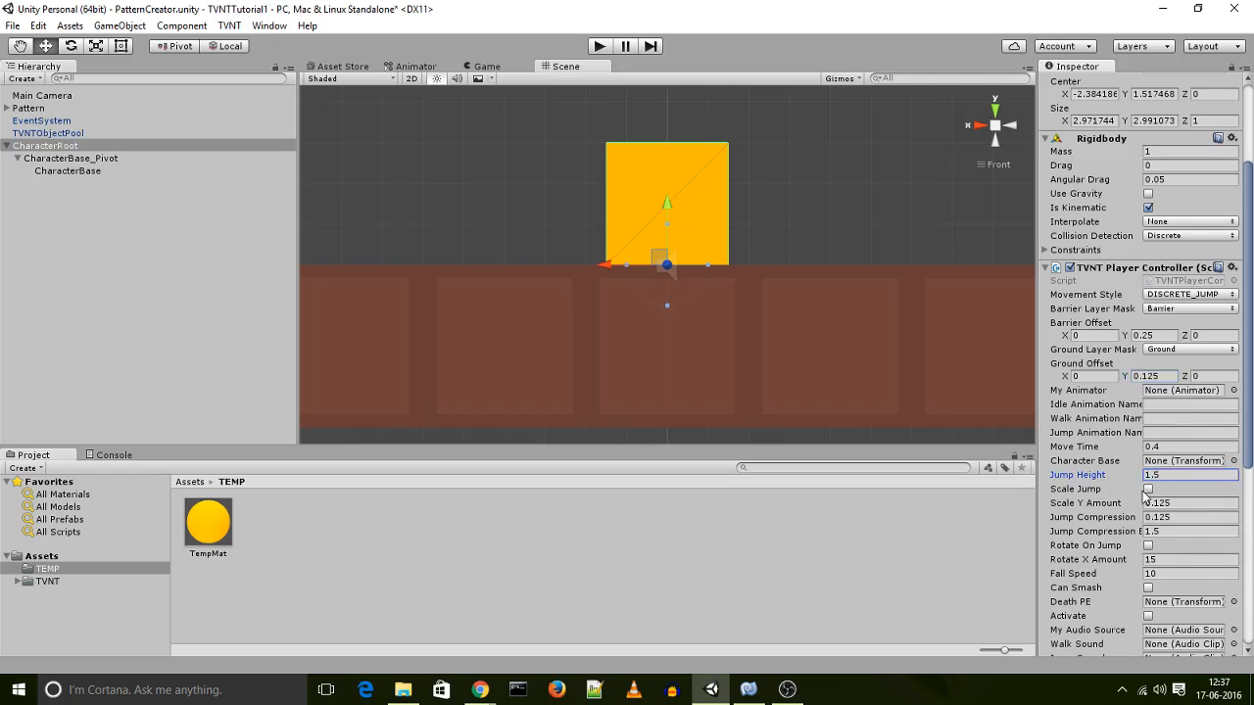
{"action": "left_click", "coordinate": [1148, 490]}
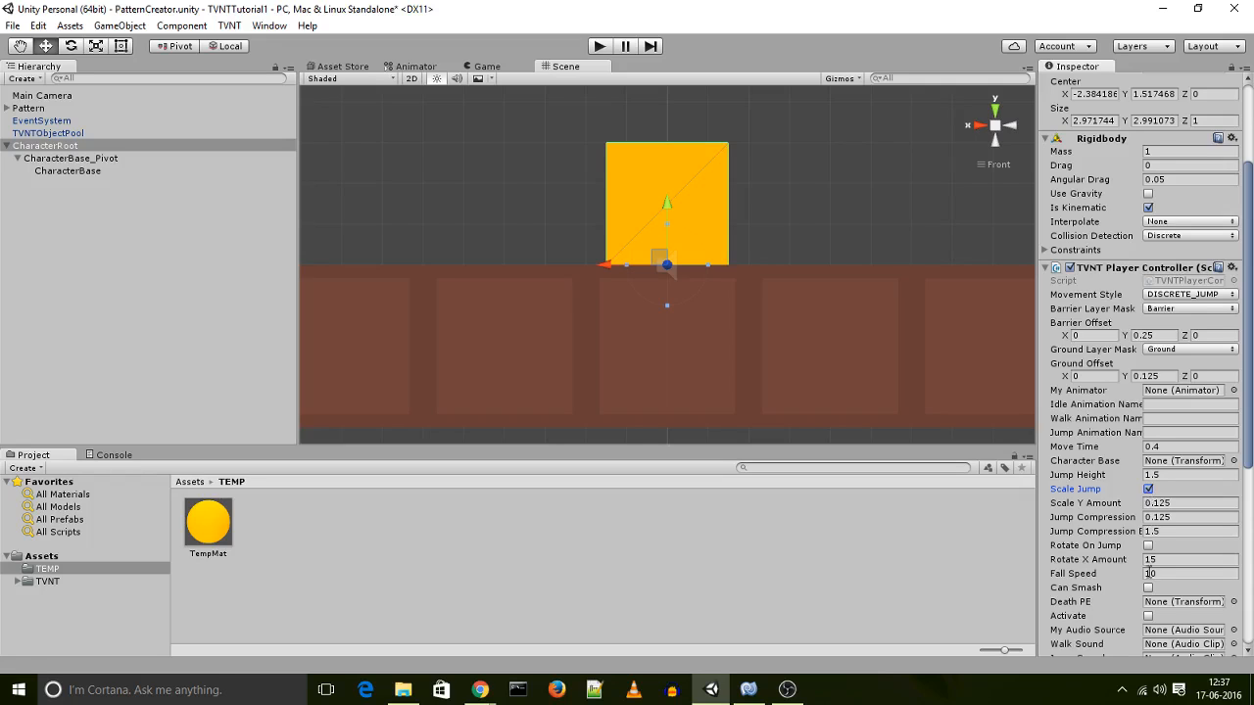
{"action": "scroll", "scroll_direction": "down", "scroll_amount": 3}
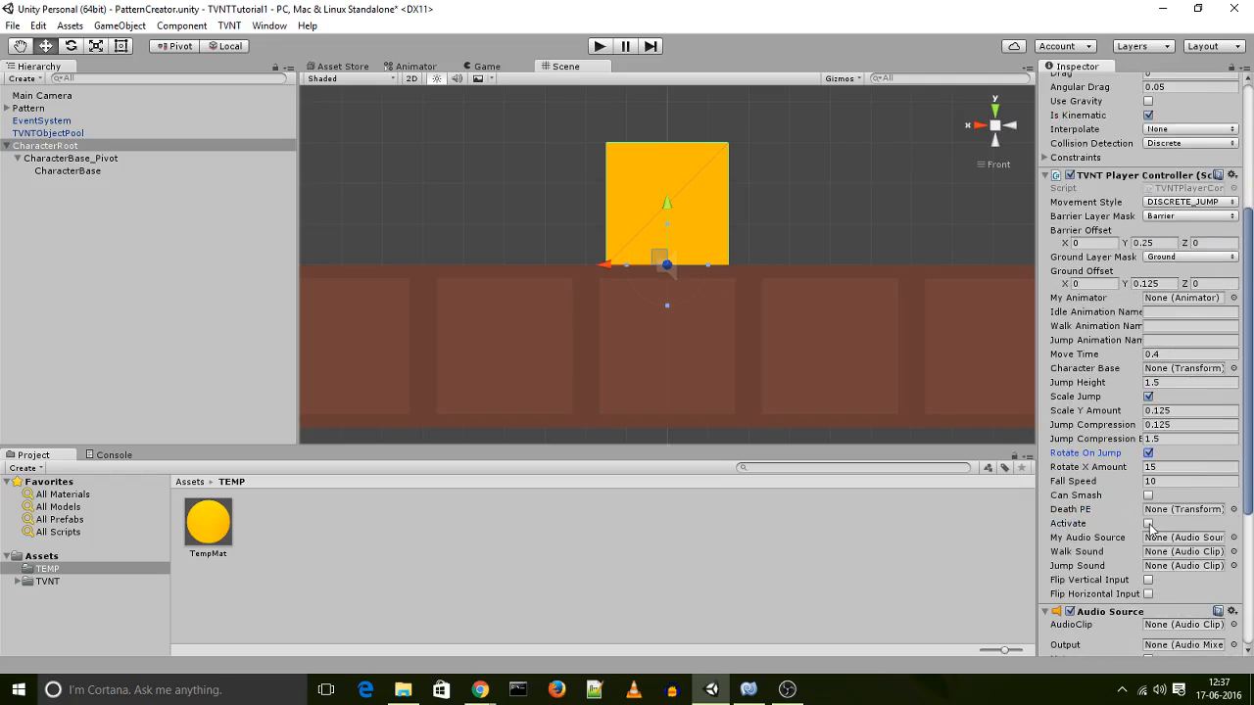
{"action": "left_click", "coordinate": [1148, 523]}
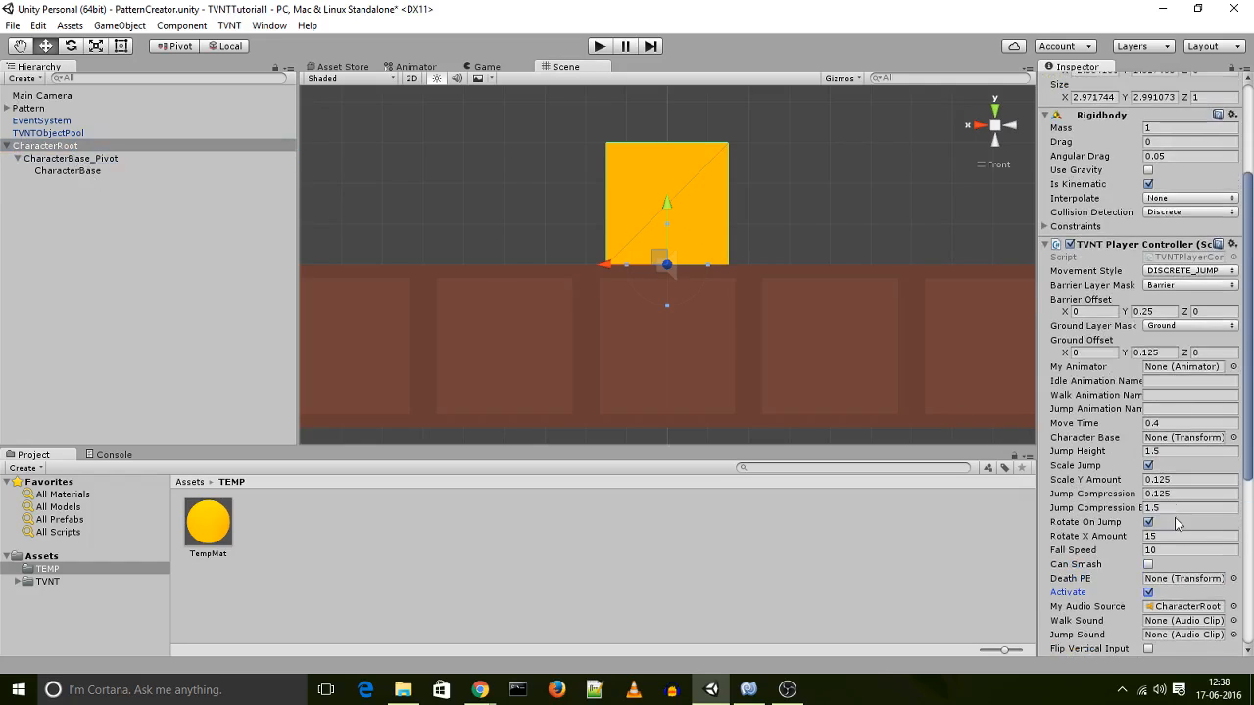
{"action": "mouse_move", "coordinate": [1121, 441]}
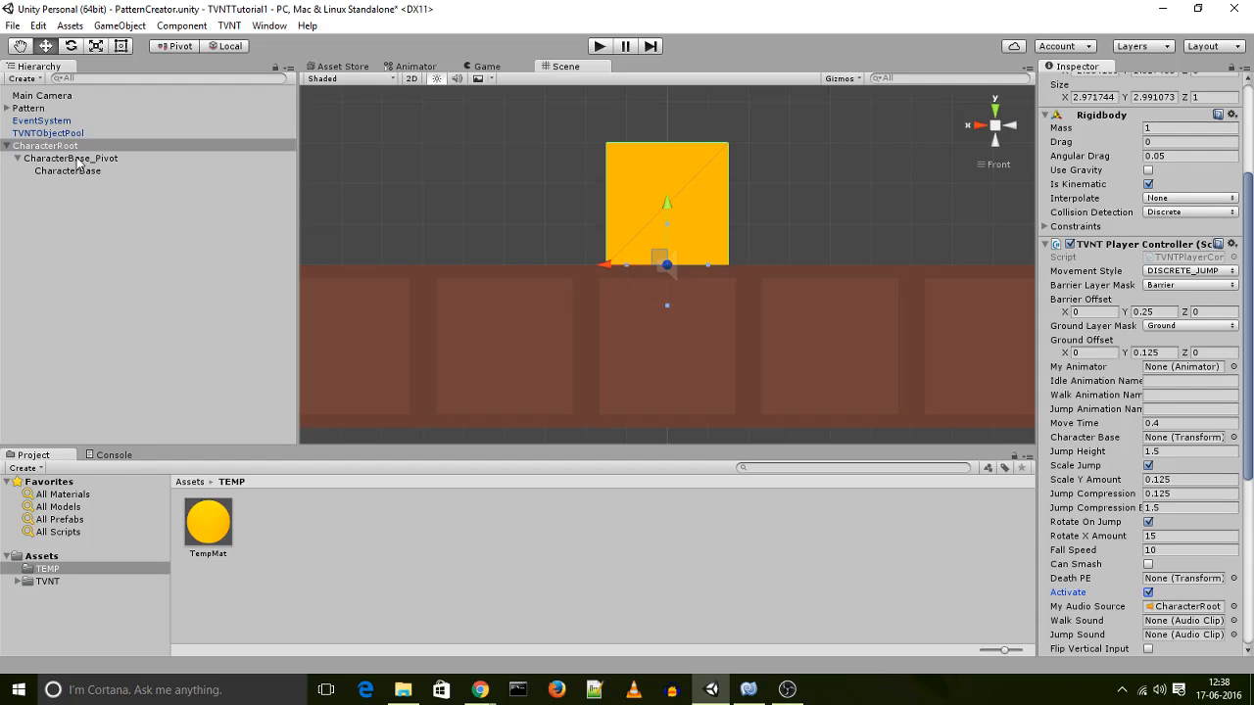
{"action": "left_click", "coordinate": [67, 170]}
{"action": "type", "text": "animator"}
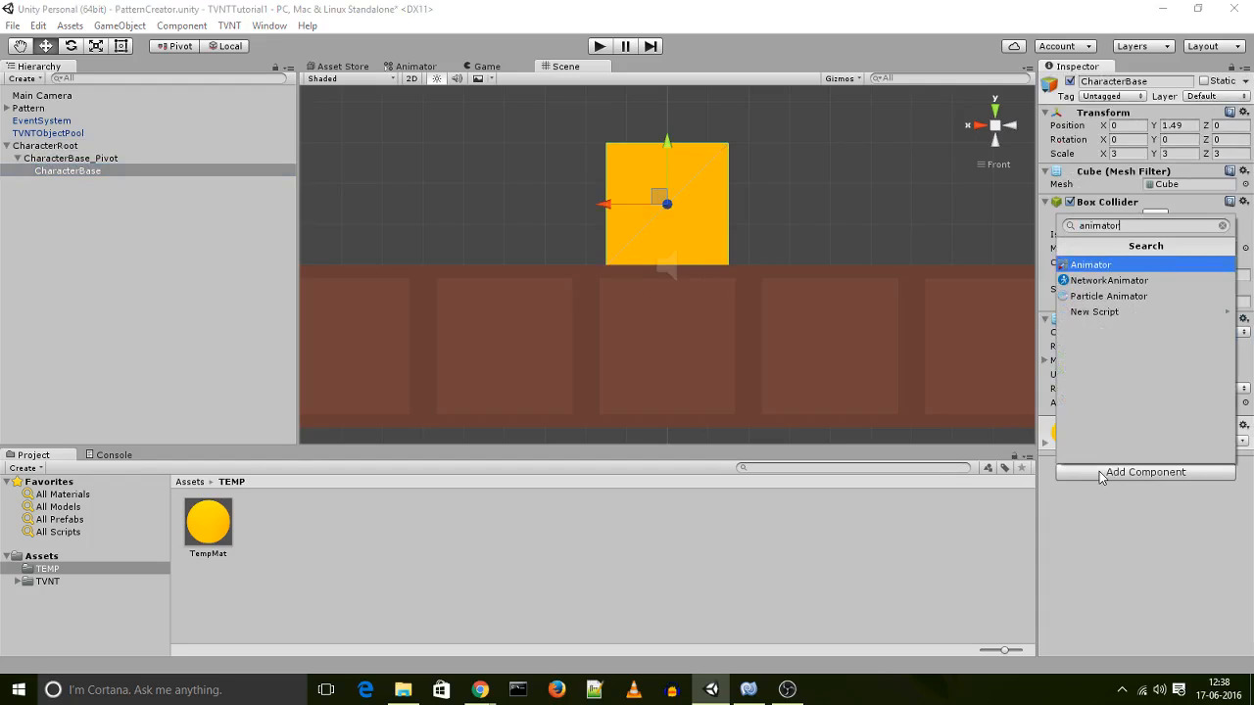
- Add an Animator to CharacterBase and assign CharacterBase to CharacterRoot's My Animator and Character Base fields
{"action": "left_click", "coordinate": [1089, 265]}
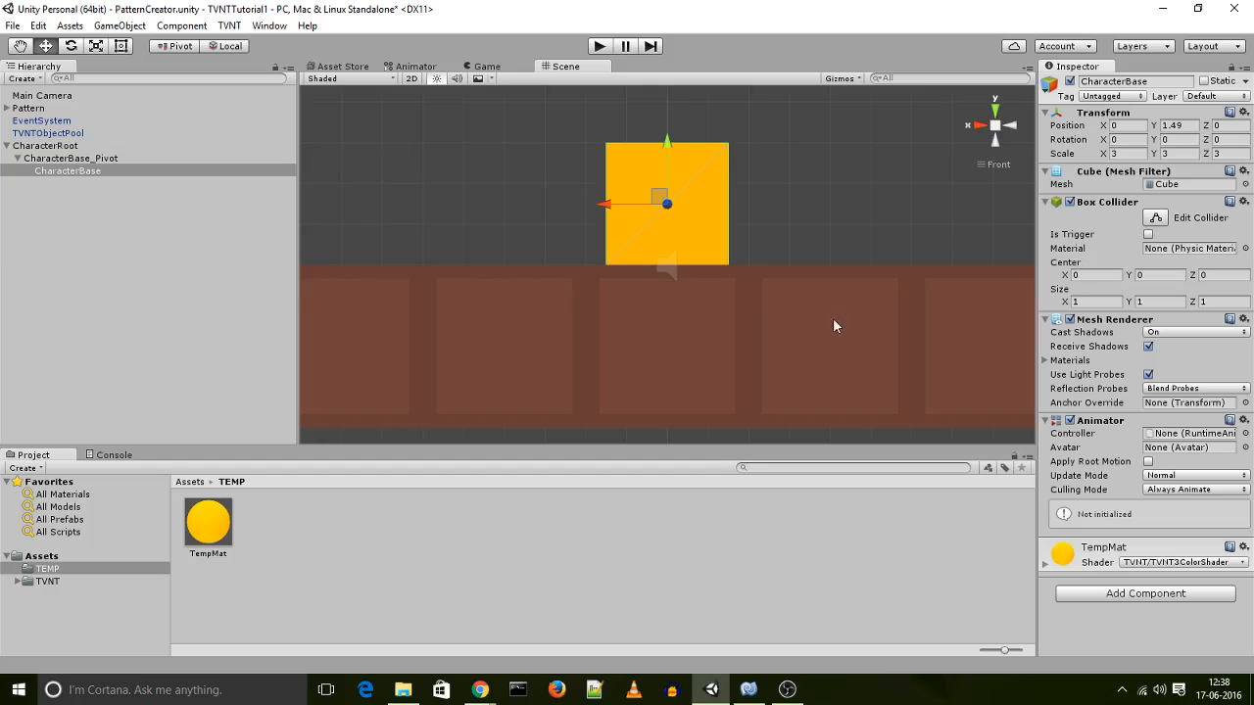
{"action": "left_click", "coordinate": [45, 145]}
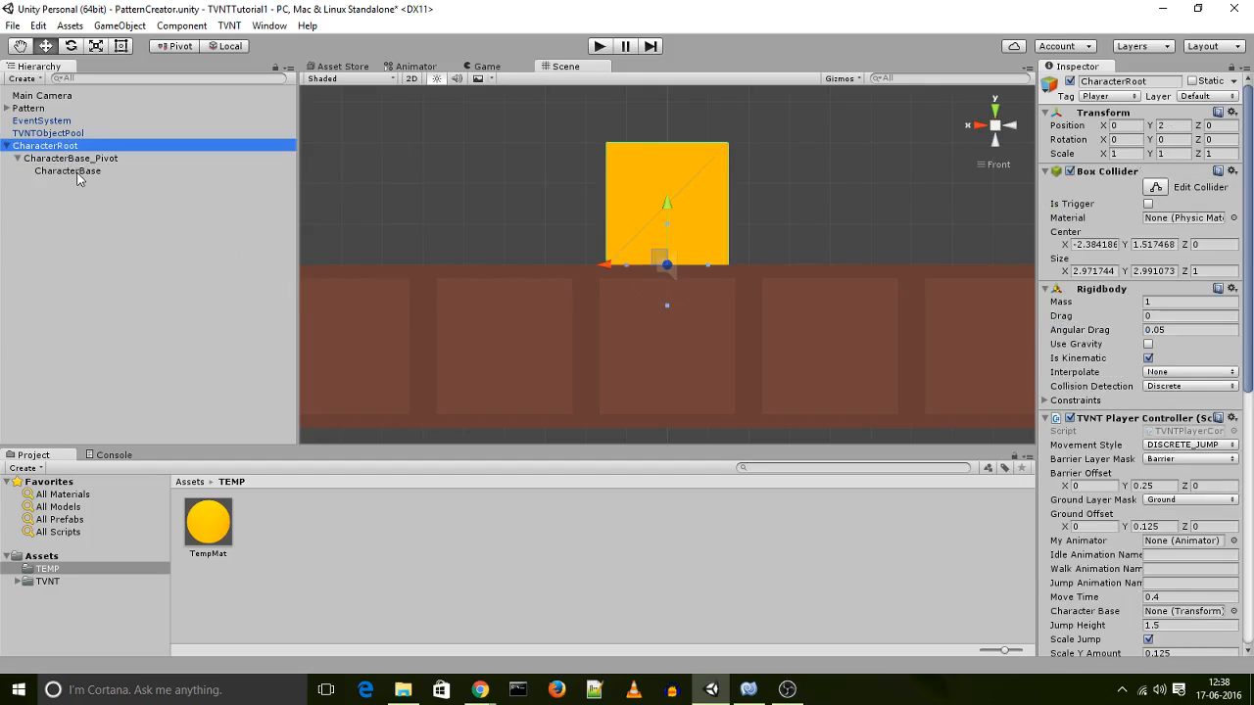
{"action": "left_click", "coordinate": [67, 171]}
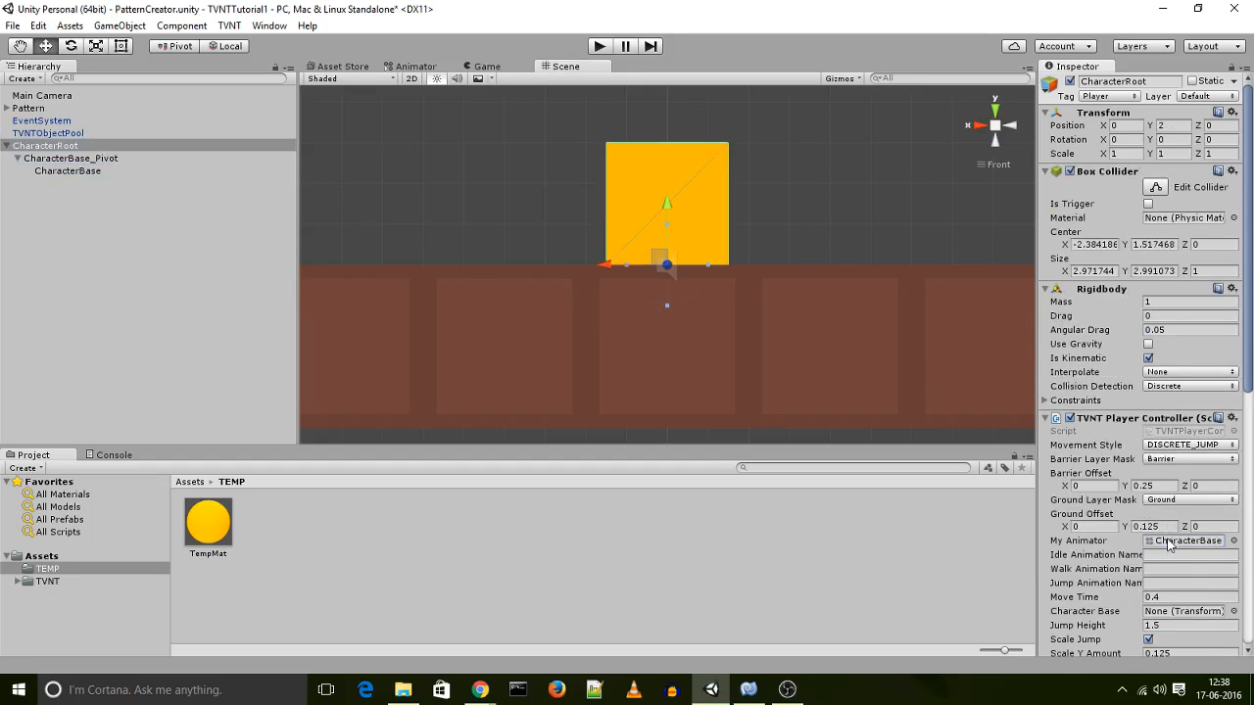
{"action": "scroll", "scroll_direction": "down", "scroll_amount": 3}
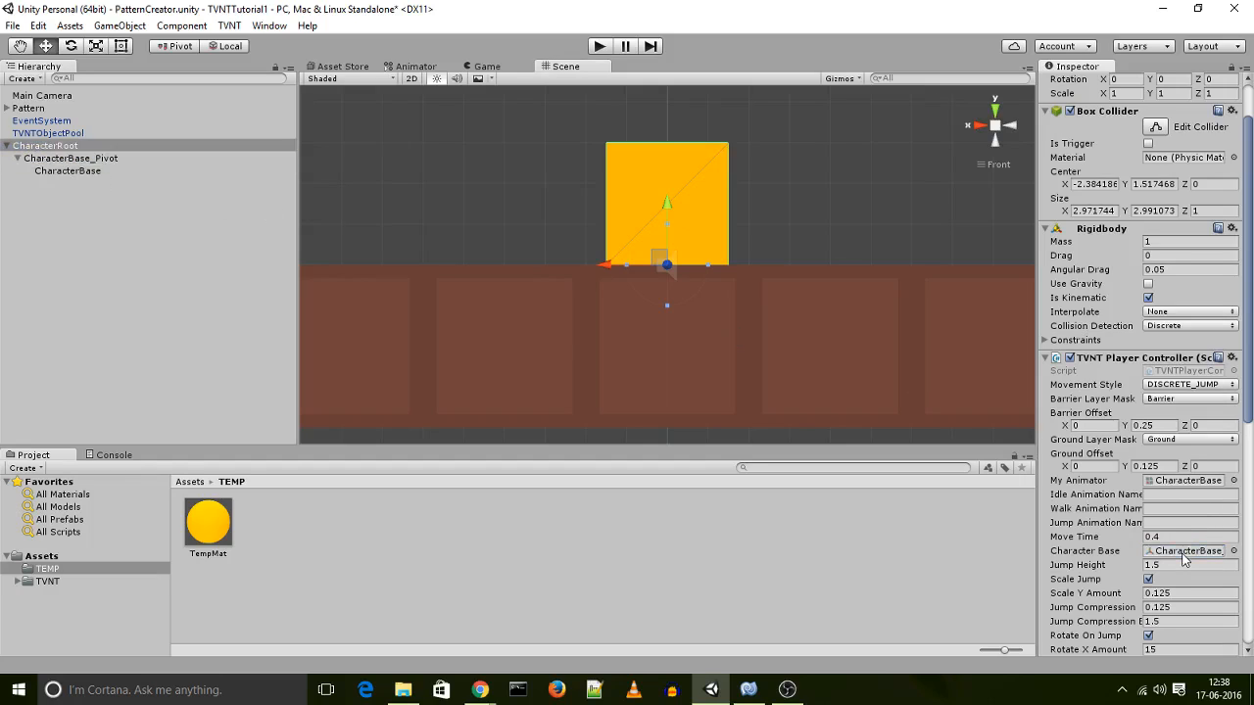
{"action": "mouse_move", "coordinate": [1095, 560]}
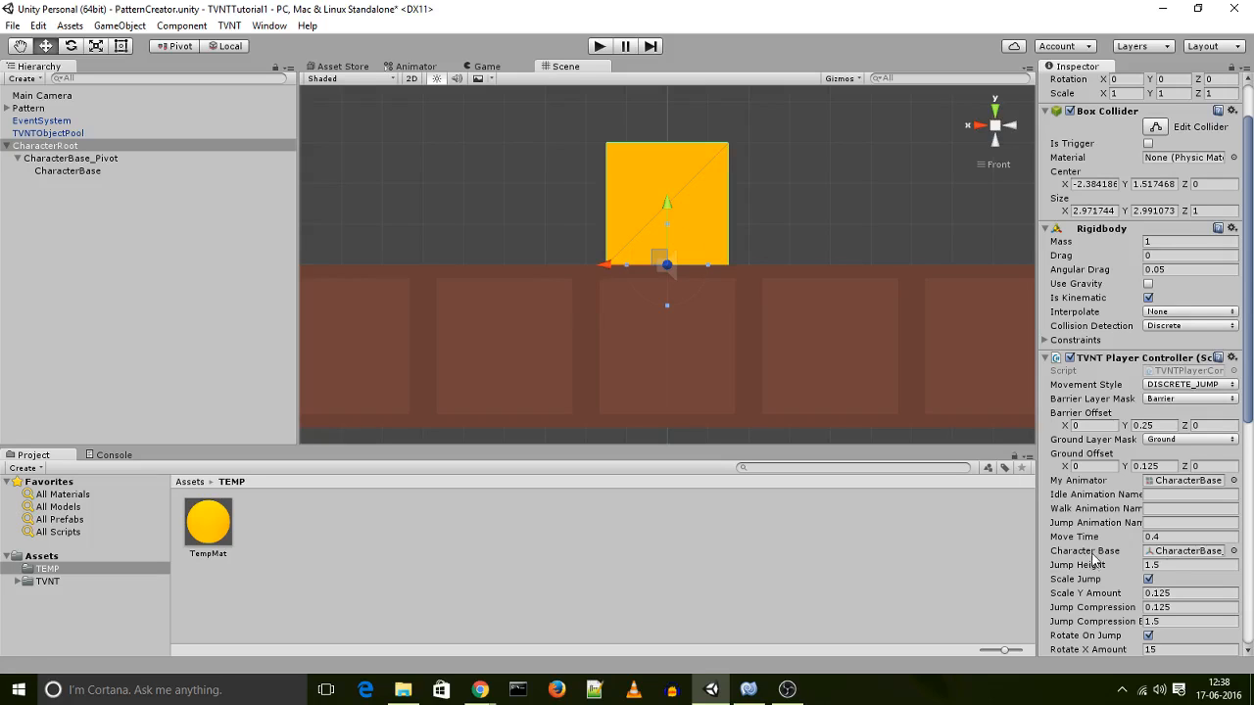
{"action": "scroll", "scroll_direction": "down", "scroll_amount": 3}
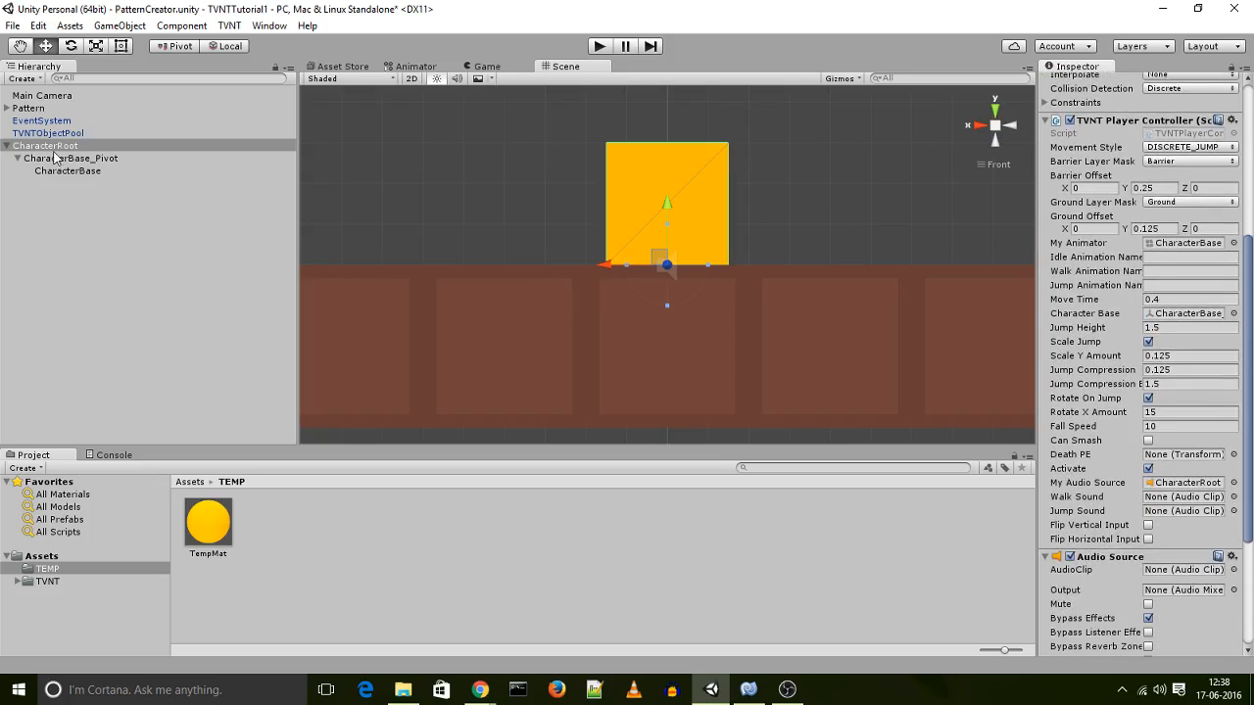
{"action": "mouse_move", "coordinate": [382, 592]}
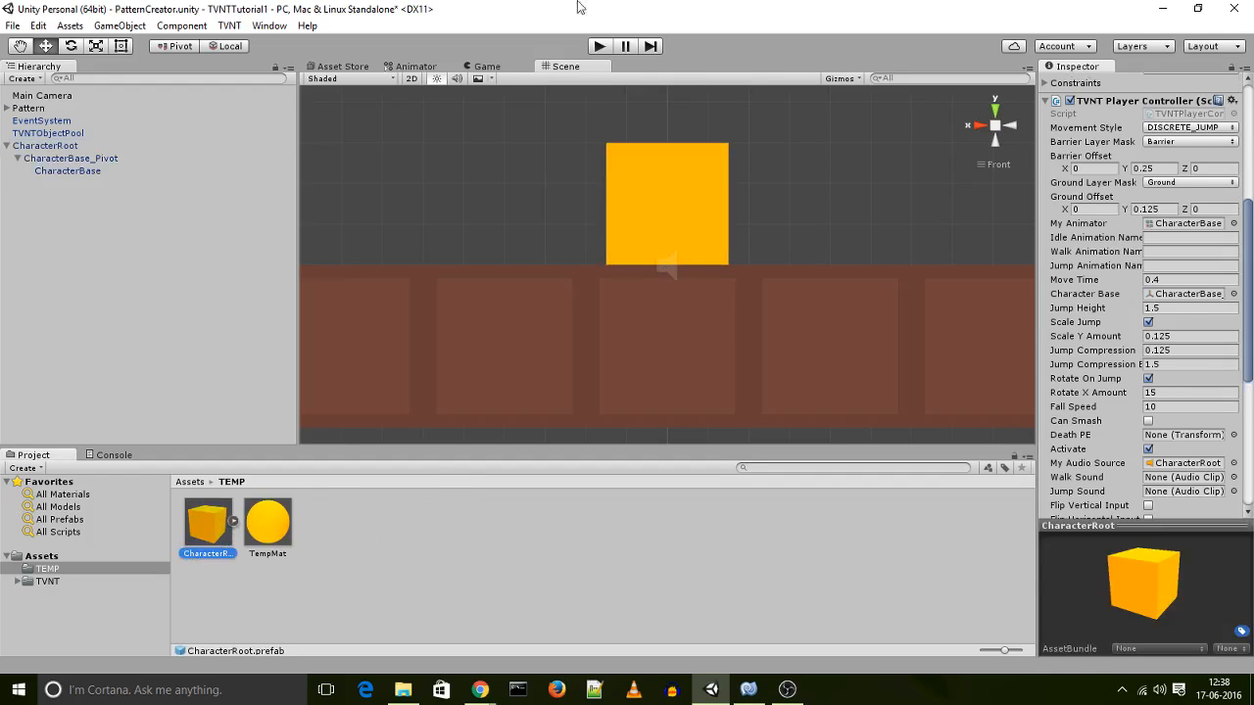
- Create a CharacterRoot prefab in the TEMP folder beside TempMat
{"action": "left_click", "coordinate": [599, 47]}
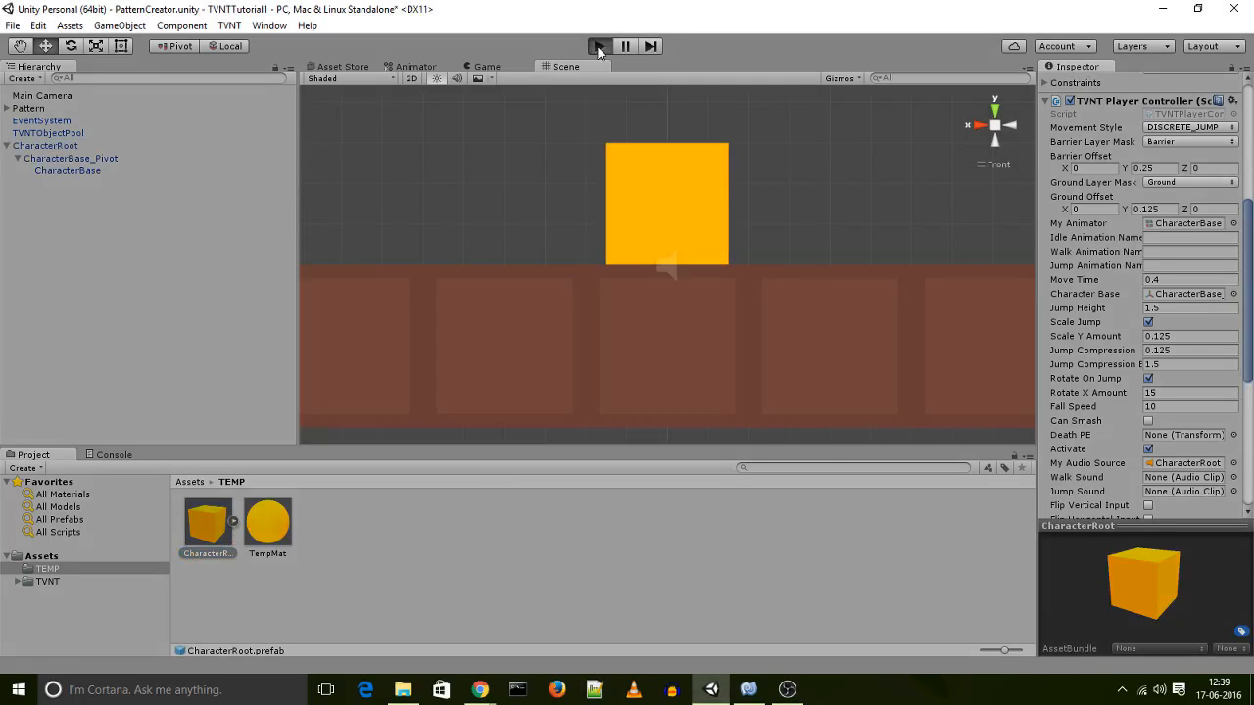
{"action": "left_click", "coordinate": [599, 47]}
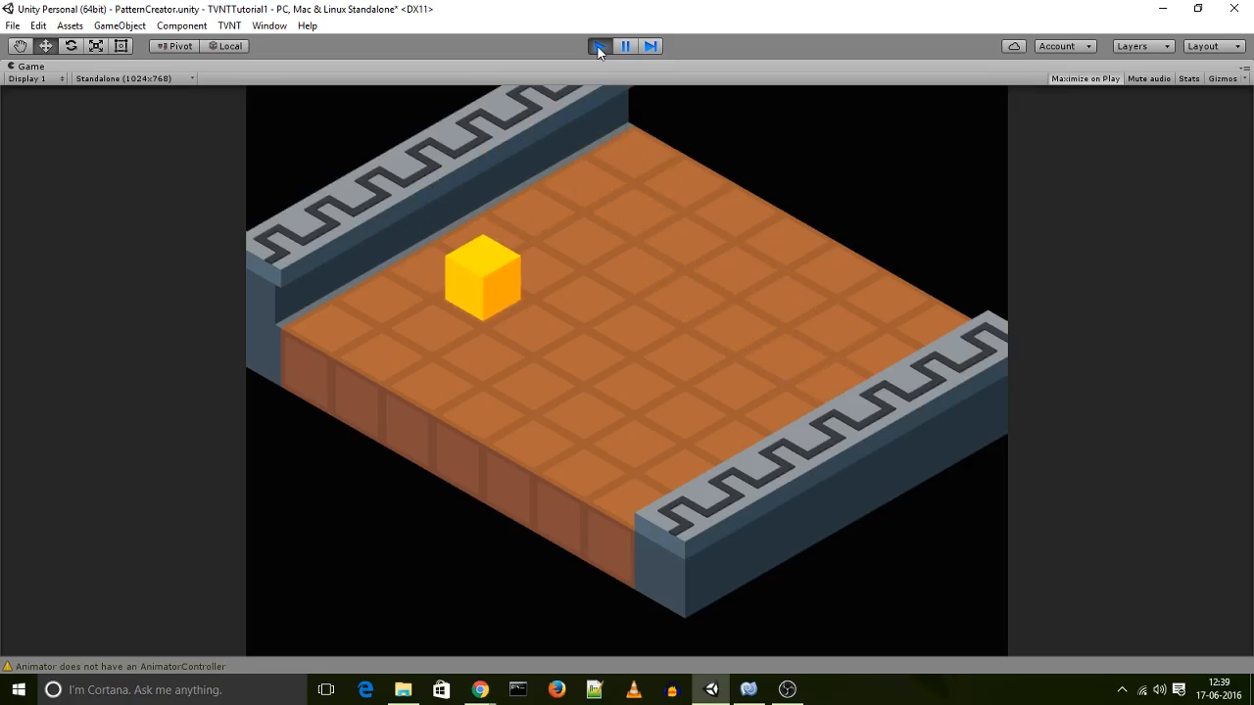
{"action": "left_click", "coordinate": [600, 47]}
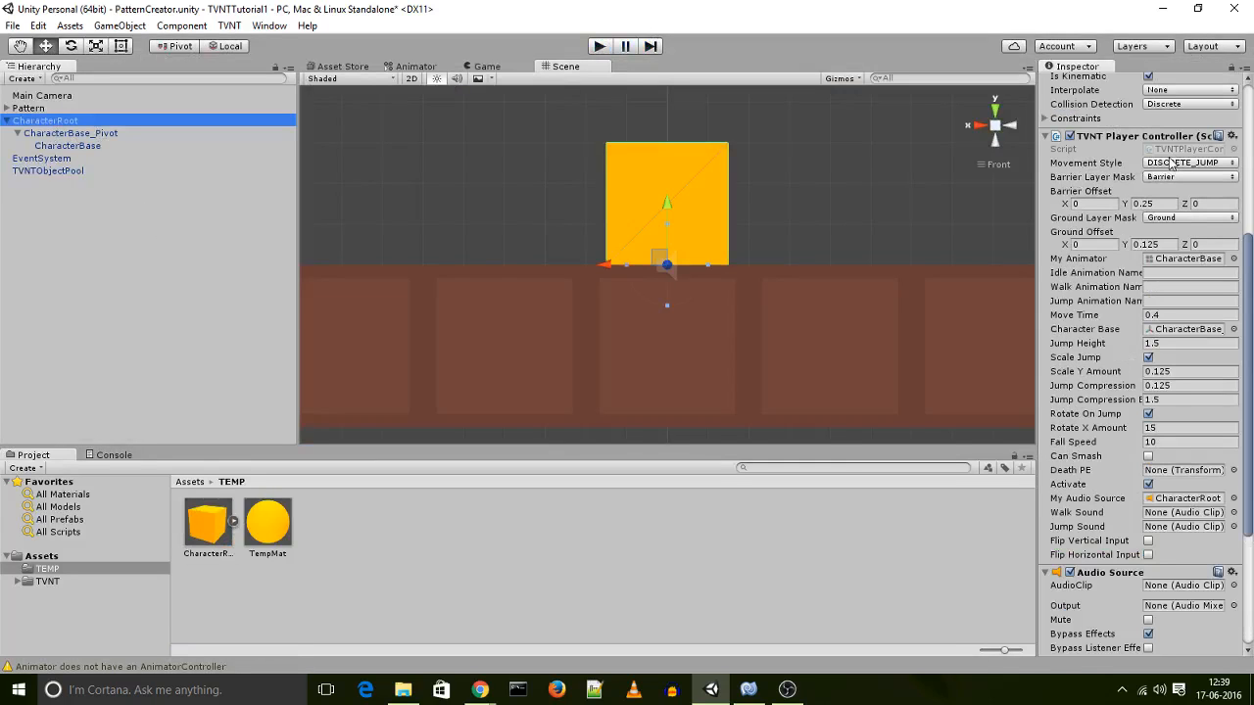
- Set Movement Style to CONTINUOUS_WALK and run a play test showing the cube walking across the level
{"action": "left_click", "coordinate": [1188, 163]}
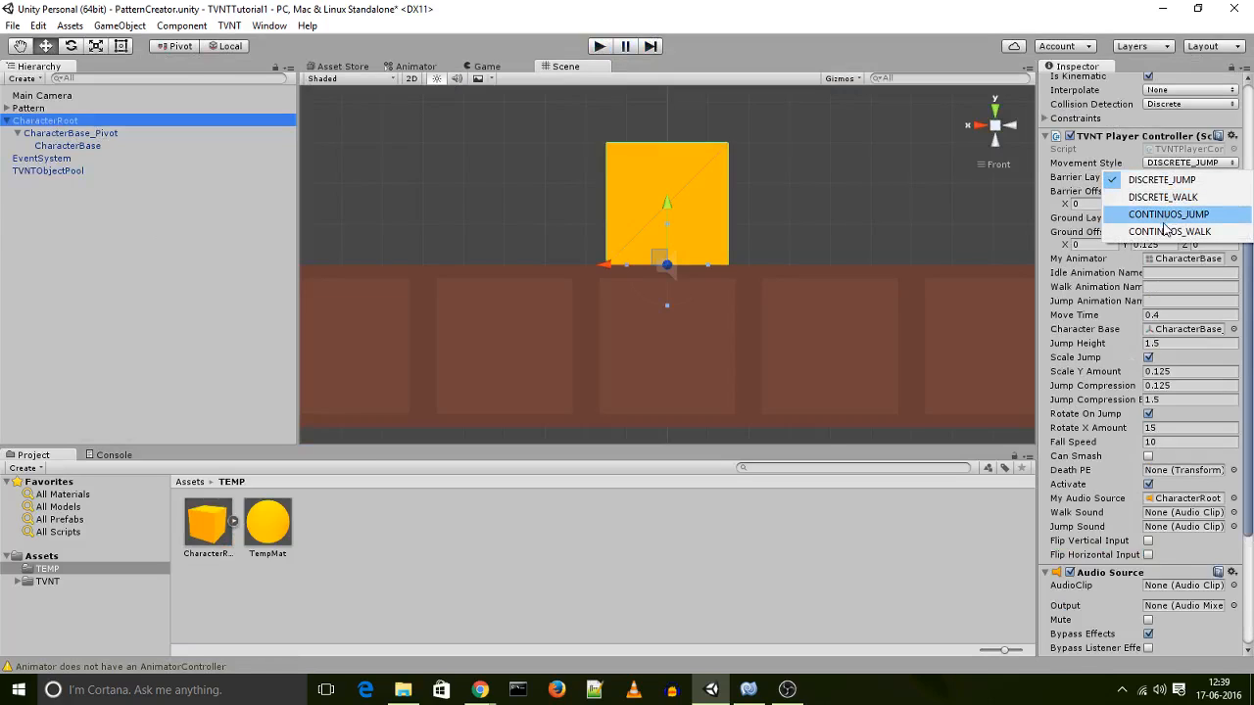
{"action": "left_click", "coordinate": [1172, 231]}
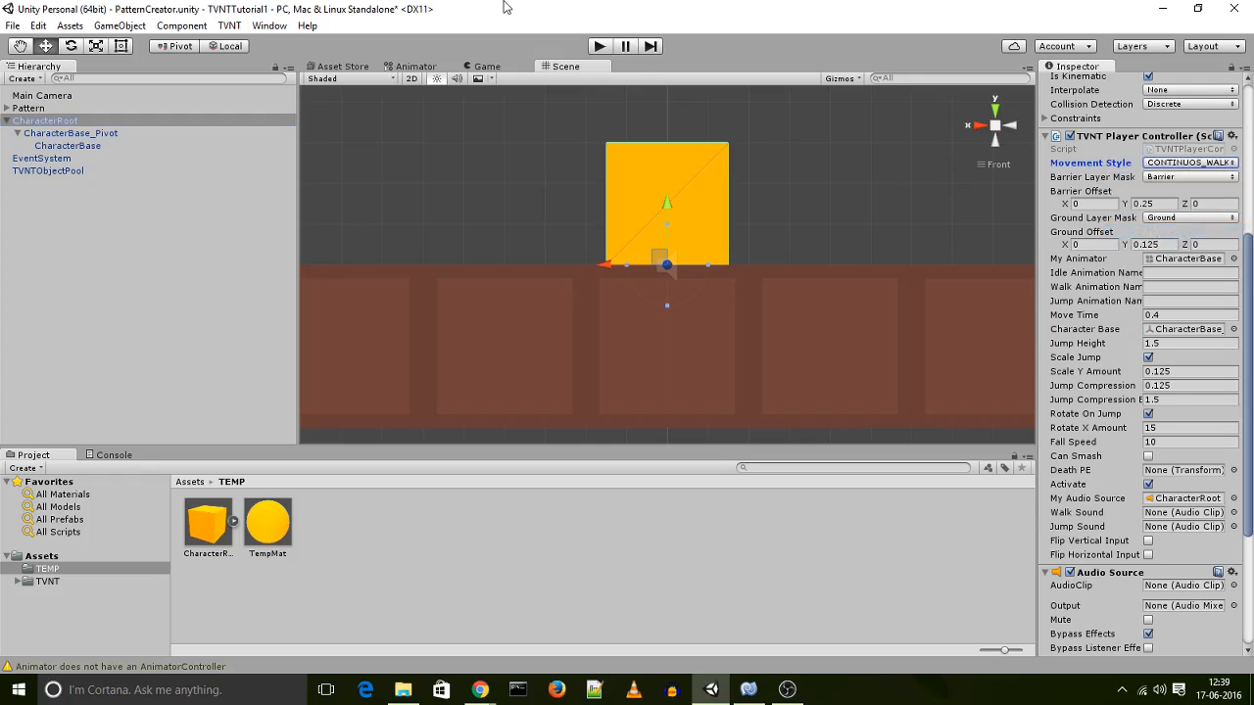
{"action": "left_click", "coordinate": [600, 47]}
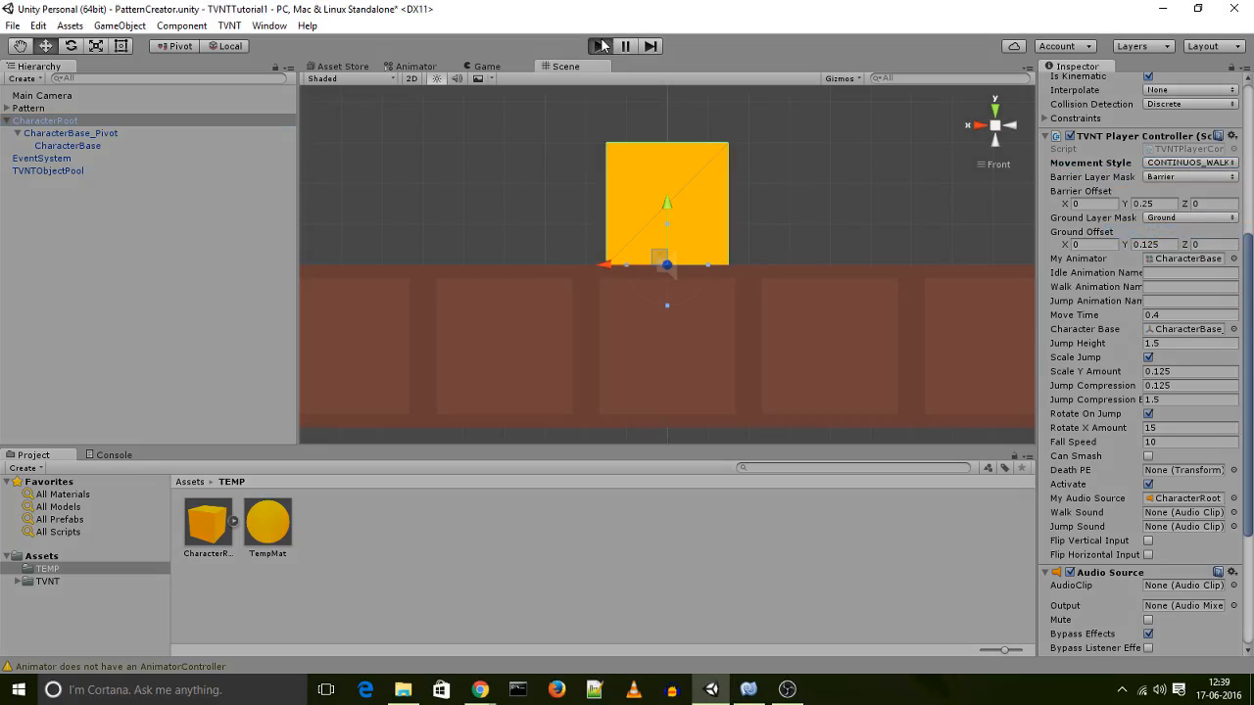
{"action": "left_click", "coordinate": [599, 45]}
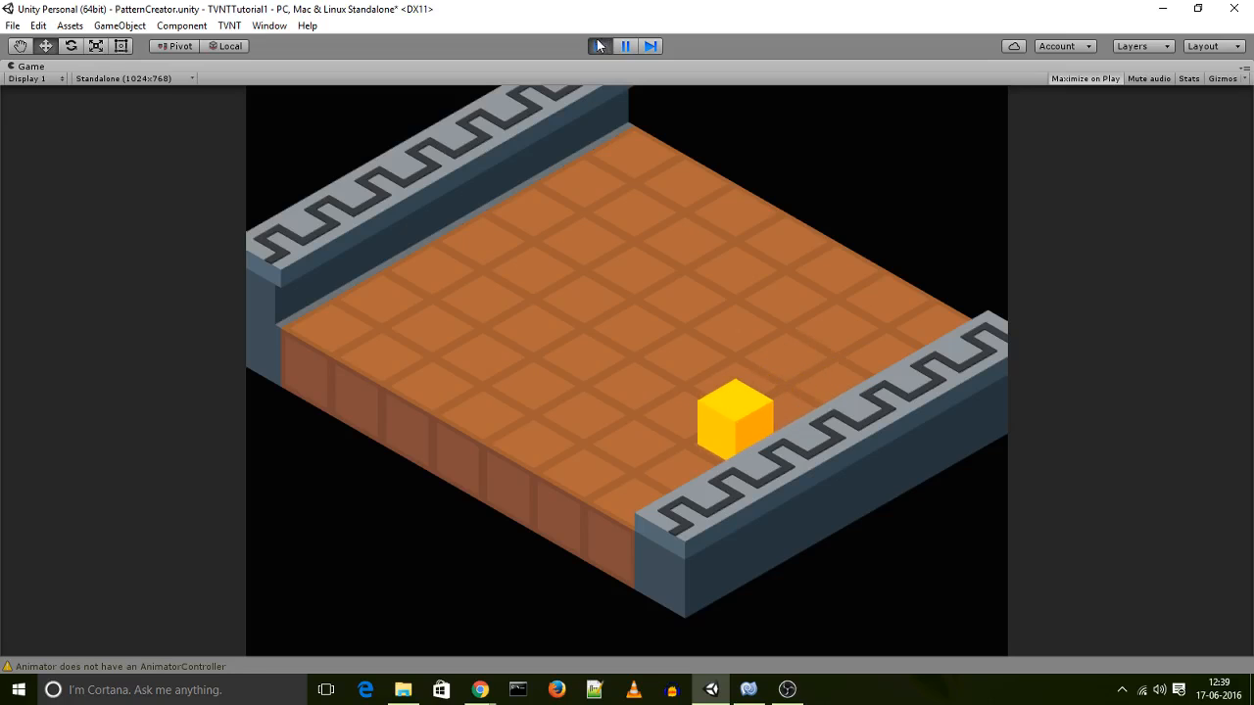
{"action": "left_click", "coordinate": [600, 47]}
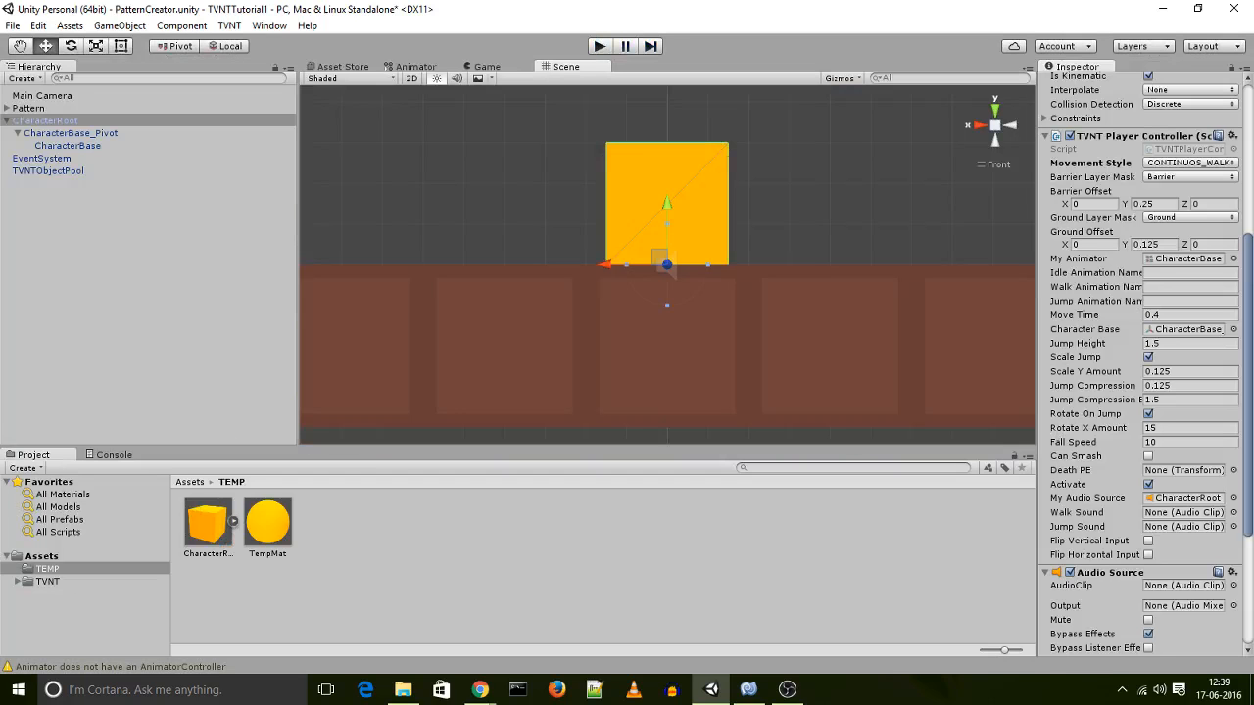